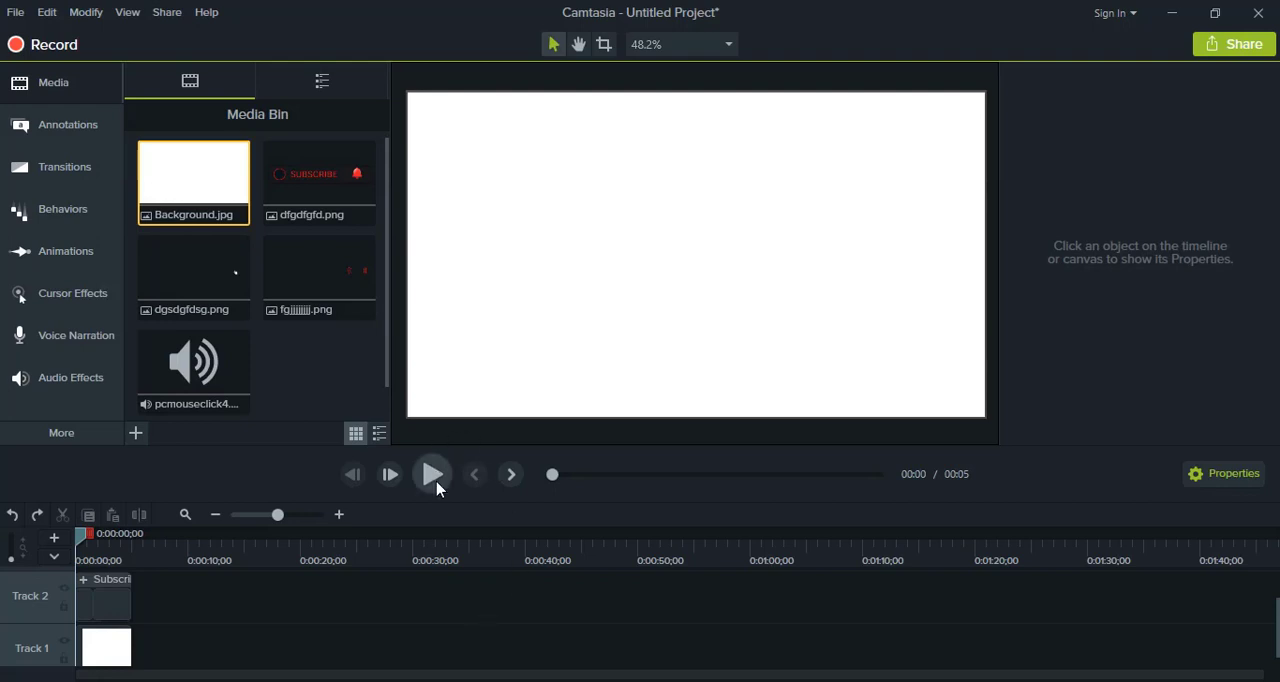
- Play the finished Subscribe-button project in the Camtasia preview a few times
left_click(432, 474)
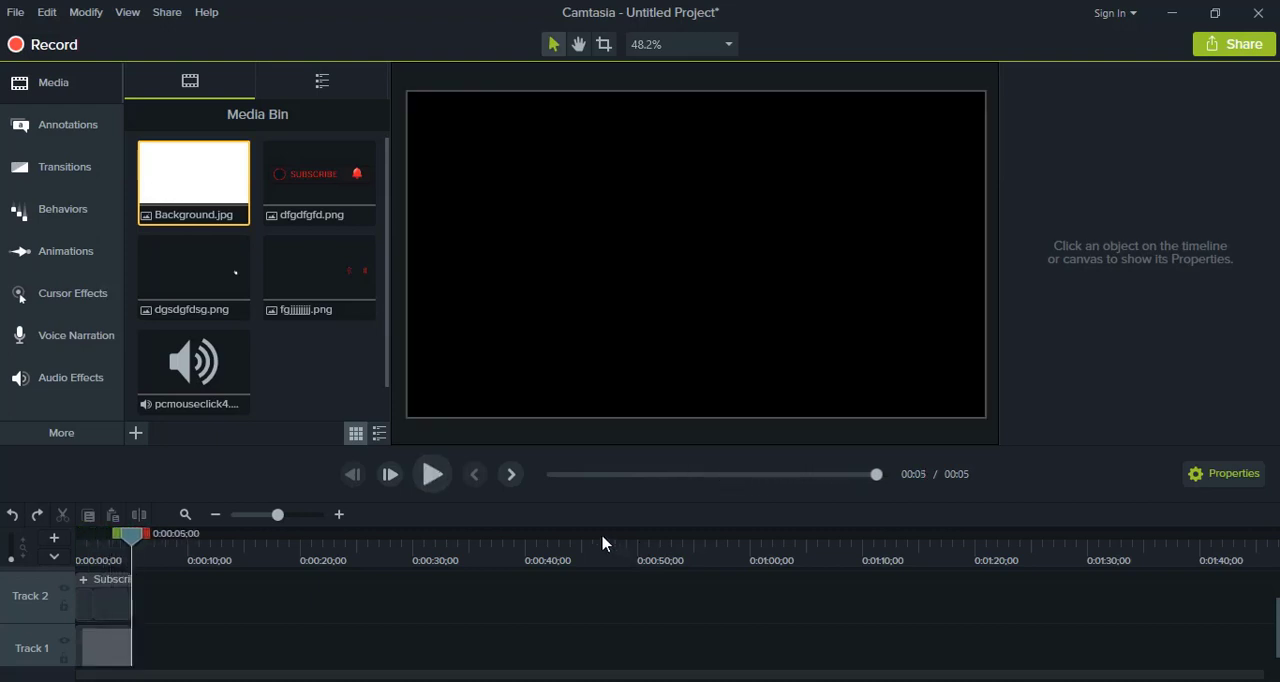
left_click(432, 474)
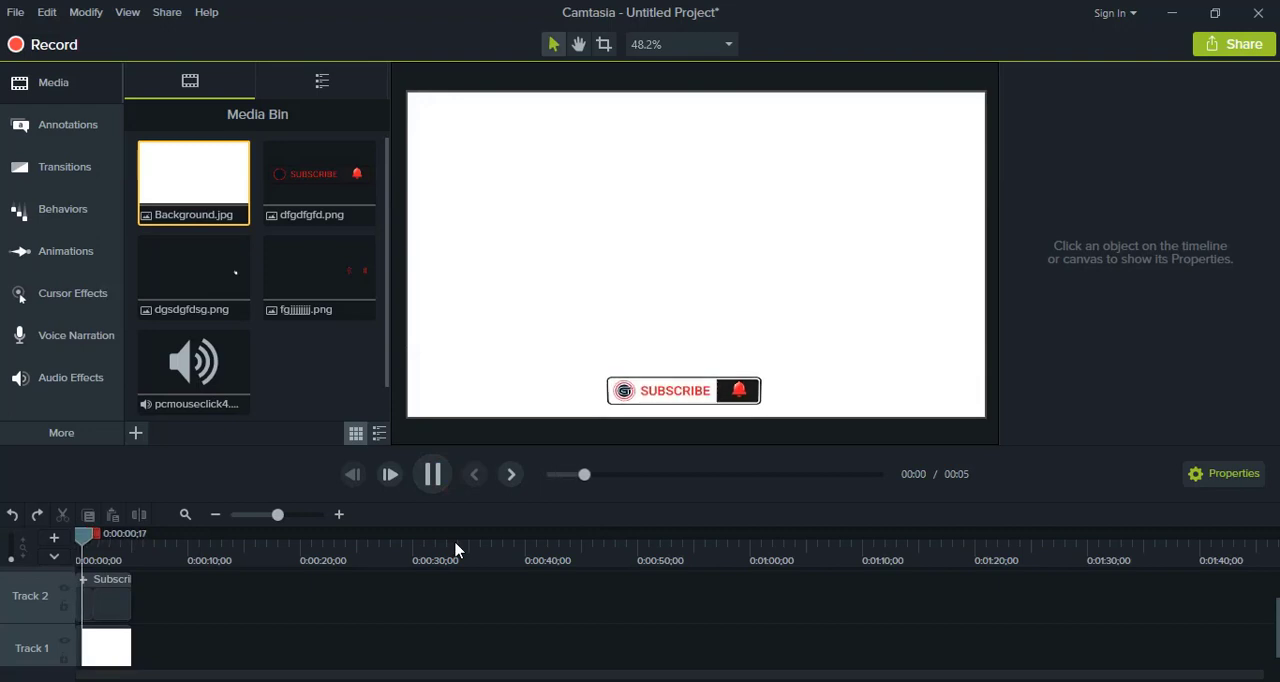
left_click(432, 474)
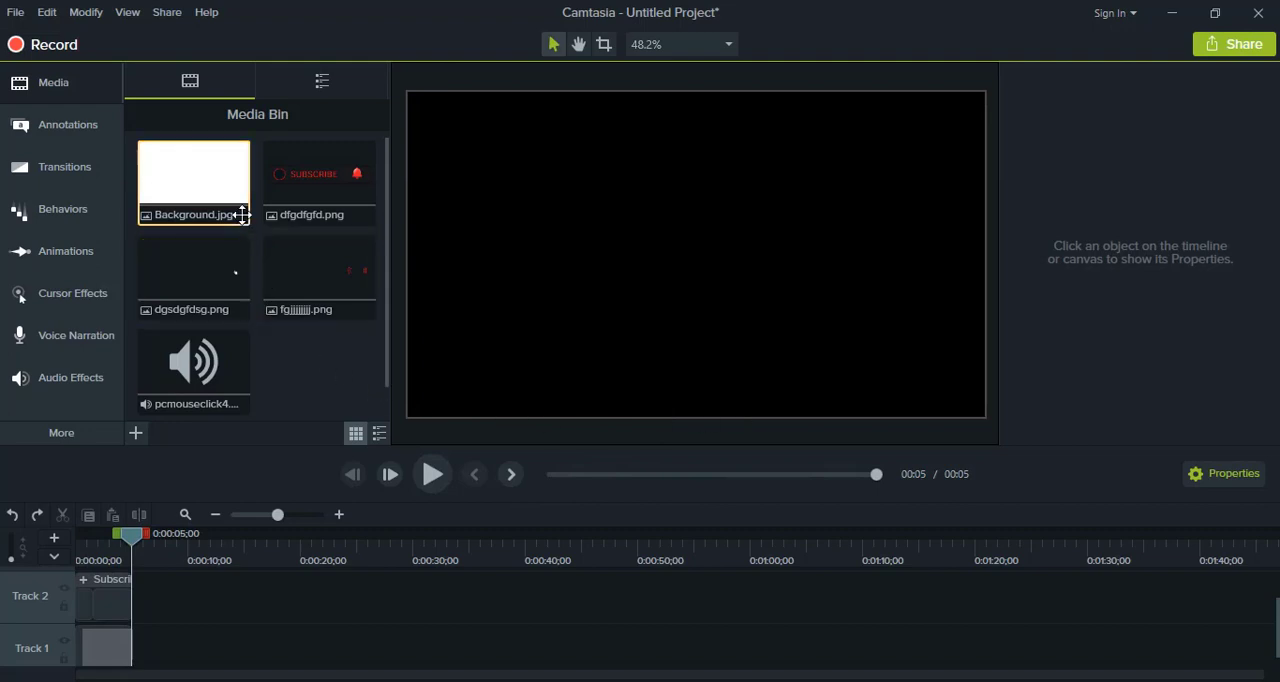
- Review the background, button and click-sound assets, then hide the bell's waves and hand via Object > Hide
left_click(320, 184)
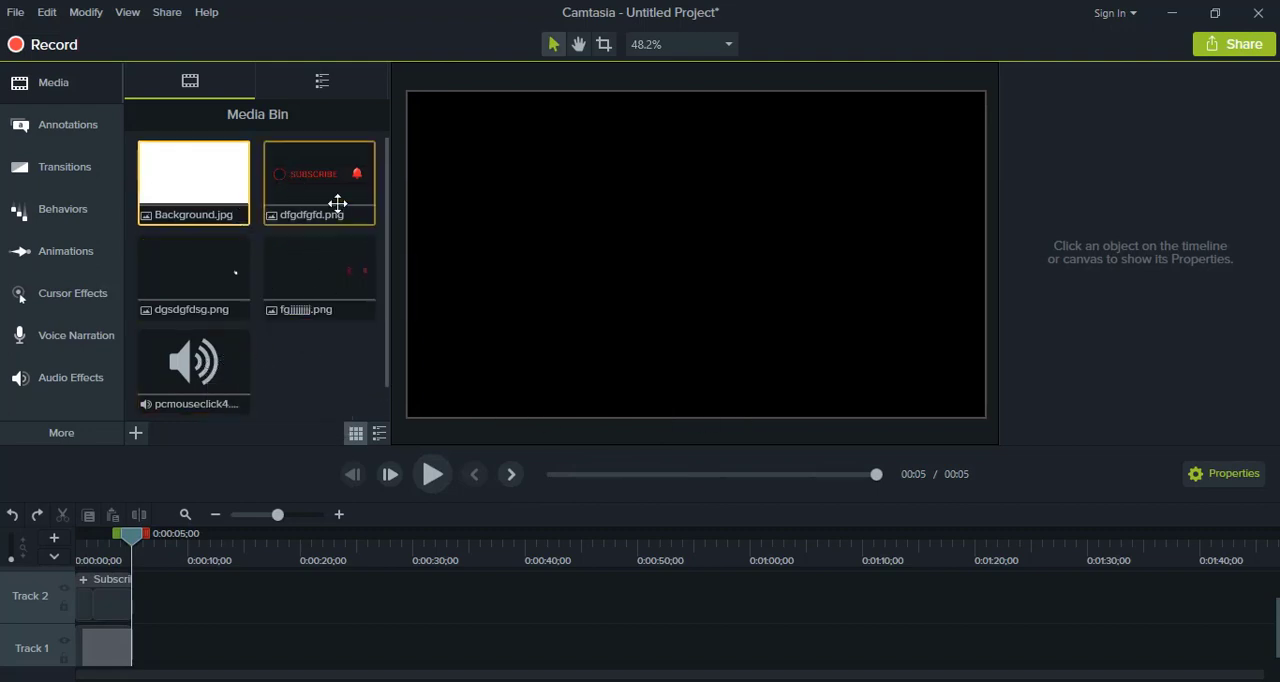
left_click(320, 274)
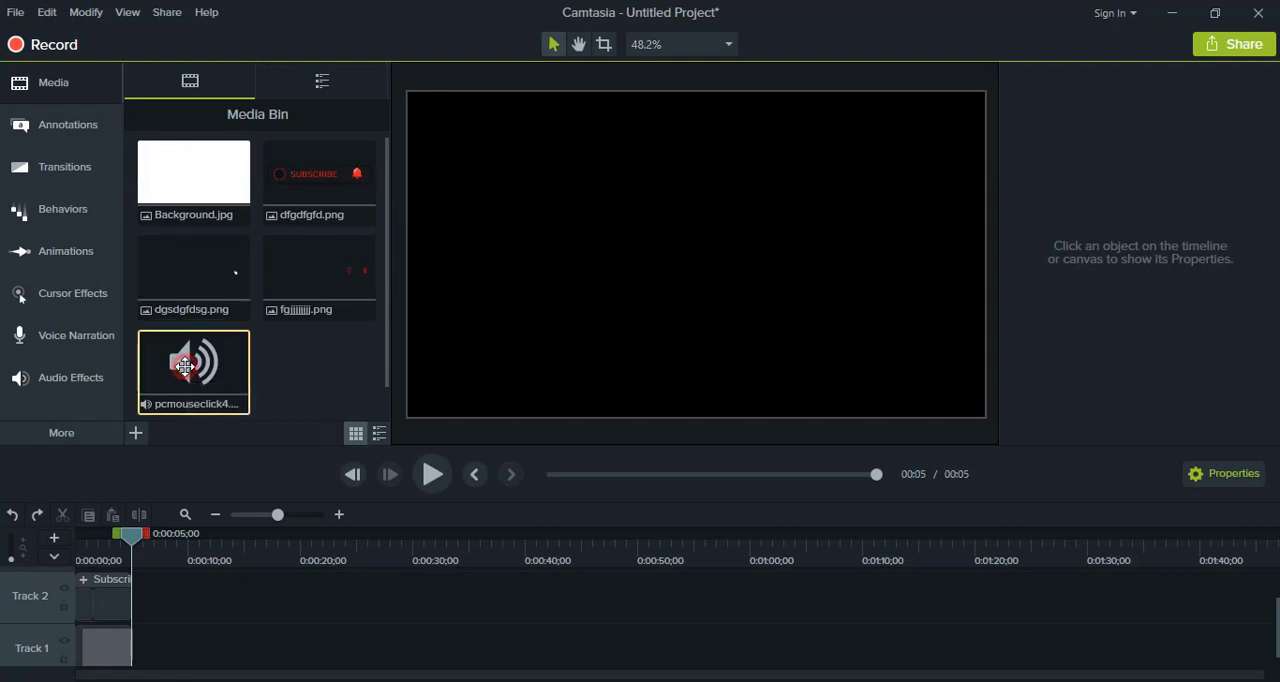
left_click(192, 180)
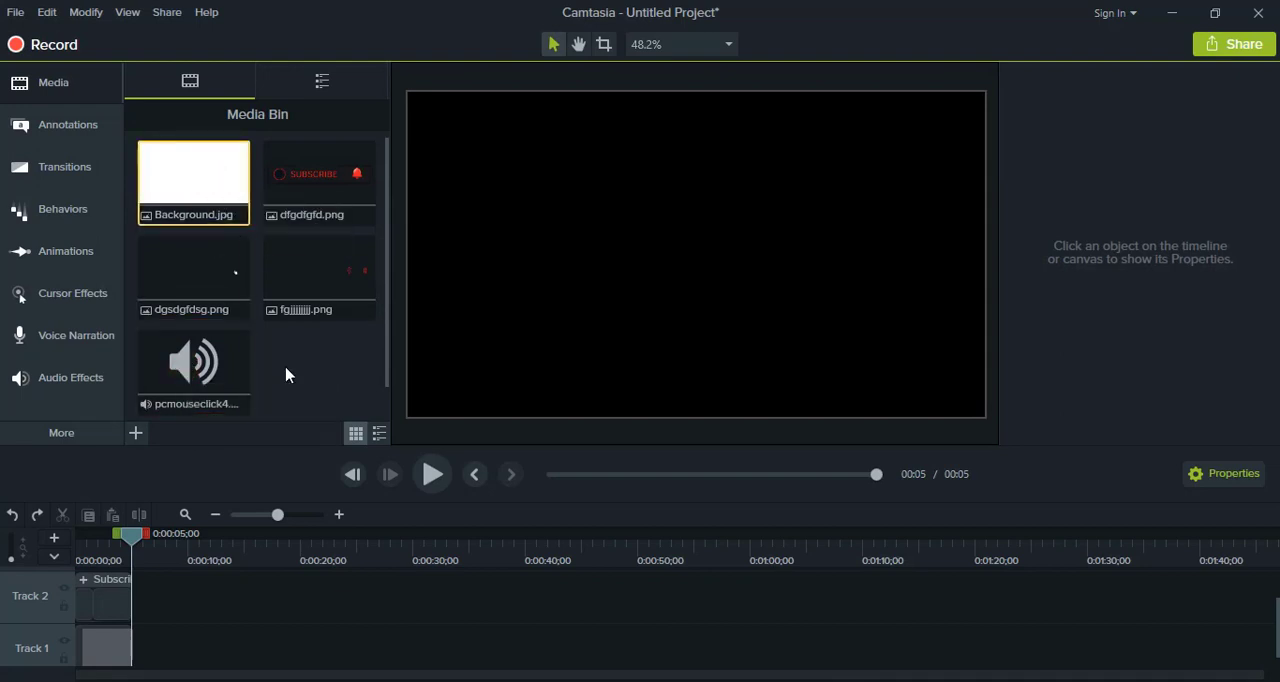
mouse_move(352, 476)
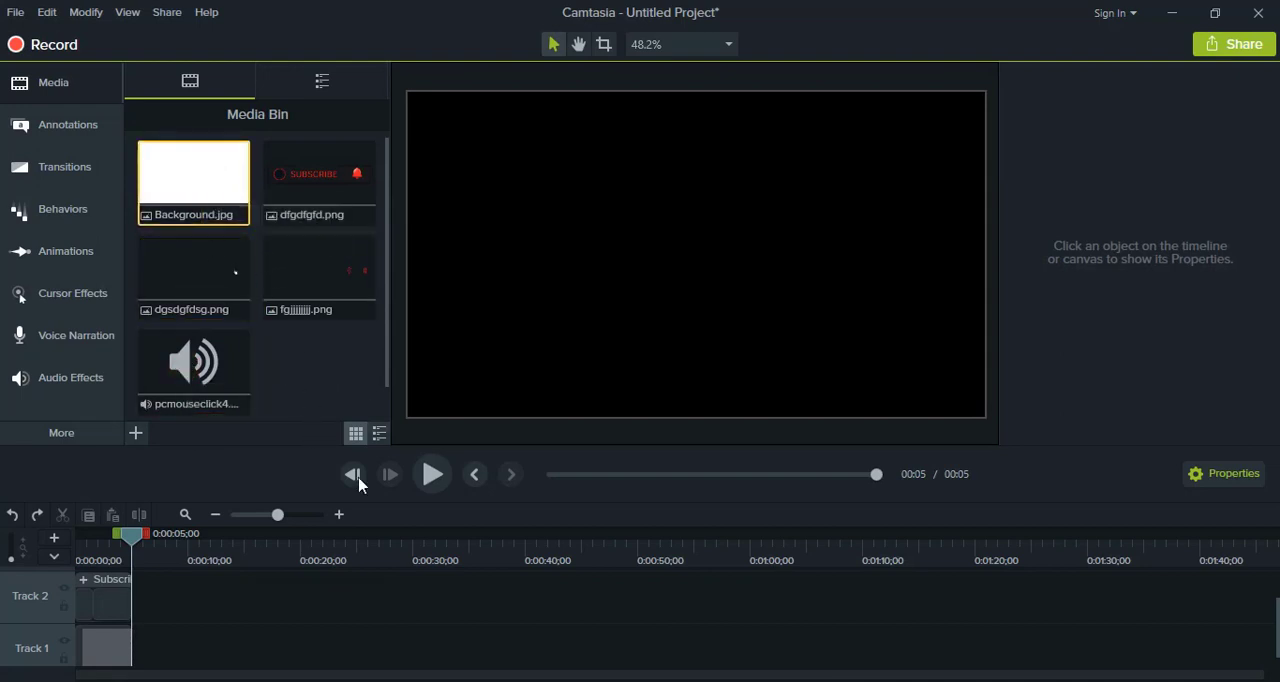
mouse_move(680, 636)
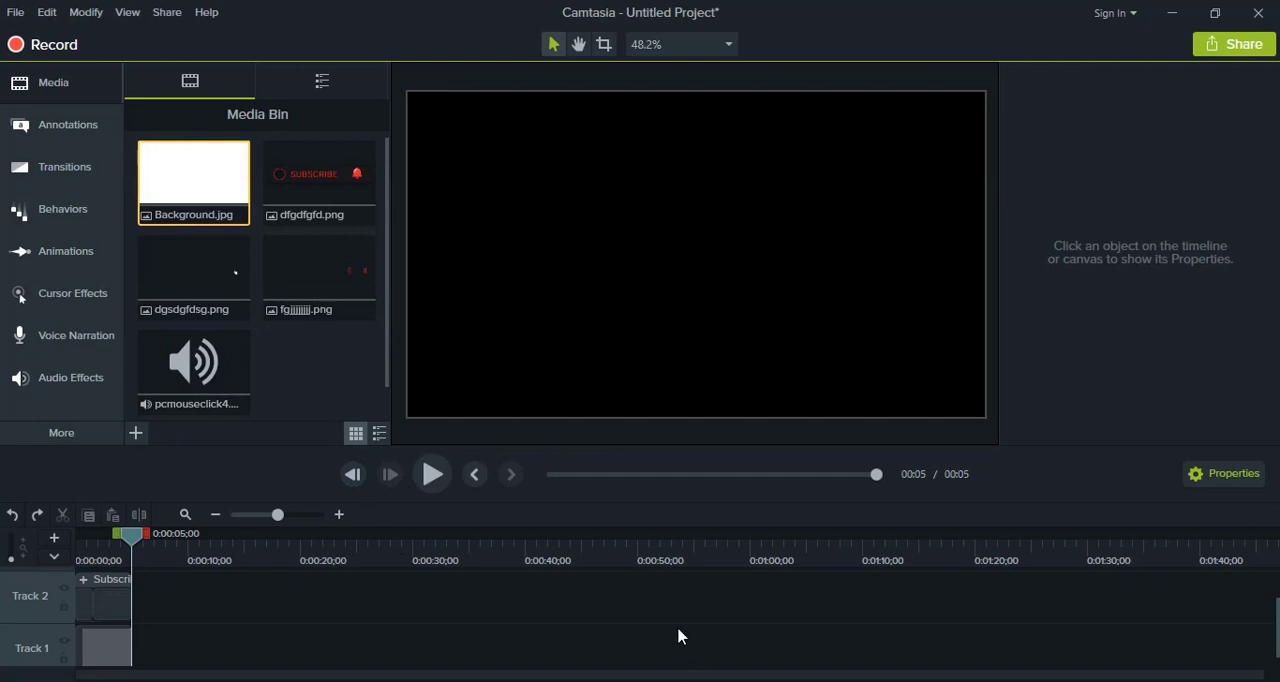
mouse_move(192, 364)
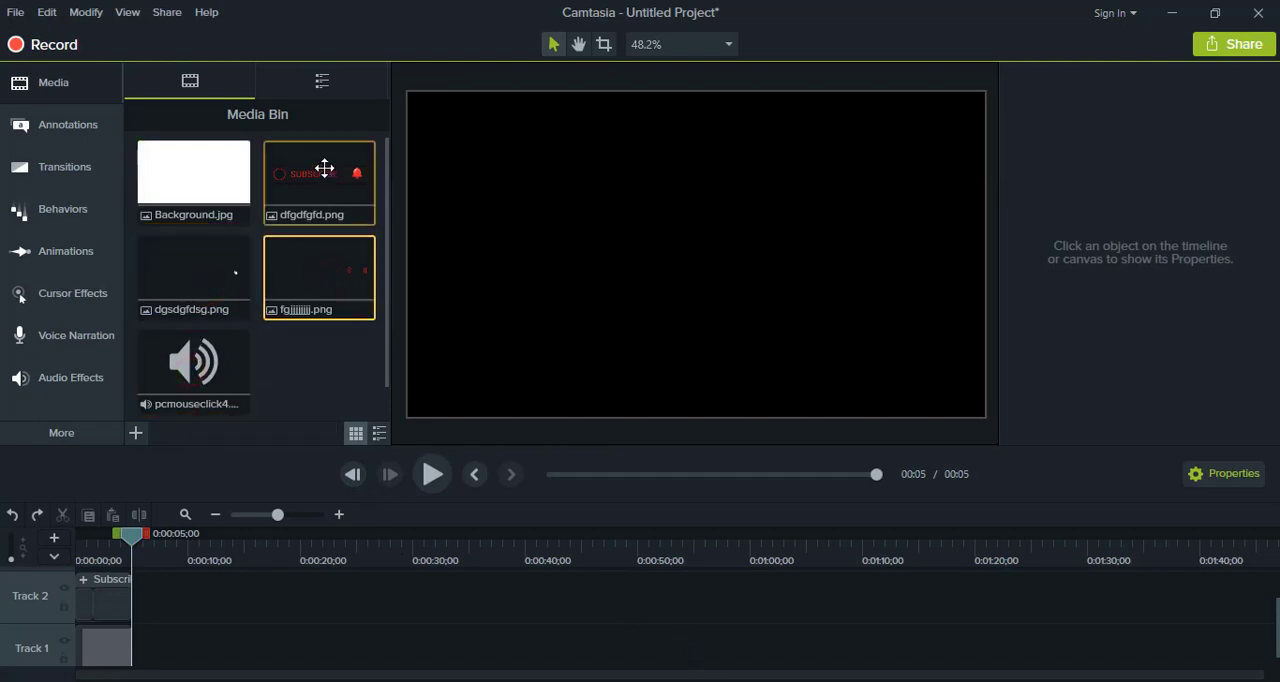
mouse_move(348, 264)
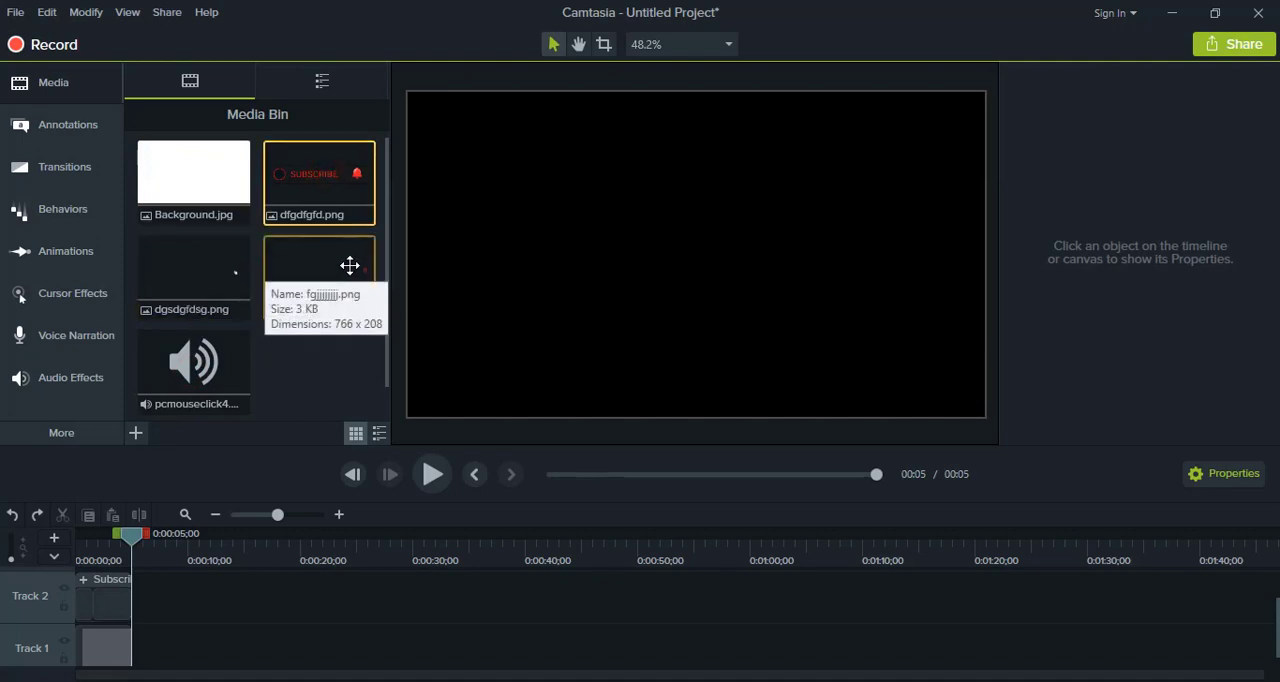
mouse_move(318, 316)
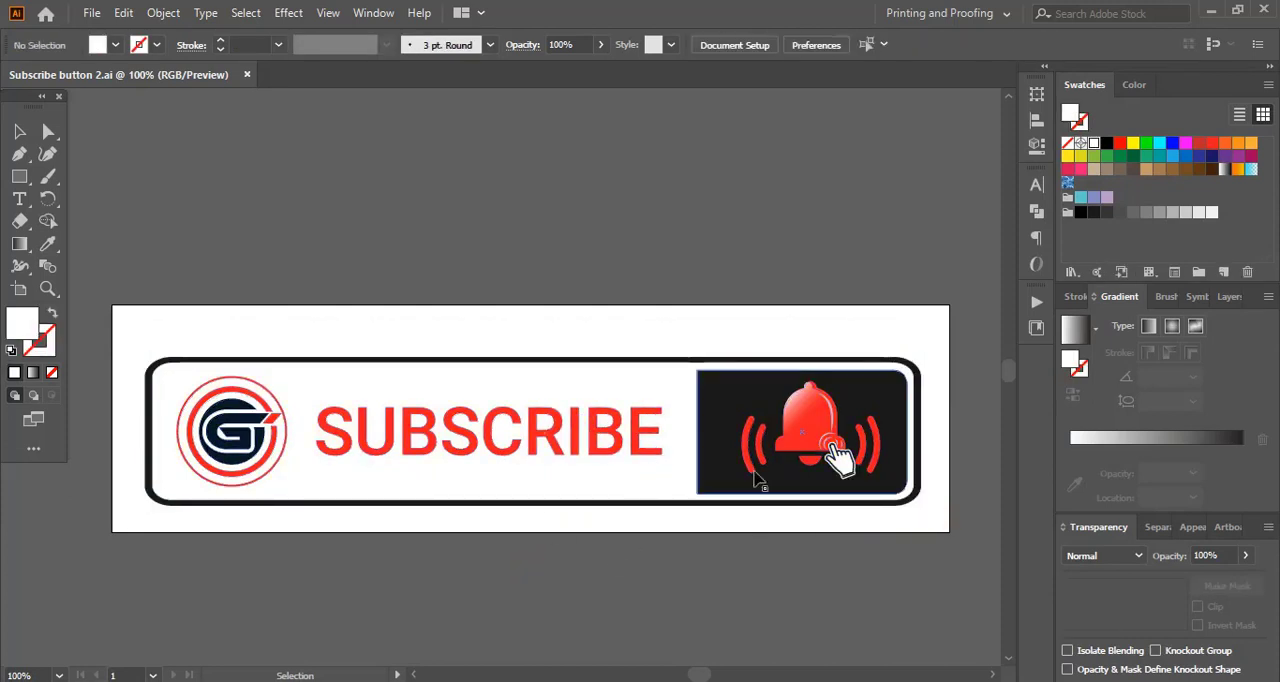
left_click(164, 12)
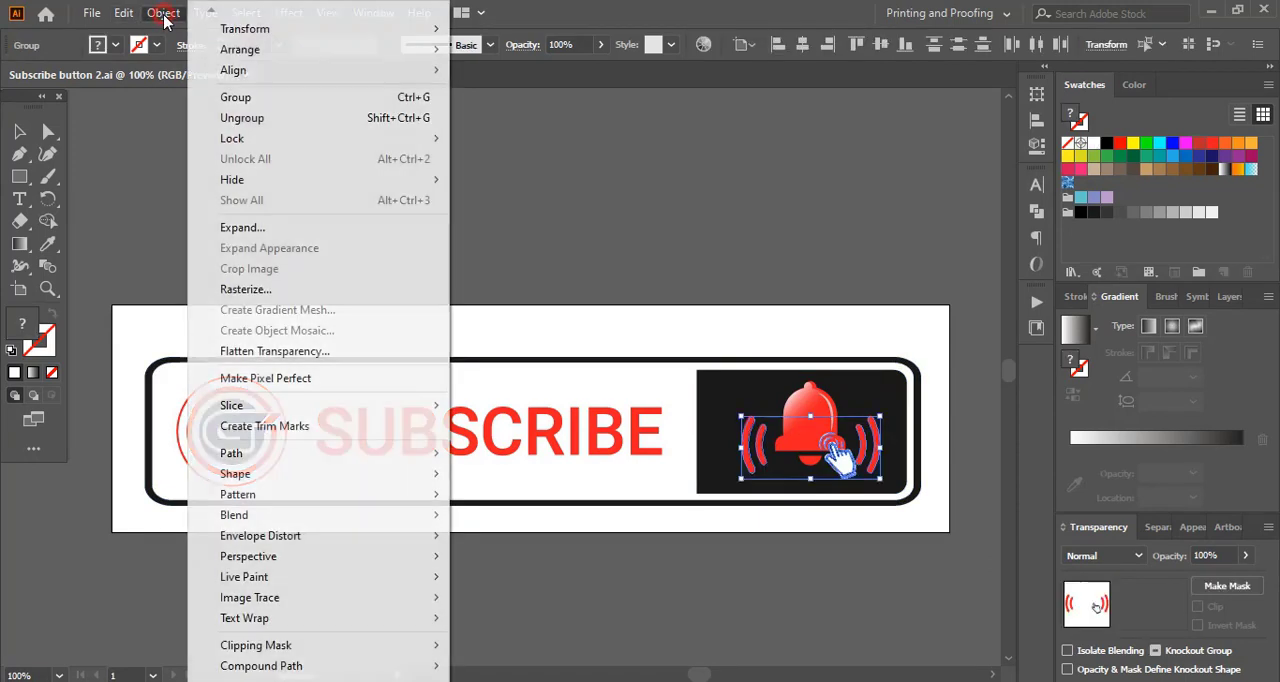
left_click(464, 182)
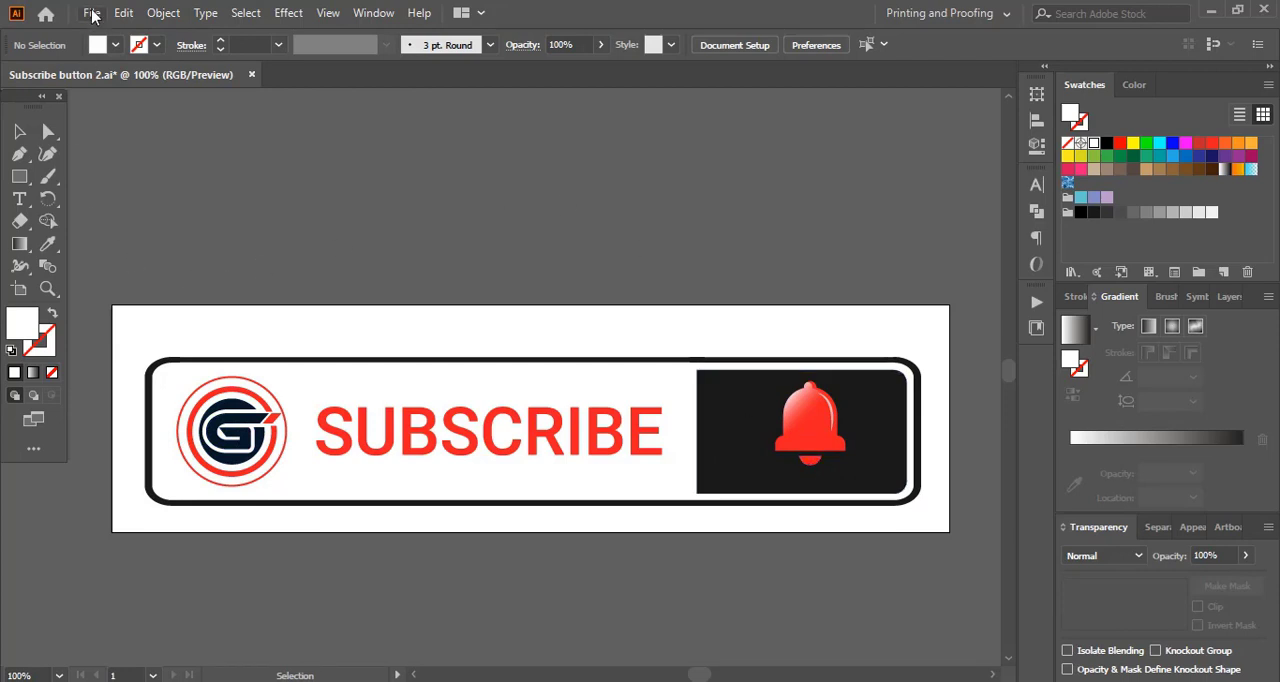
- Save for Web as a transparent PNG named 1 into the Desktop Clipart folder
left_click(92, 12)
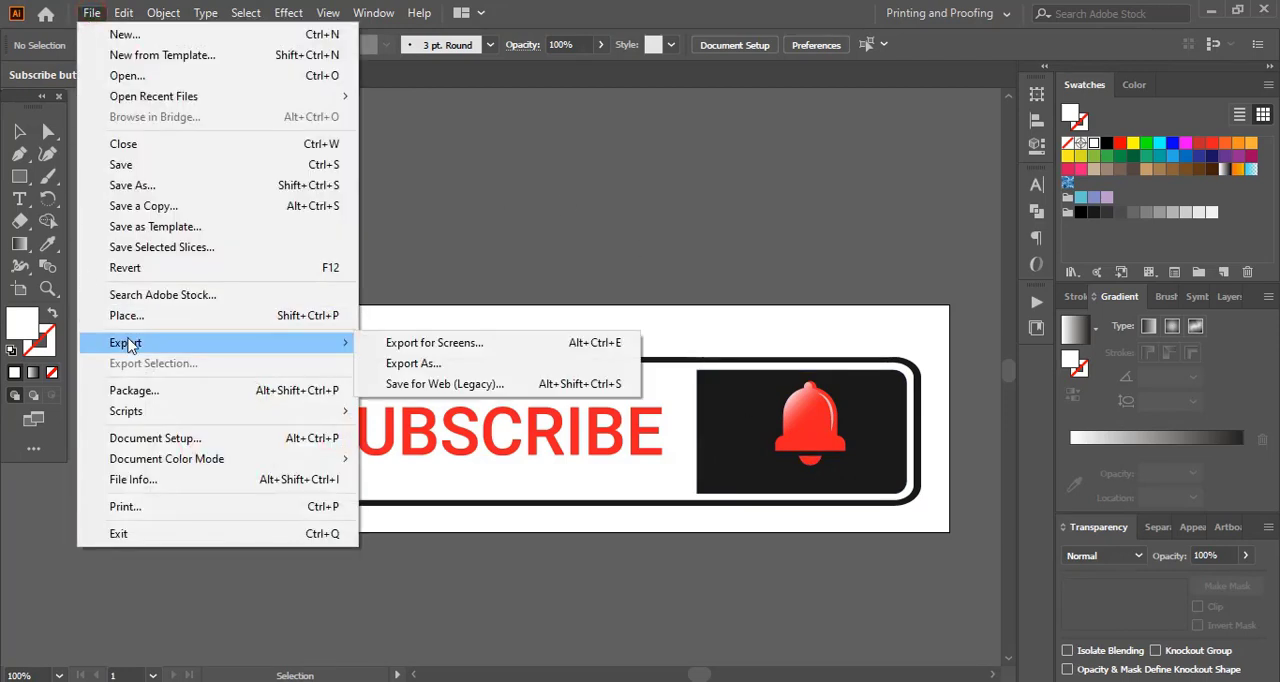
mouse_move(444, 384)
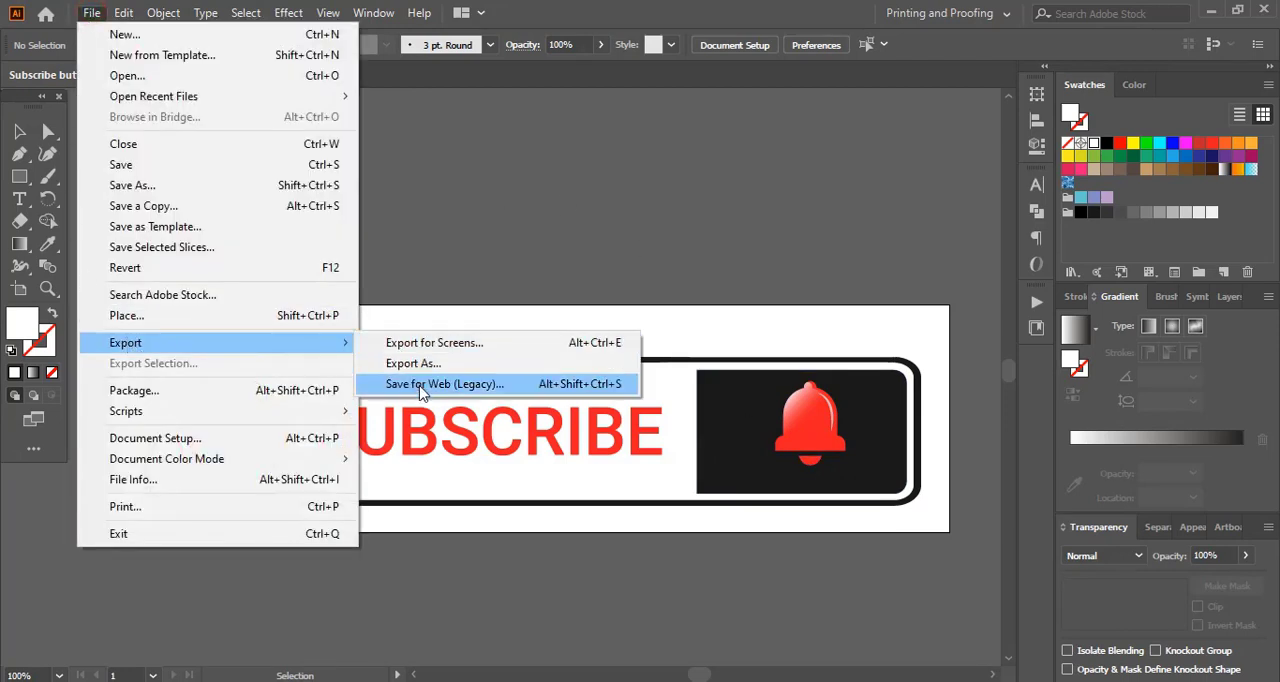
left_click(444, 384)
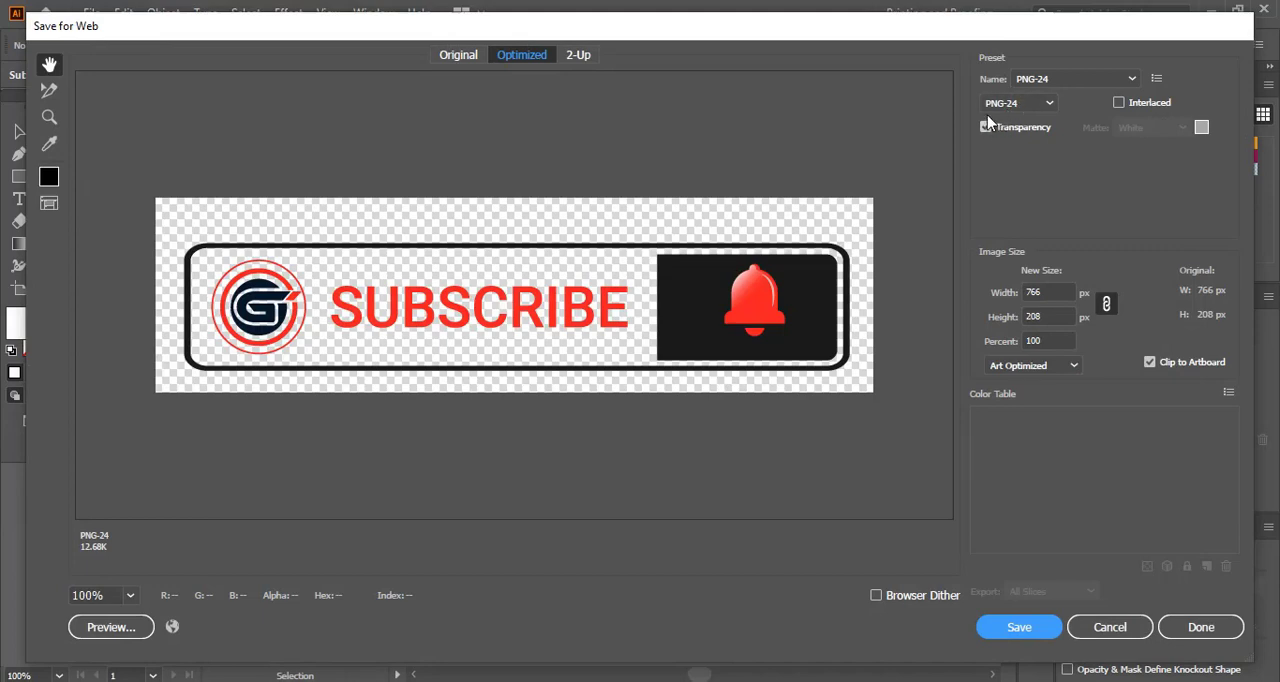
left_click(986, 128)
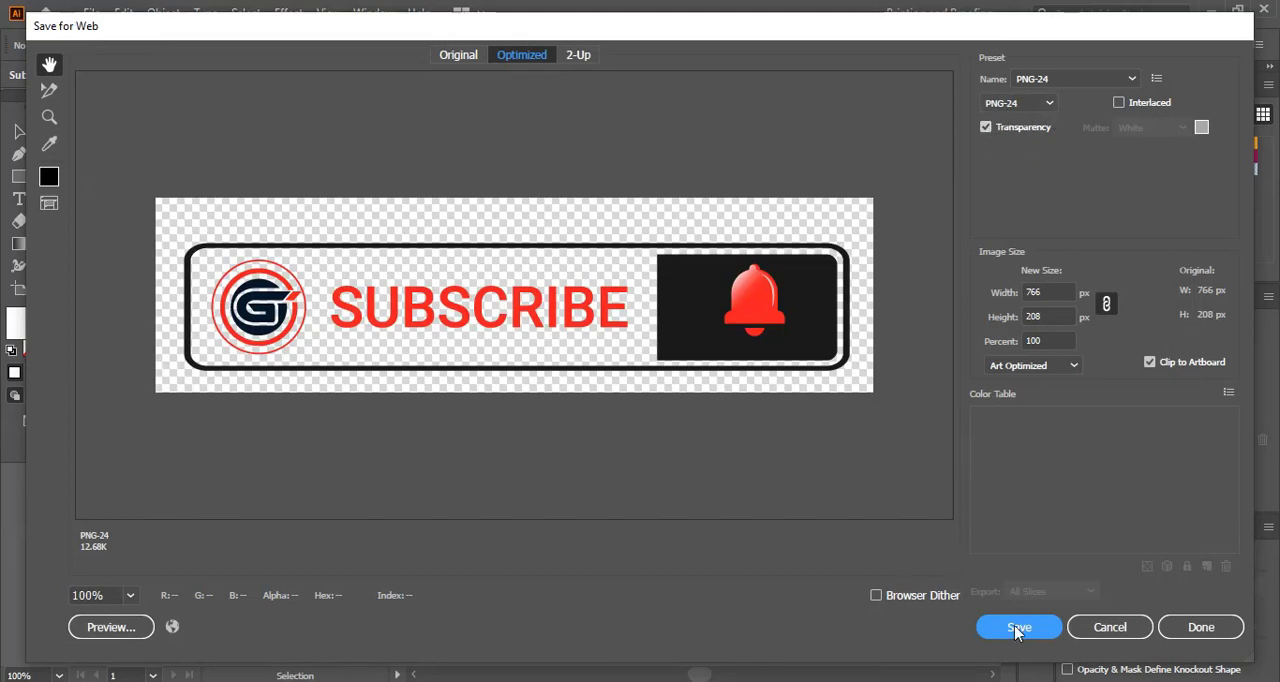
left_click(1018, 628)
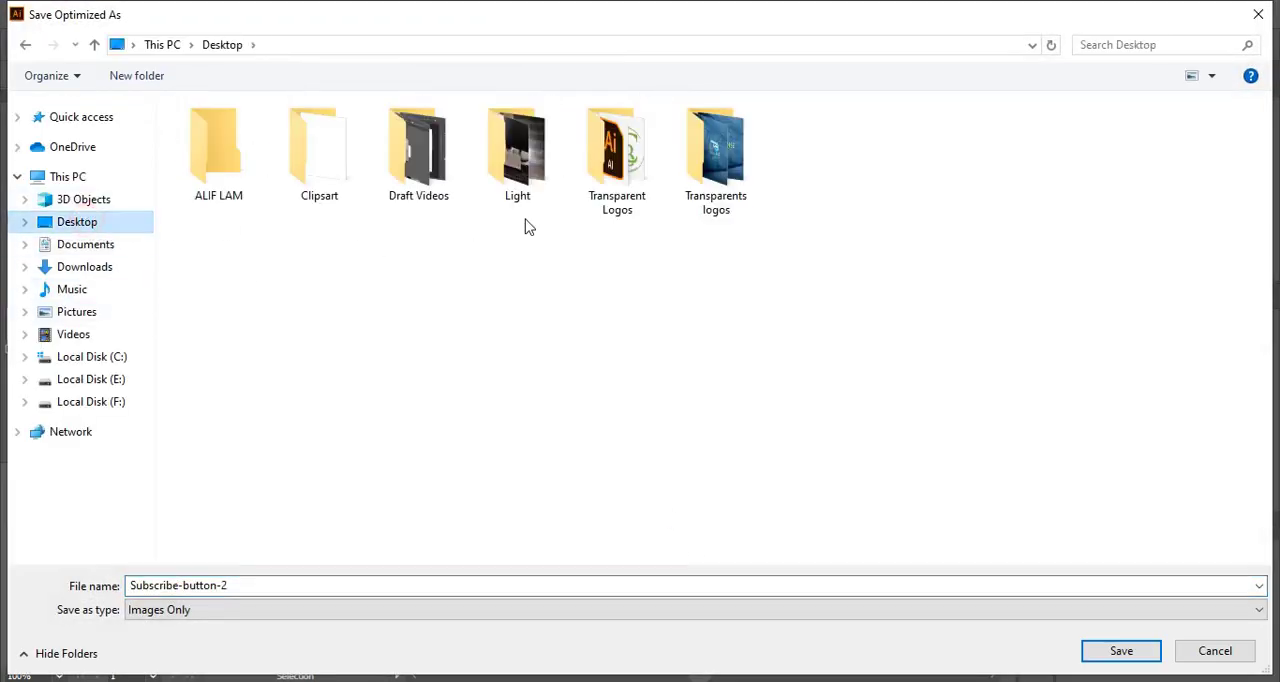
double_click(320, 144)
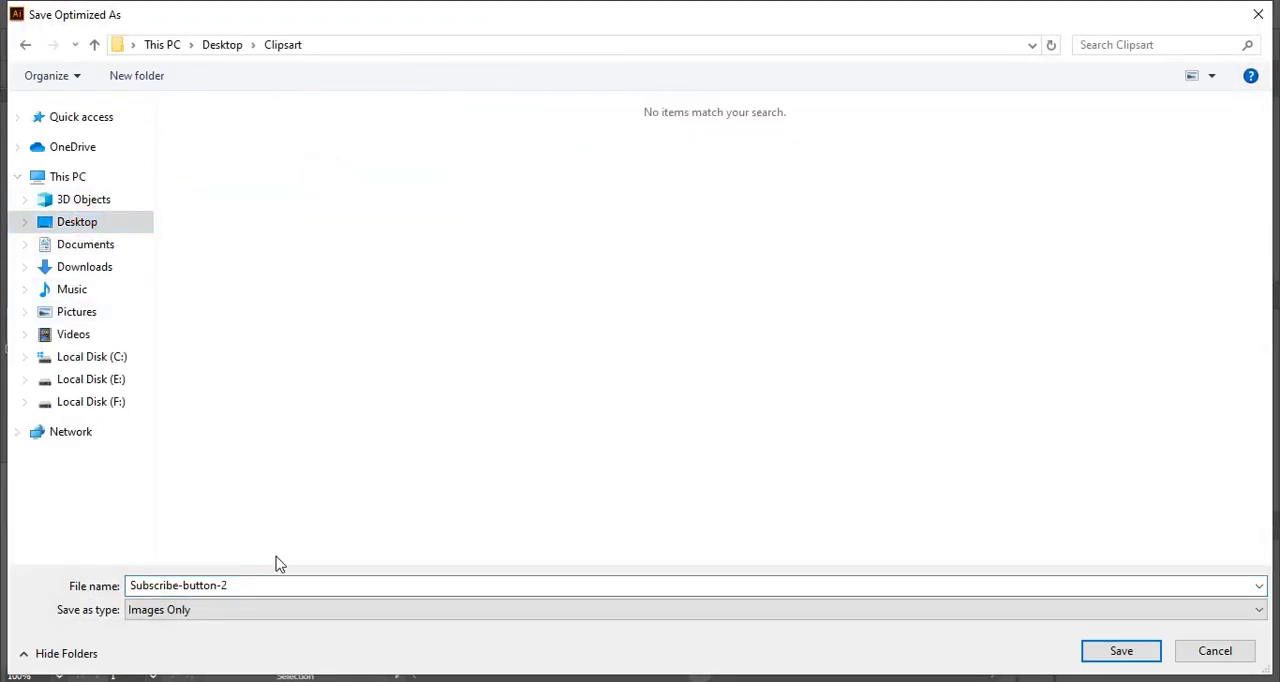
type("1")
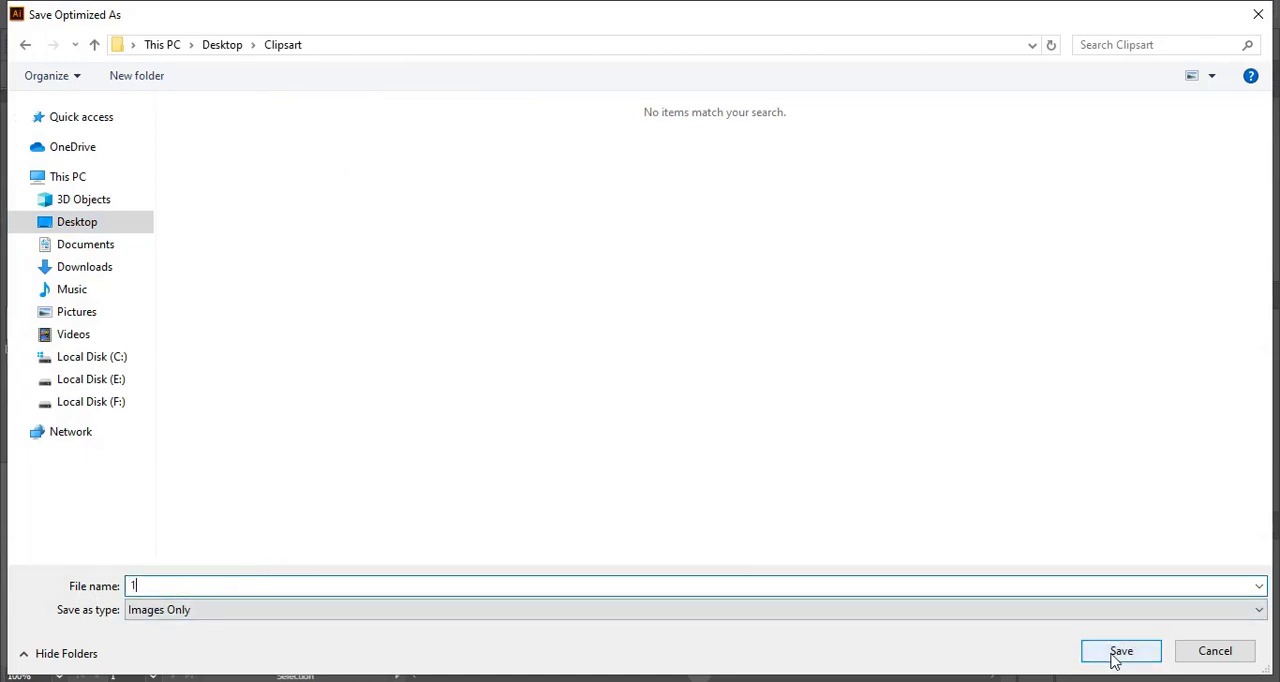
left_click(1120, 652)
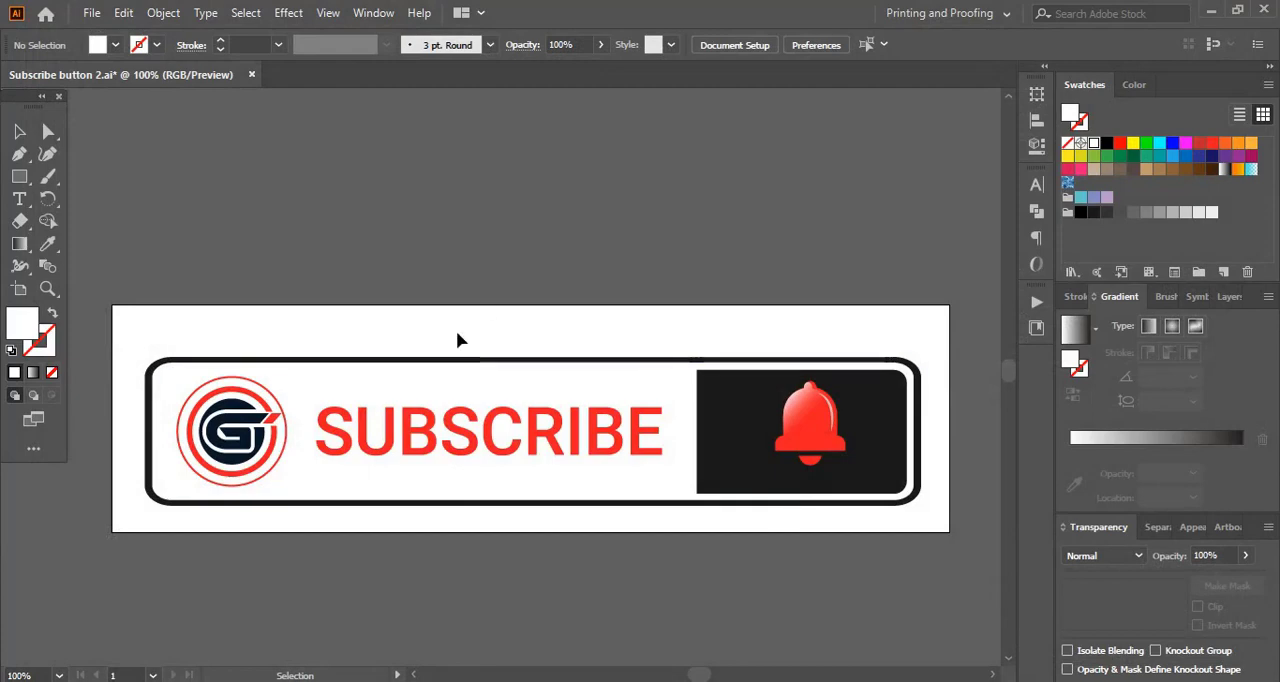
mouse_move(130, 12)
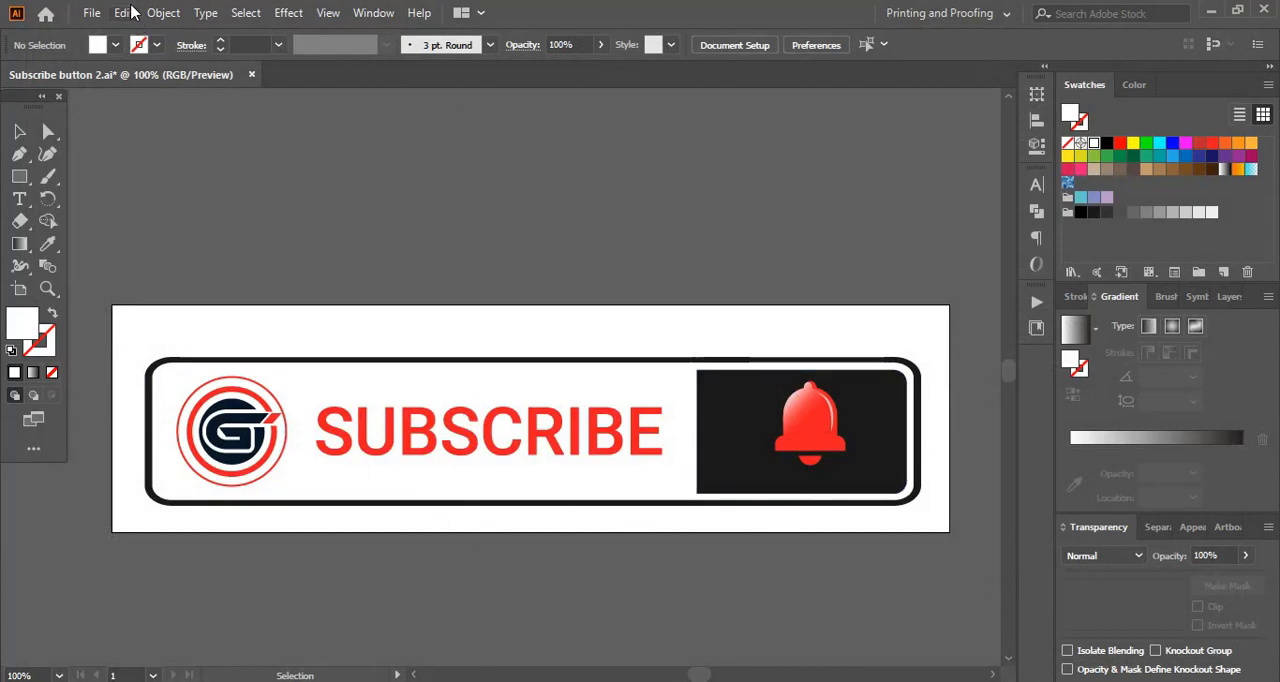
- Hide the button body, bell and hand so only the two red sound-wave arcs remain
left_click(162, 12)
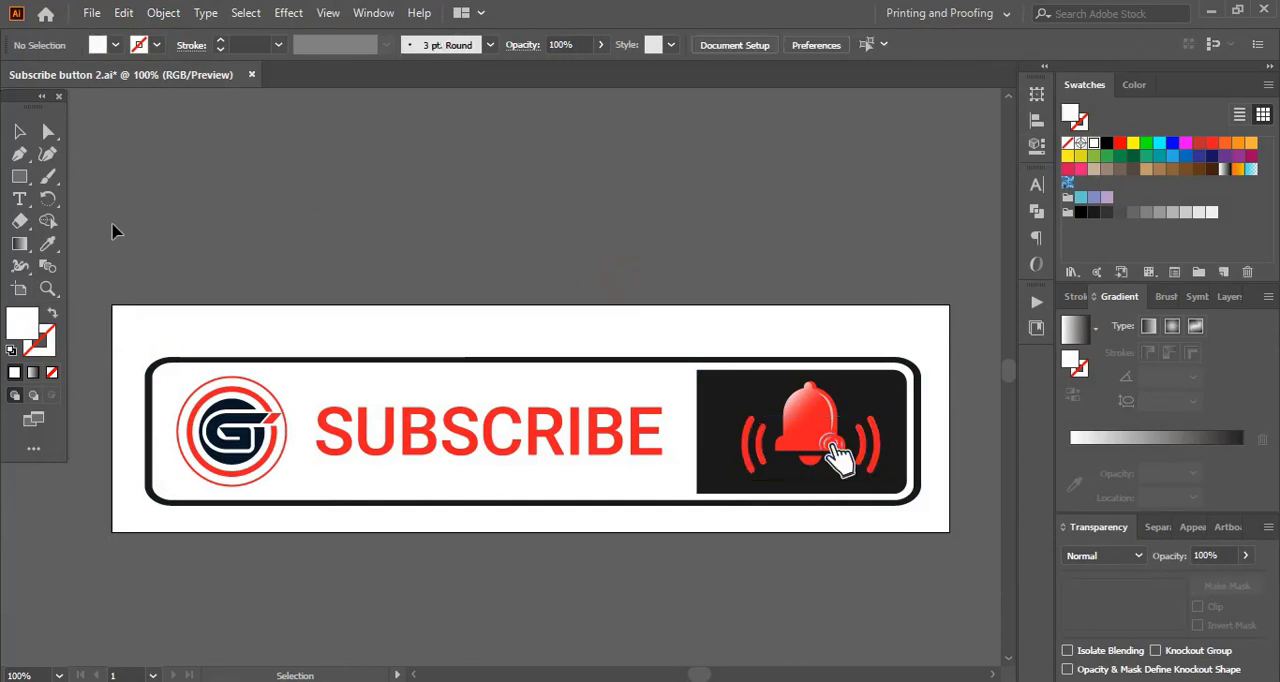
left_click(530, 430)
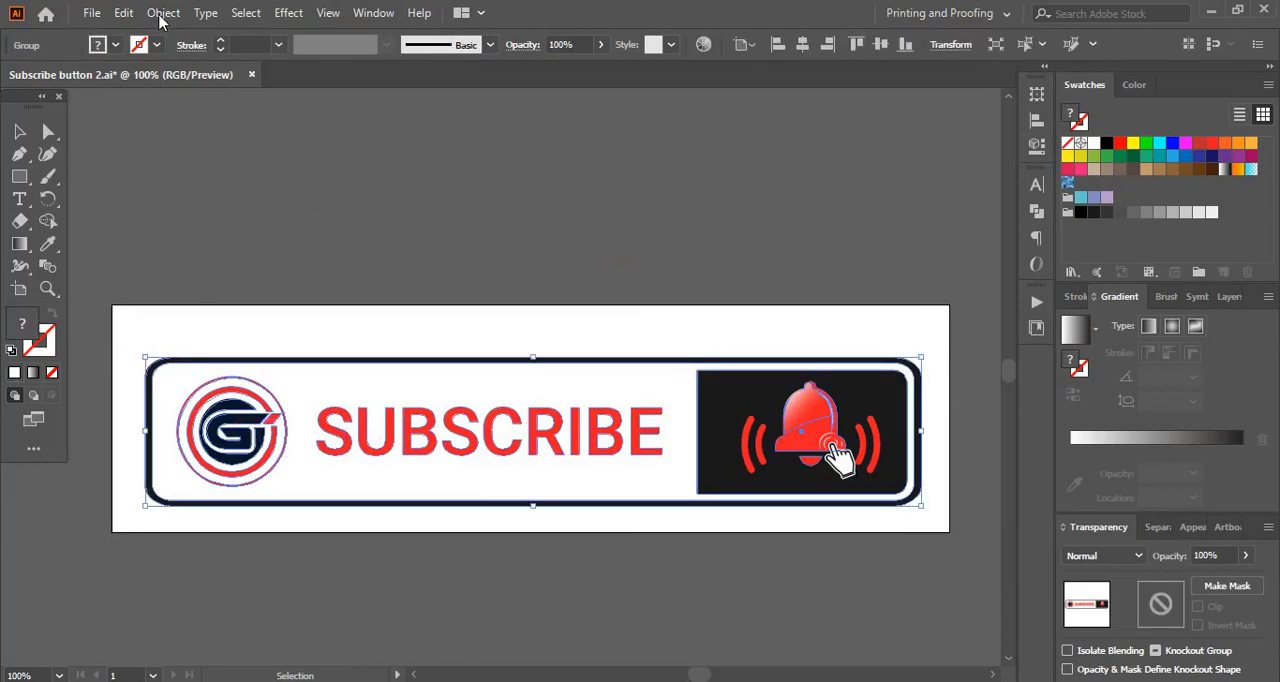
left_click(162, 12)
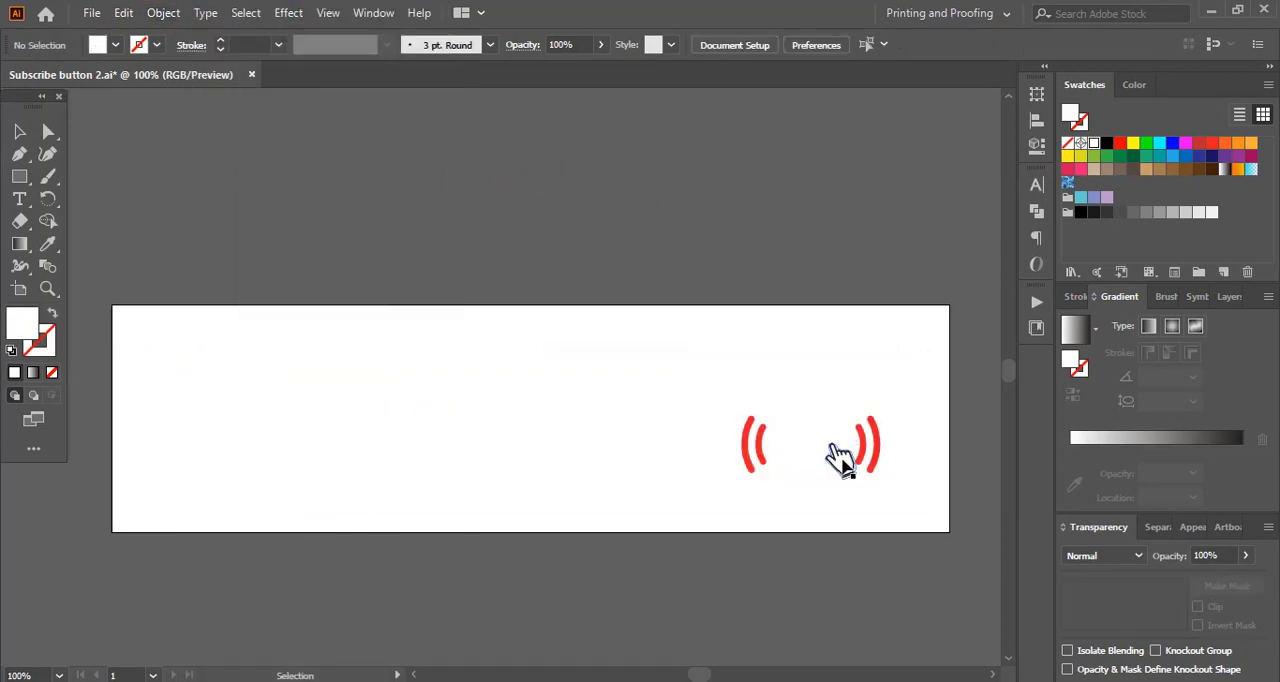
left_click(850, 444)
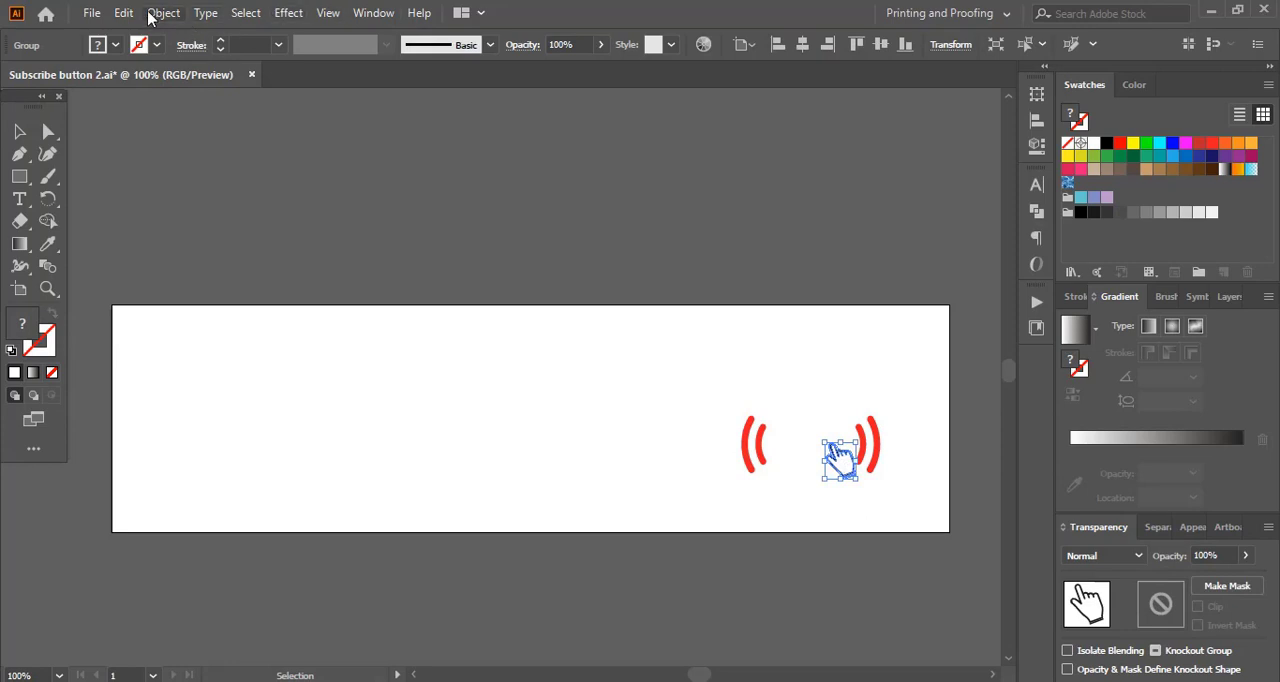
left_click(164, 12)
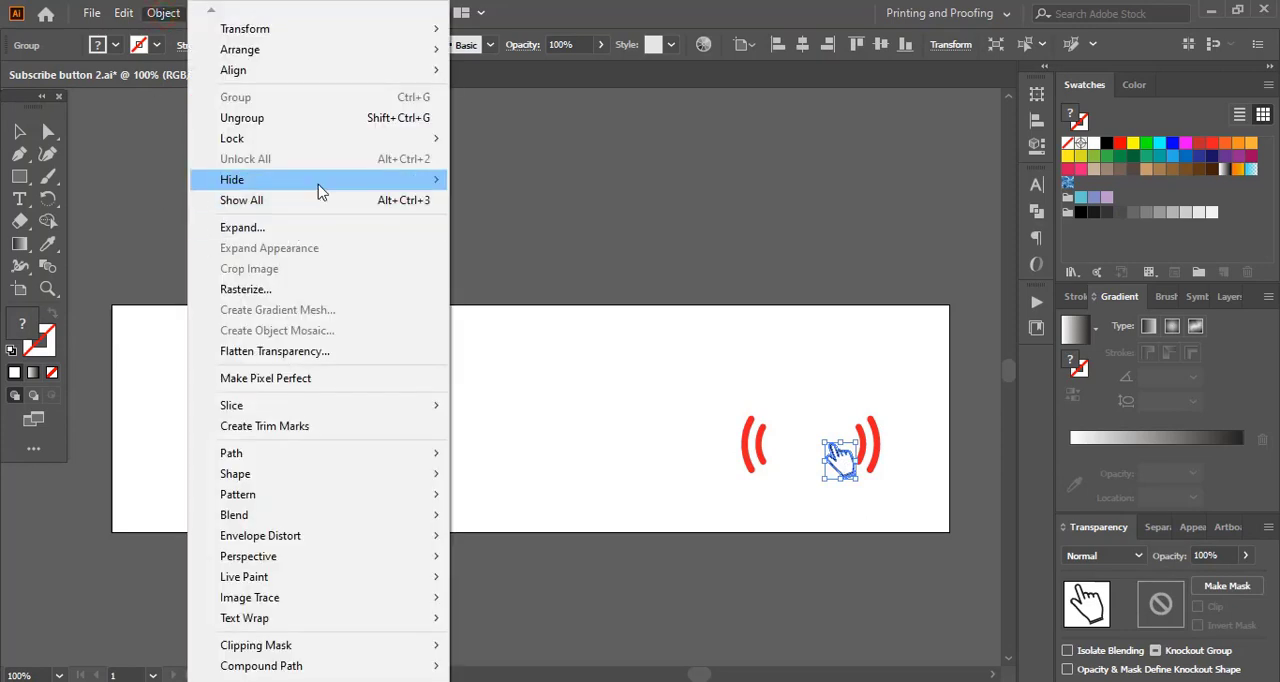
left_click(232, 180)
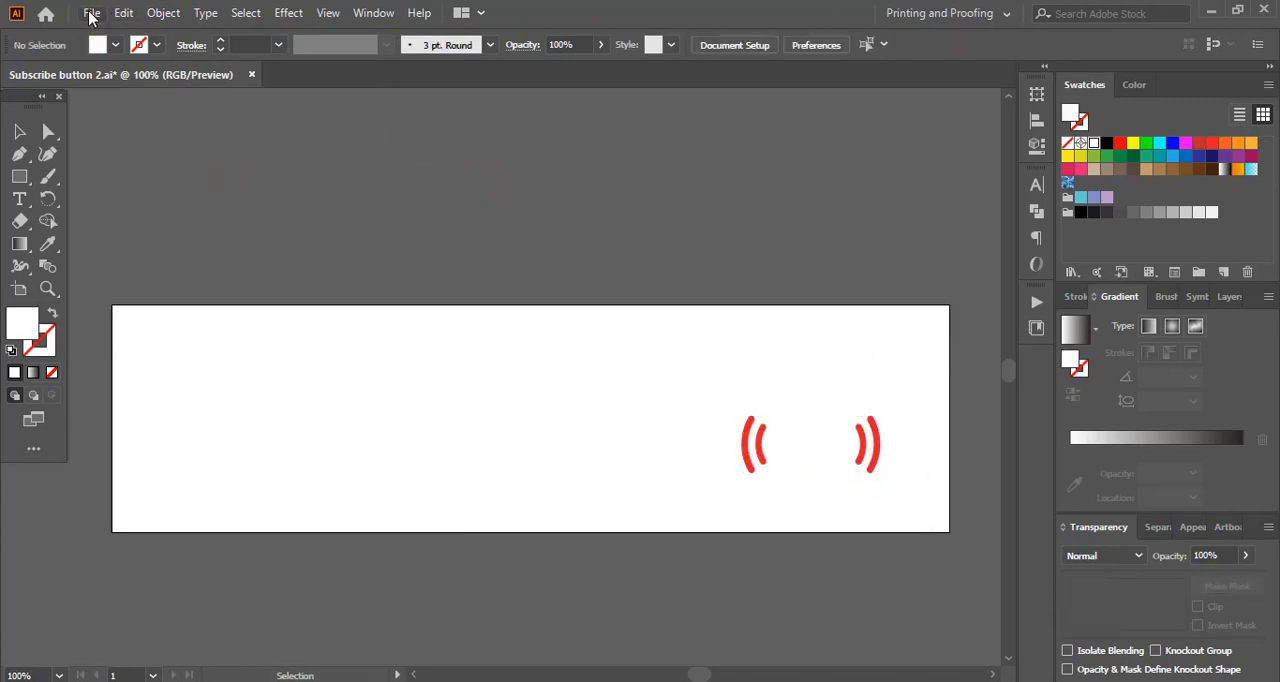
- Save for Web the arcs-only artboard as transparent PNG-24 named 2 into Clipart
left_click(92, 12)
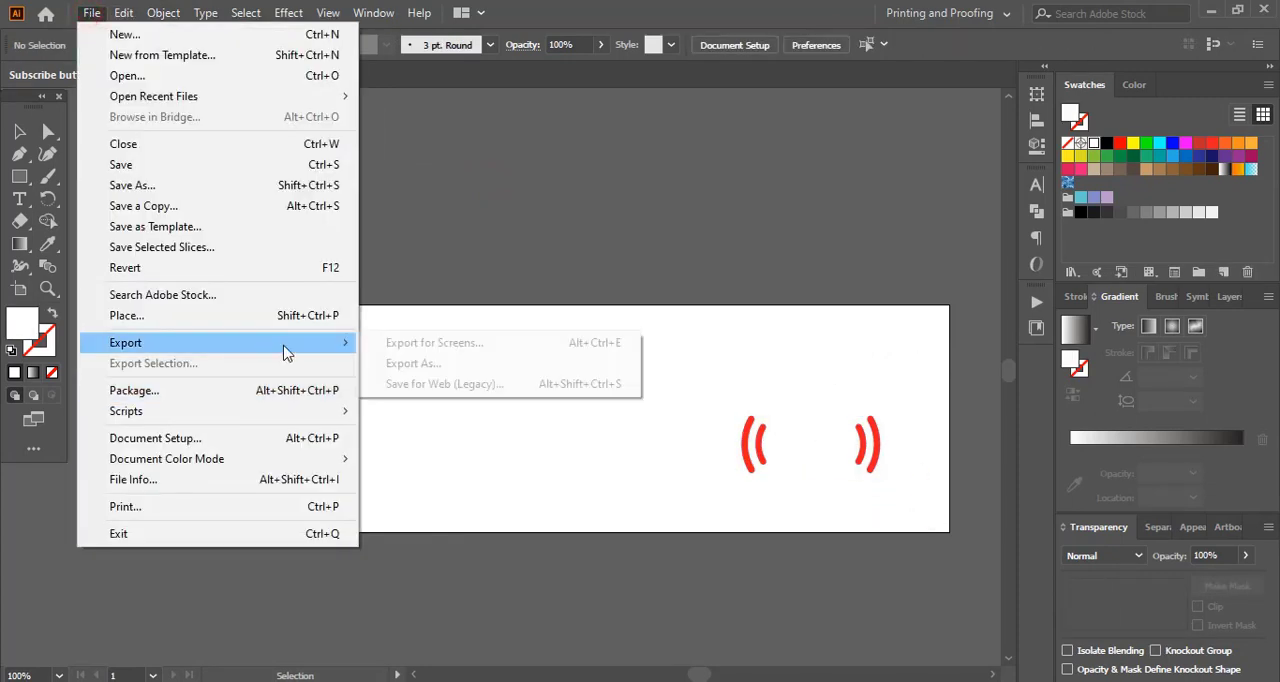
left_click(444, 382)
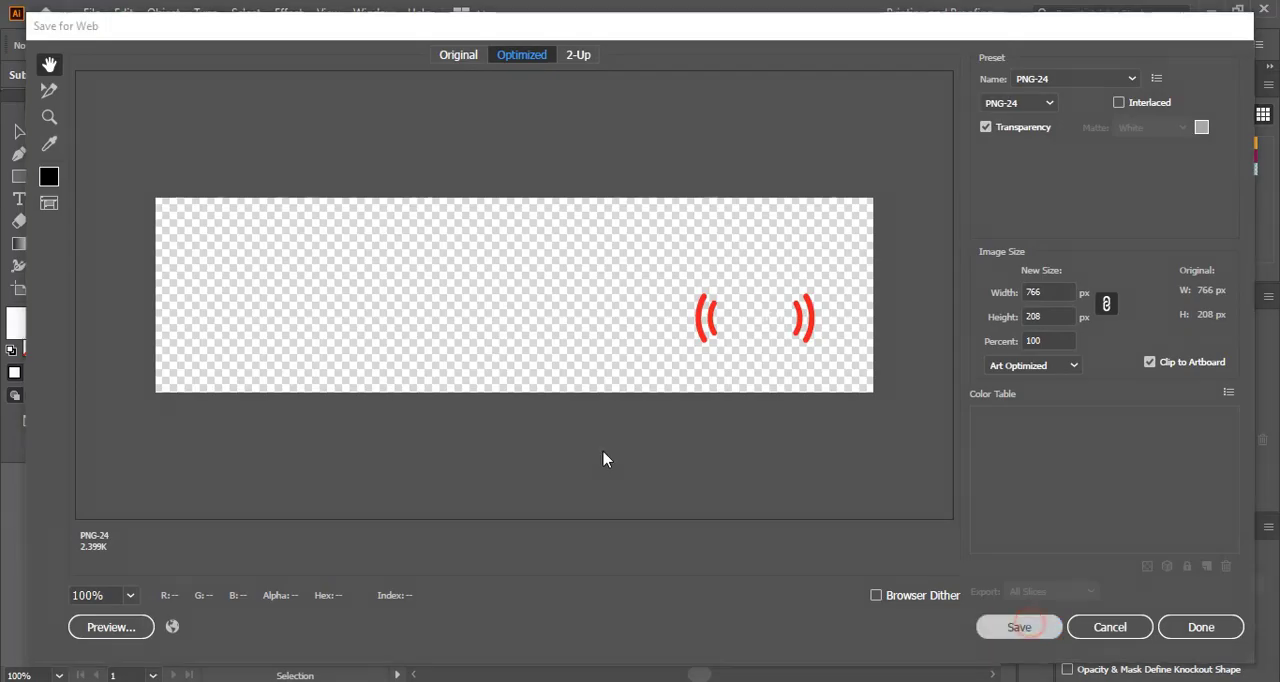
left_click(1018, 628)
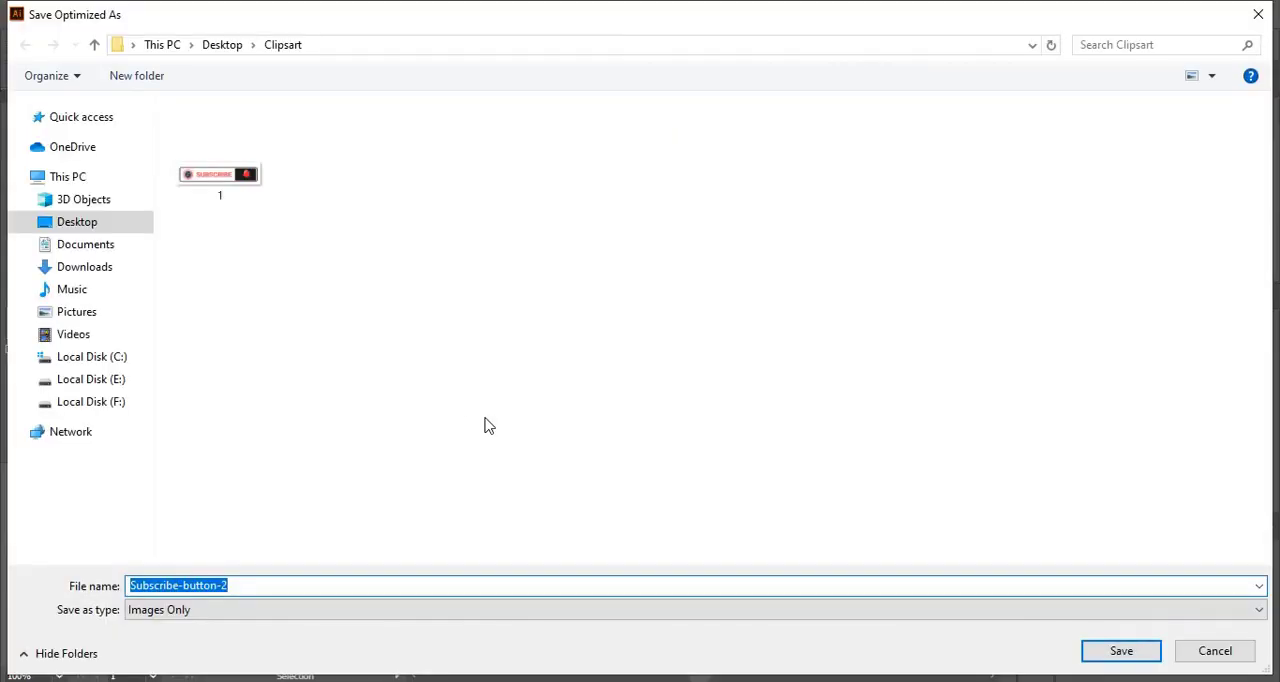
type("2")
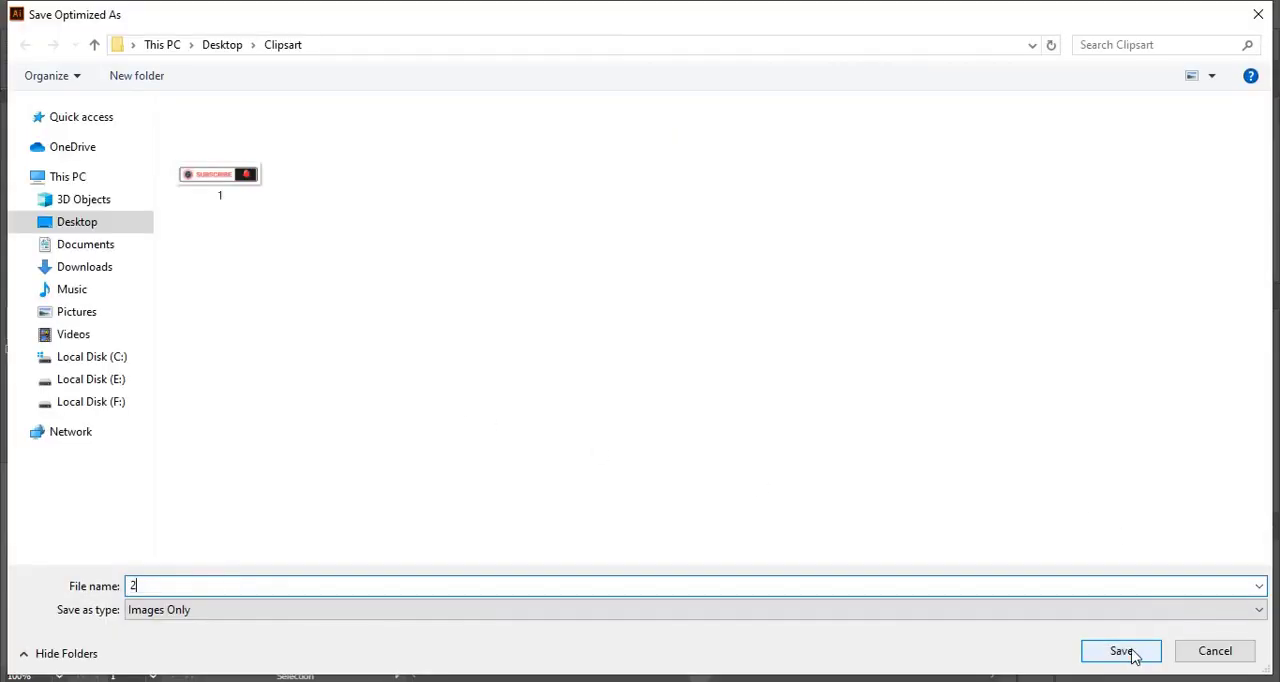
left_click(1120, 652)
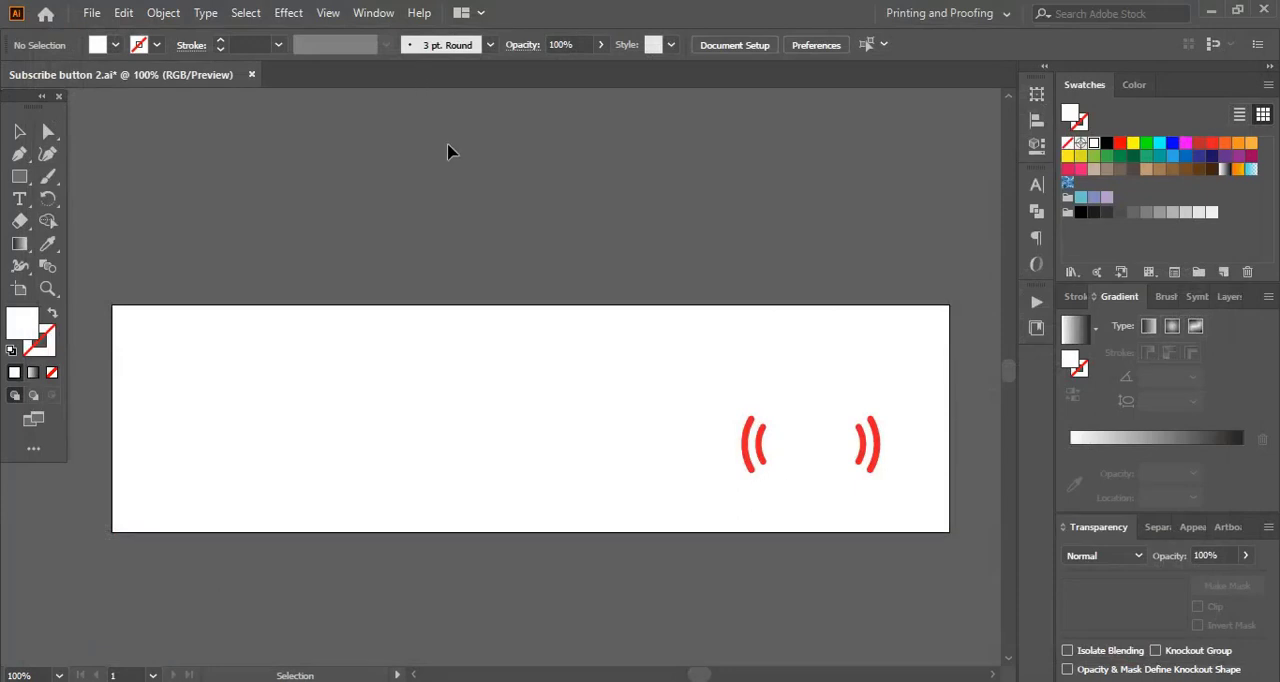
mouse_move(164, 12)
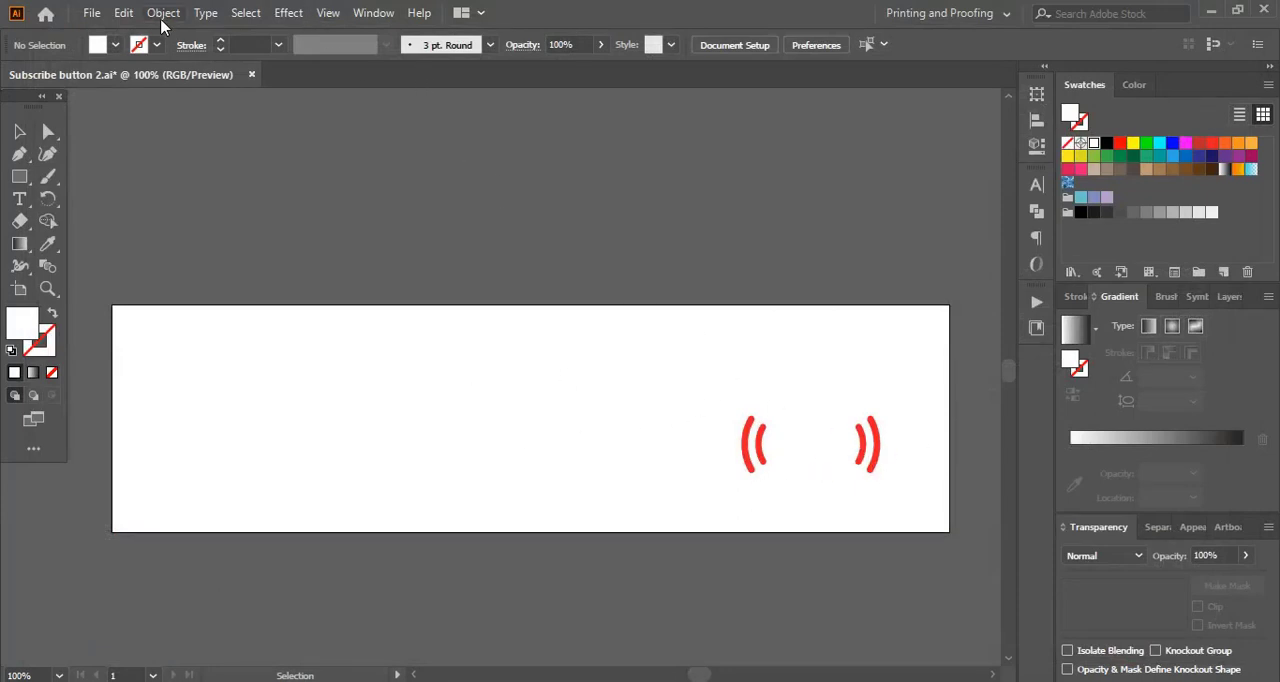
- Restore all hidden artwork with Object > Show All and select the button artwork
left_click(164, 12)
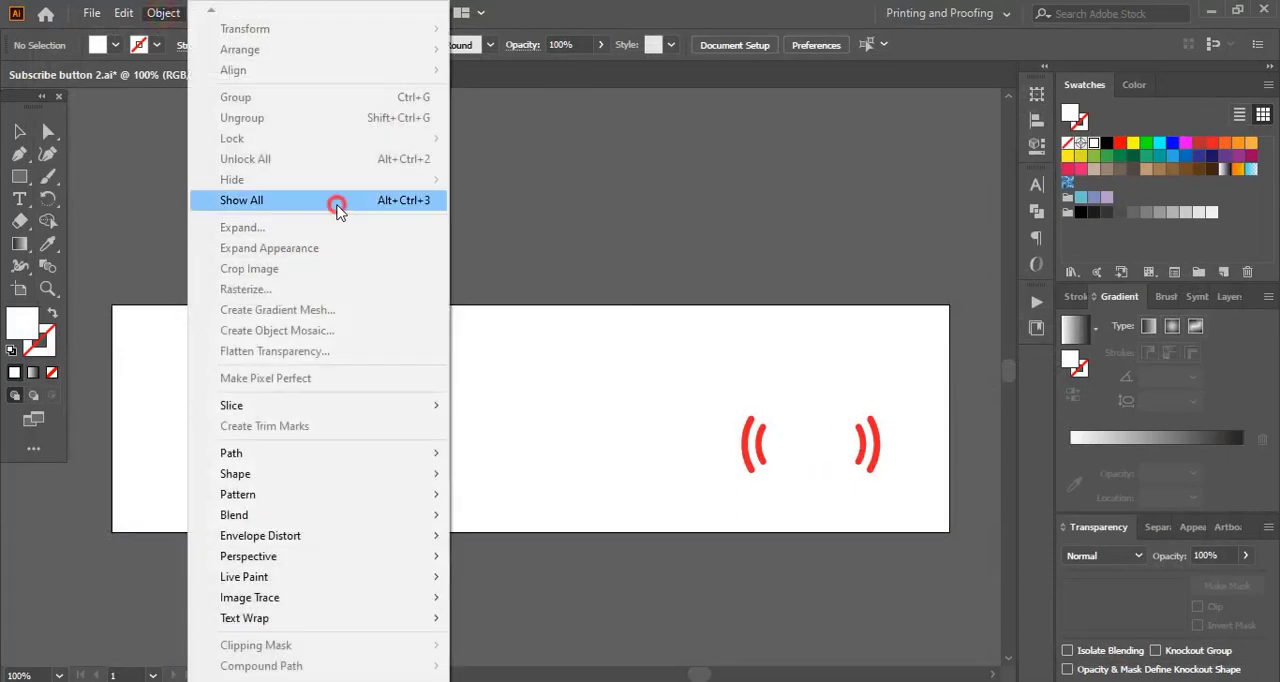
left_click(240, 200)
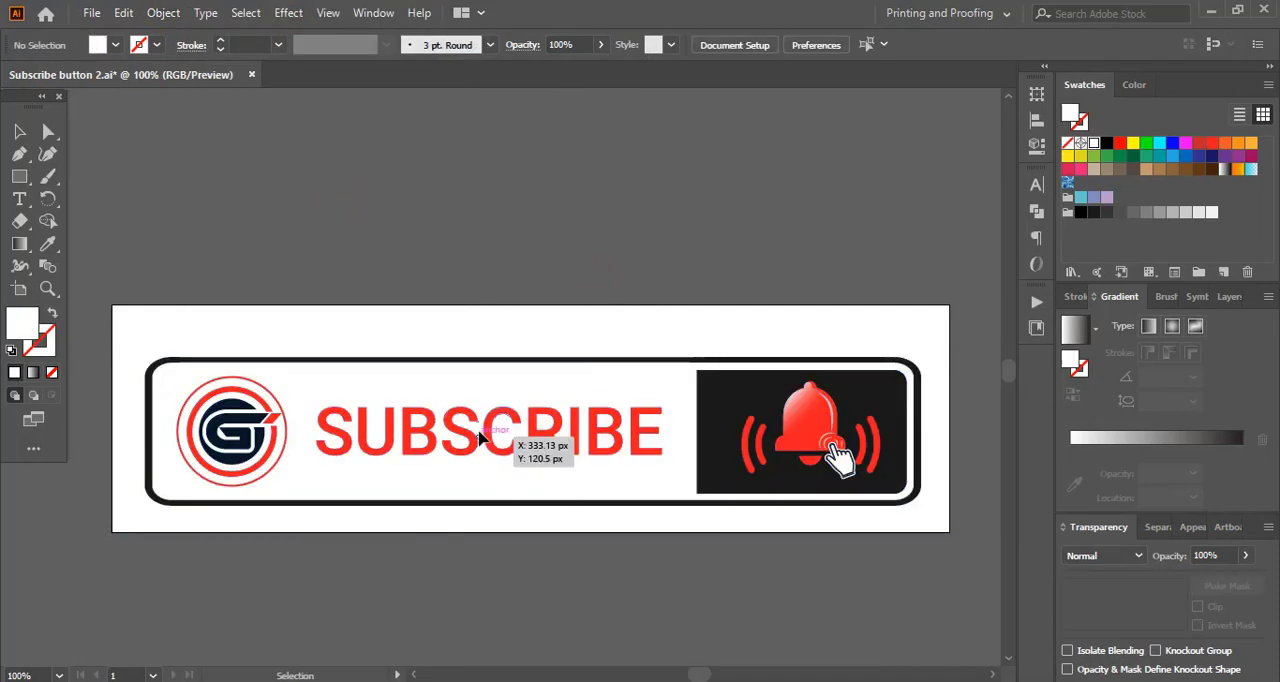
left_click(164, 12)
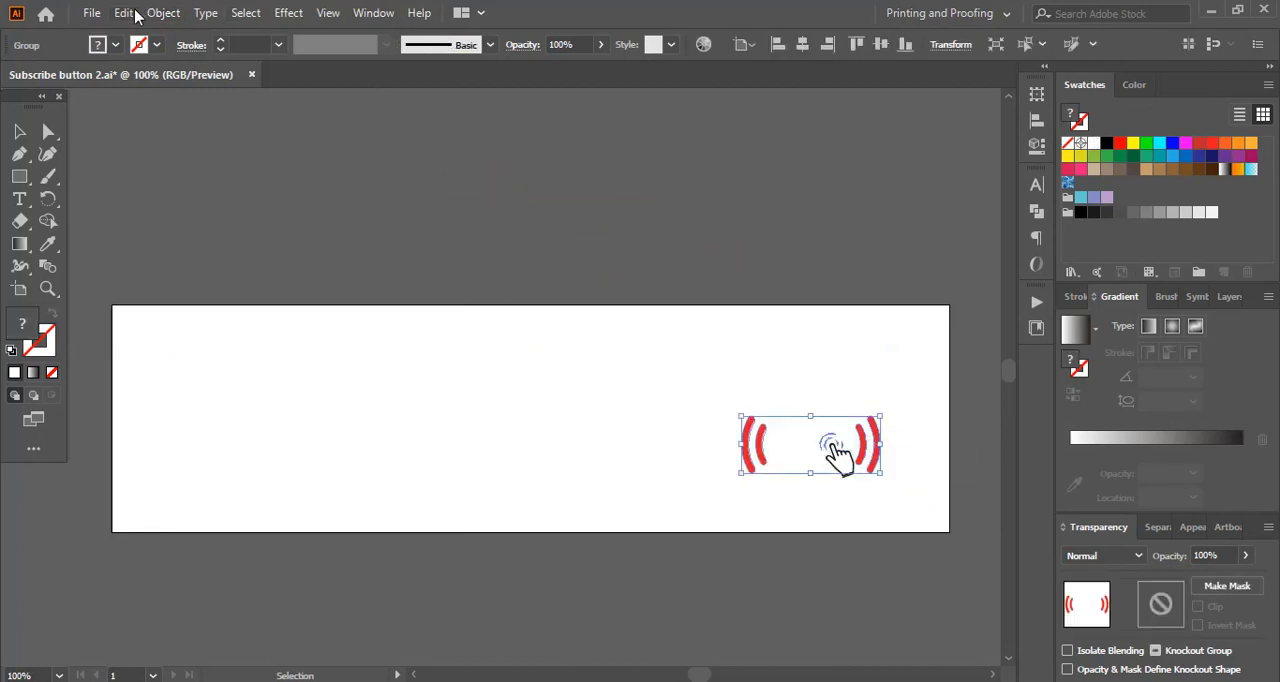
- Hide the button and red arcs so only the pointing-hand icon stays visible
left_click(162, 12)
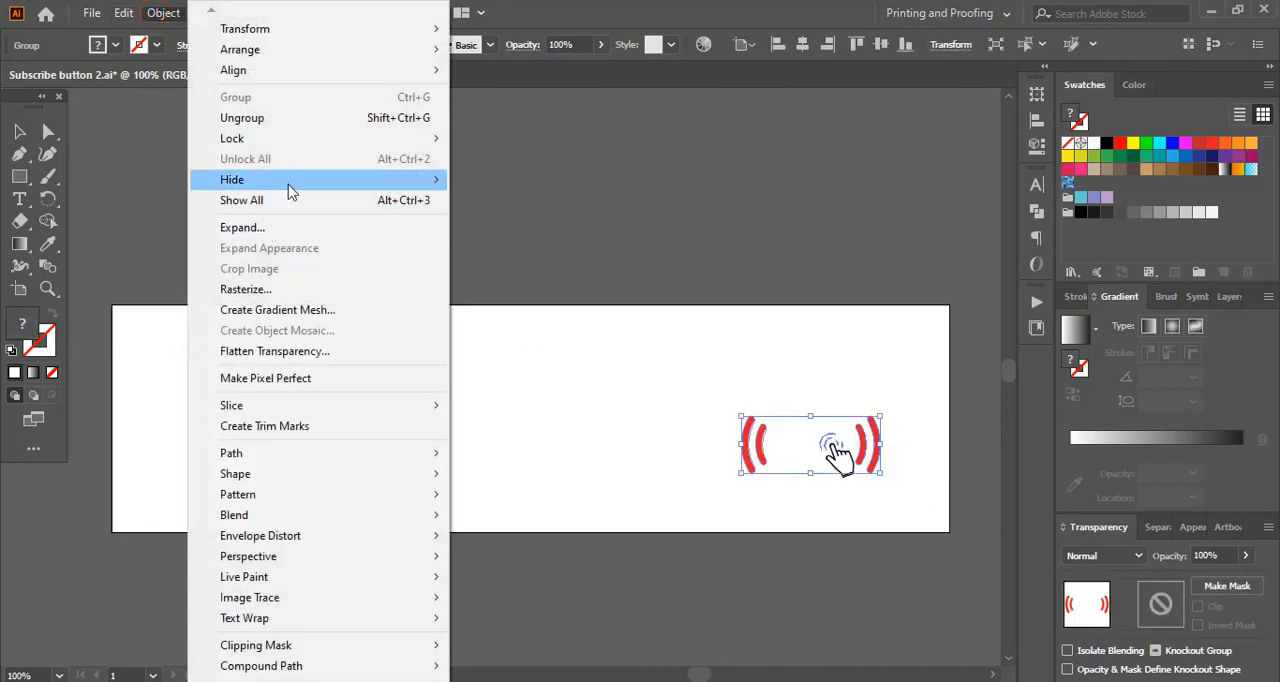
left_click(232, 180)
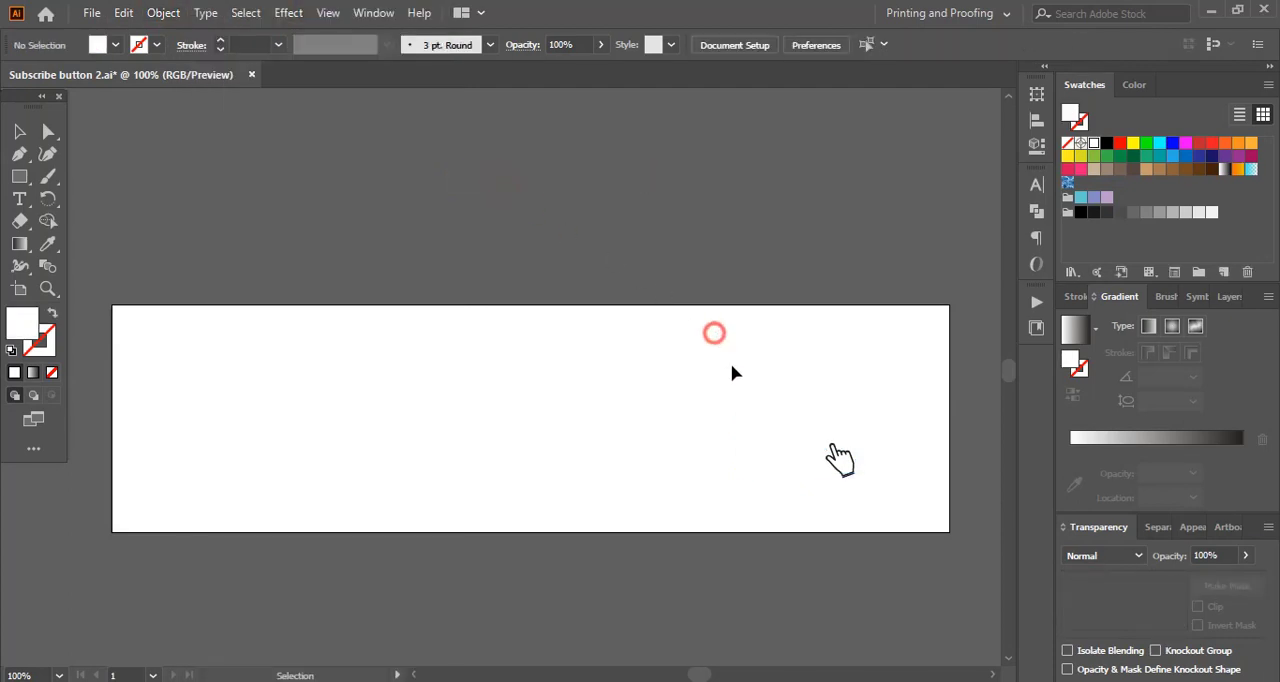
left_click(840, 460)
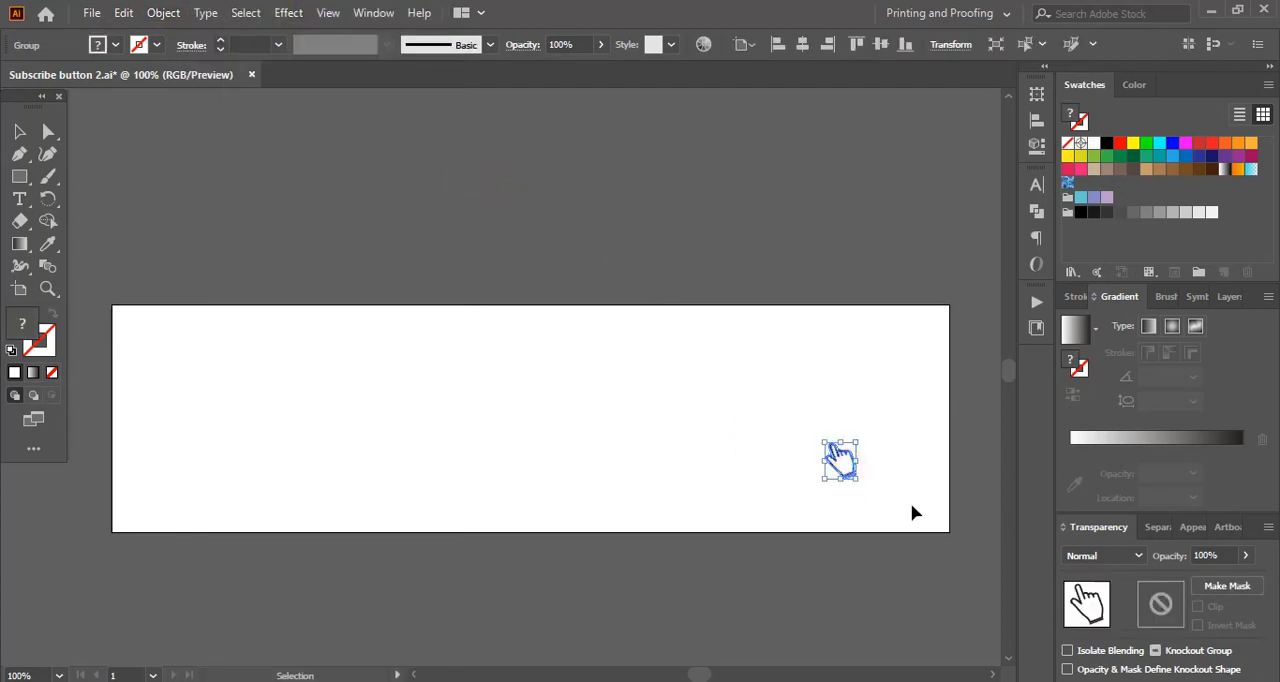
- Export the hand icon as PNG named 3 into Clipart, then show all hidden artwork again
left_click(92, 12)
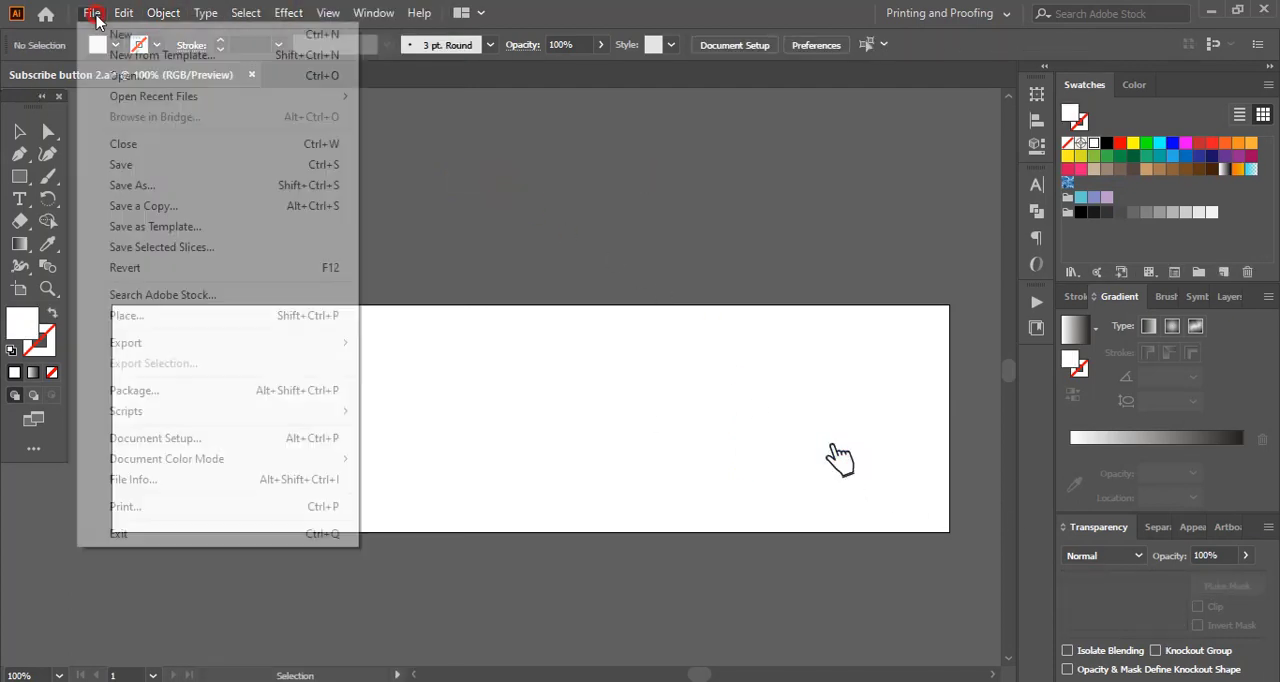
left_click(444, 382)
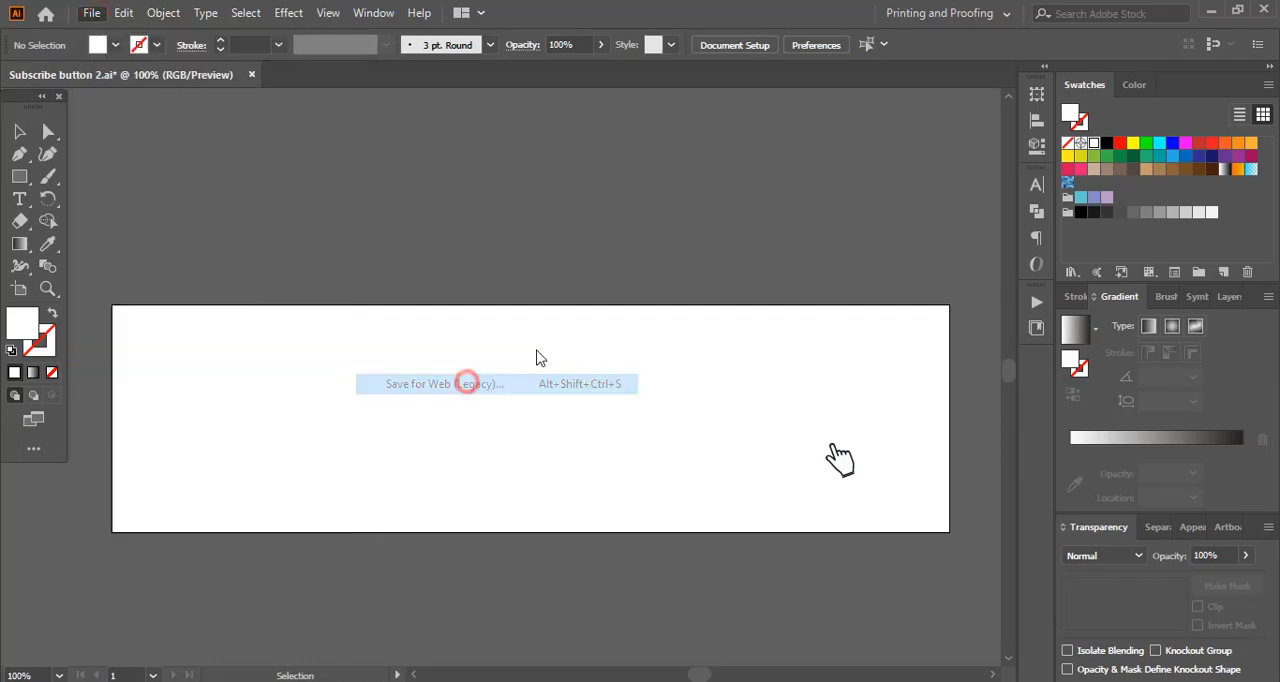
left_click(444, 382)
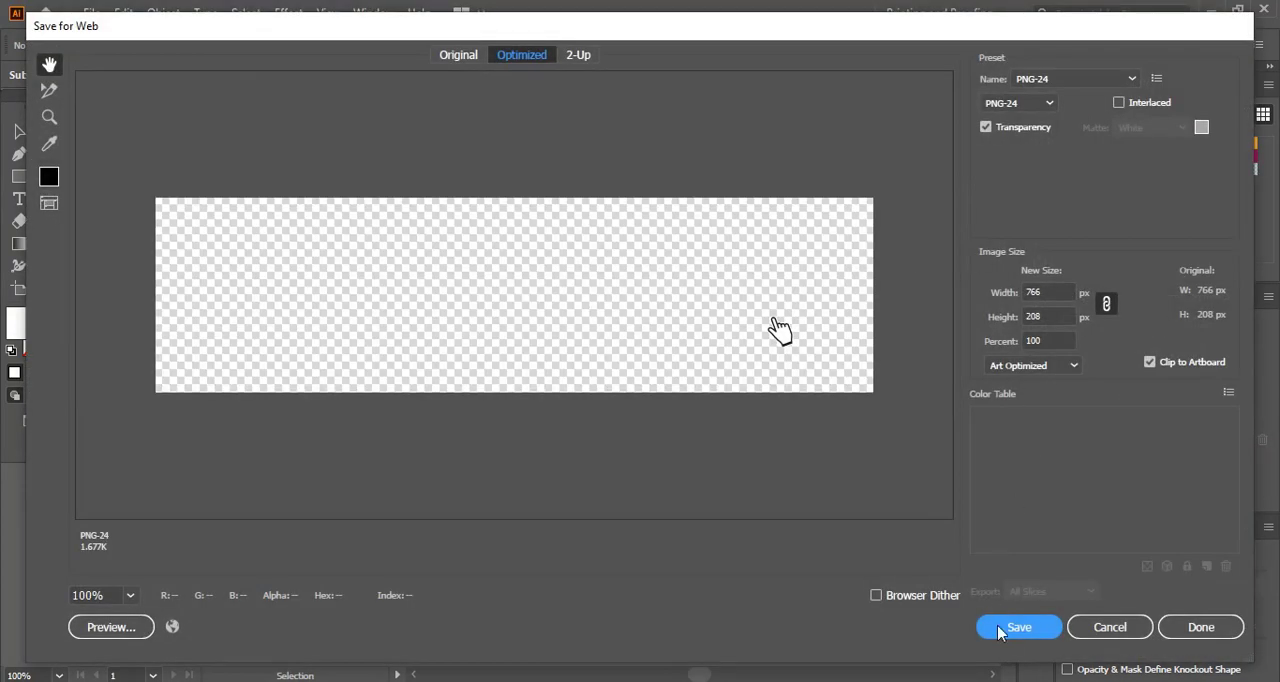
left_click(1018, 628)
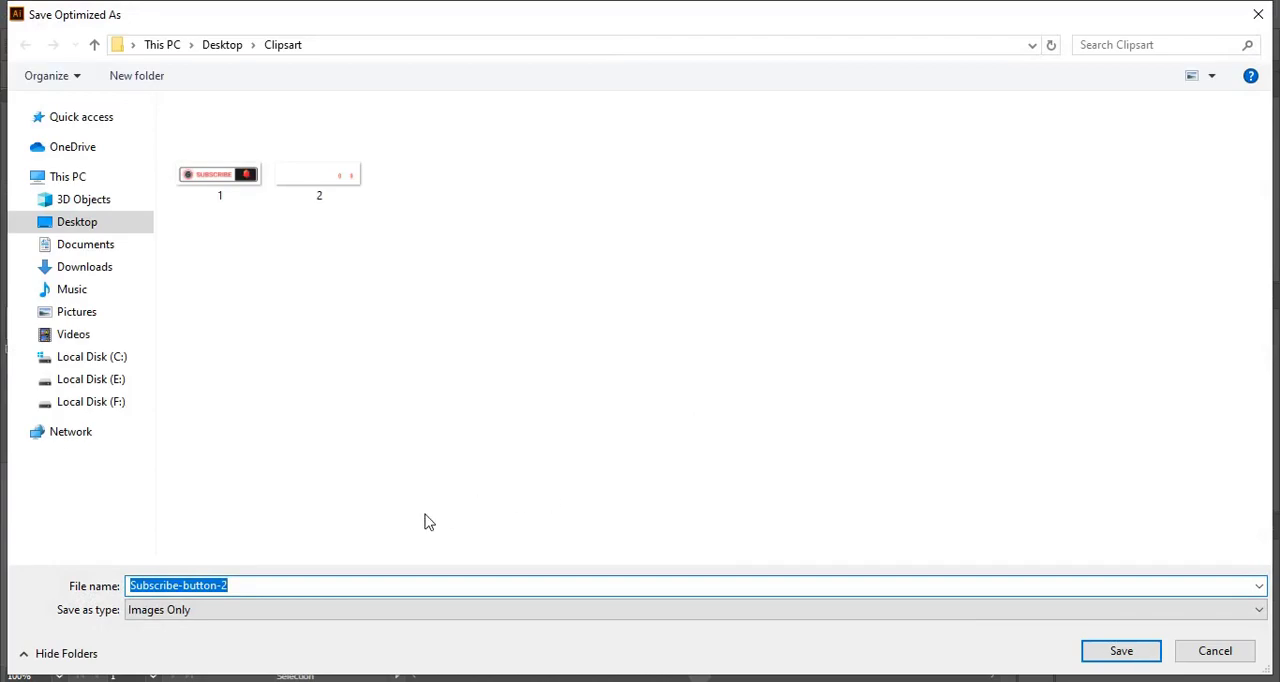
type("3")
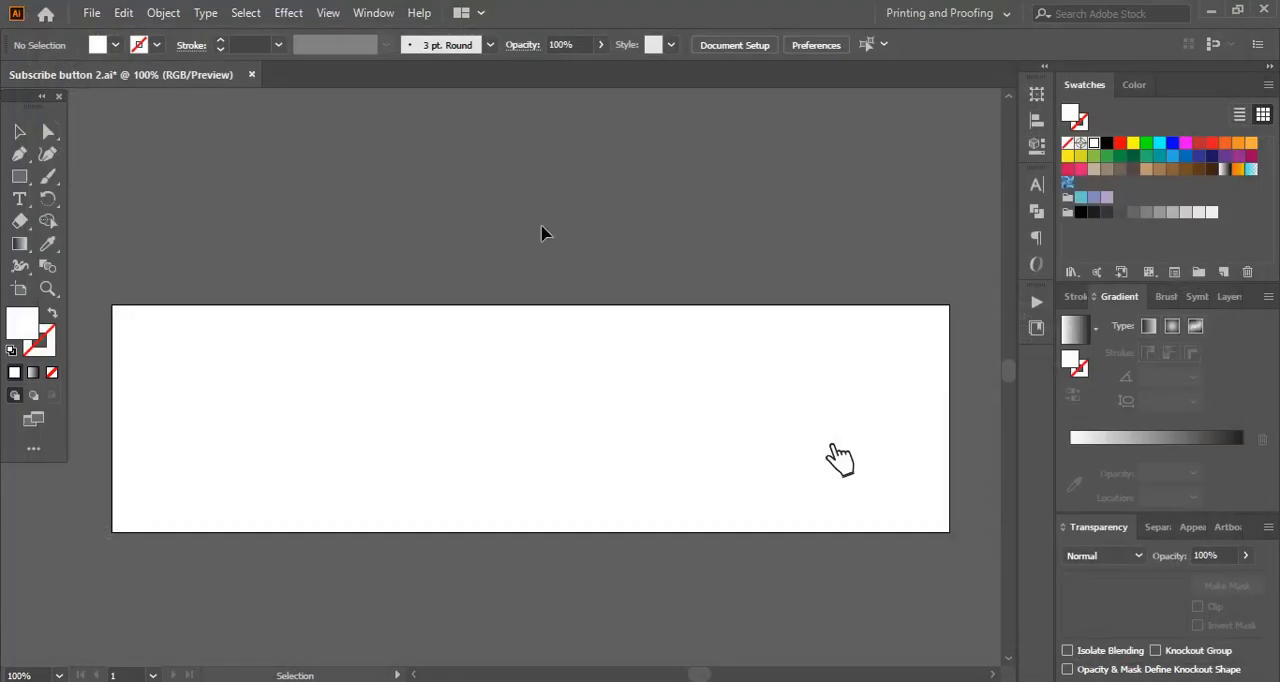
left_click(164, 12)
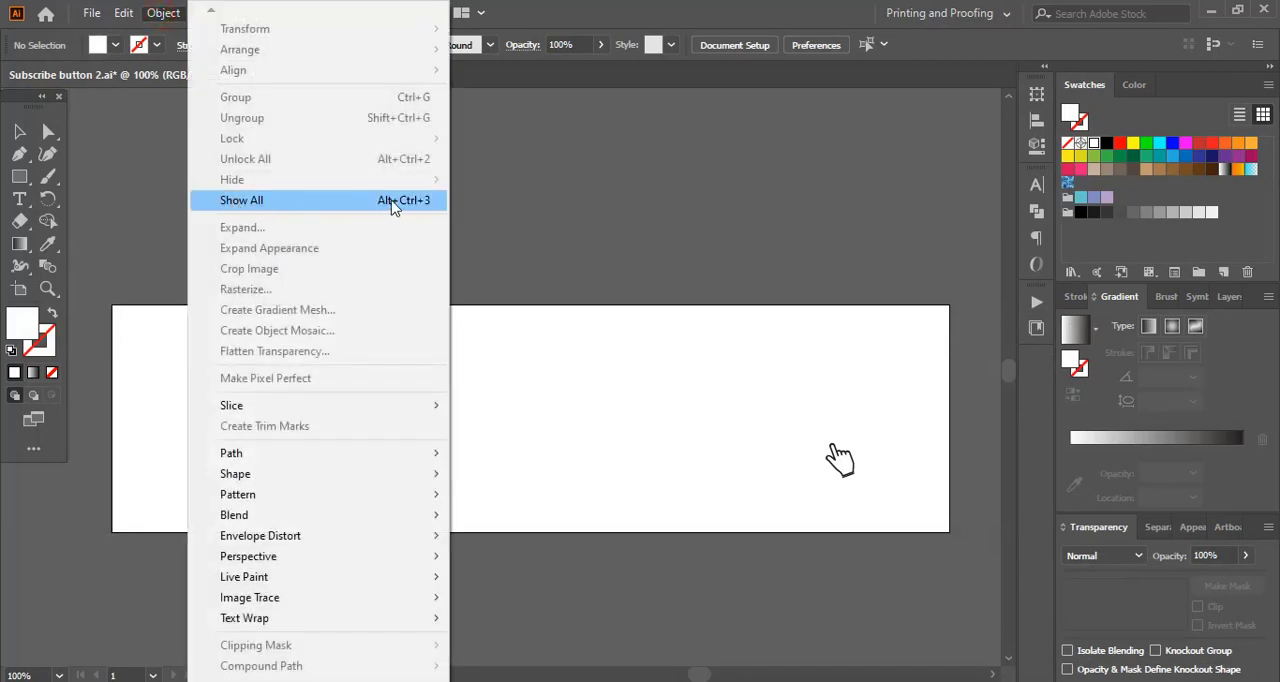
left_click(240, 200)
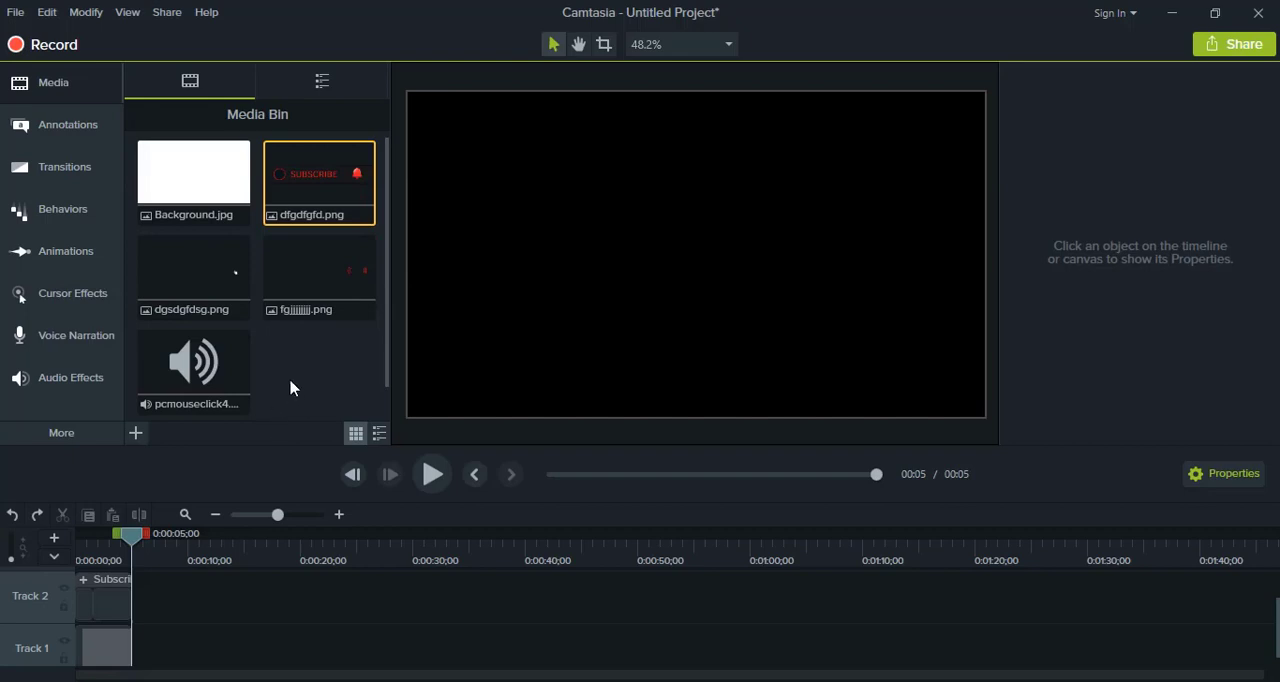
mouse_move(304, 378)
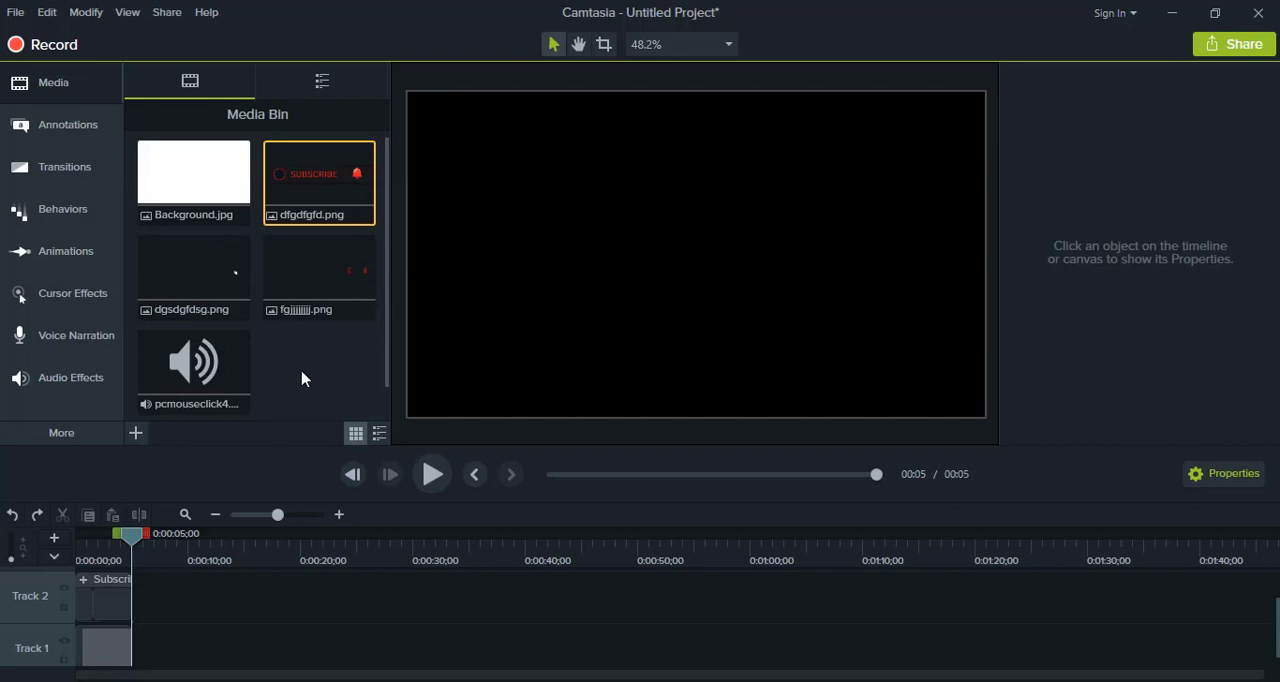
mouse_move(432, 474)
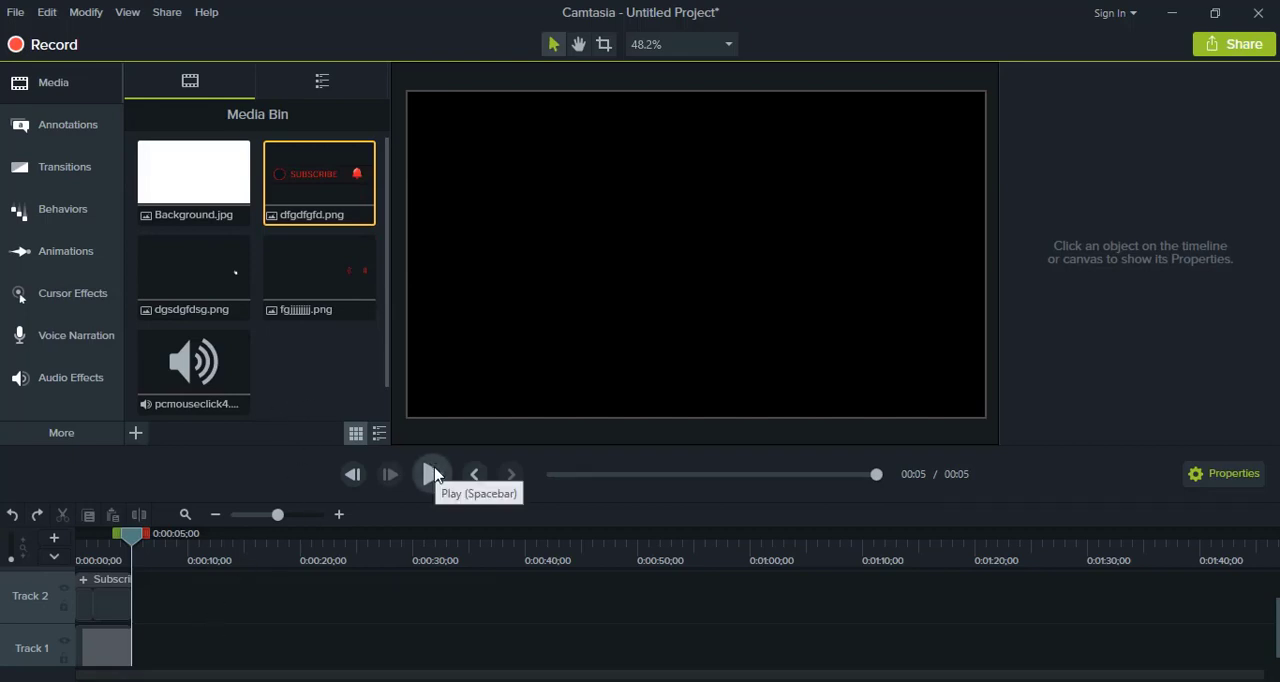
- Start a new Camtasia project, discarding the old project's changes without saving
left_click(432, 474)
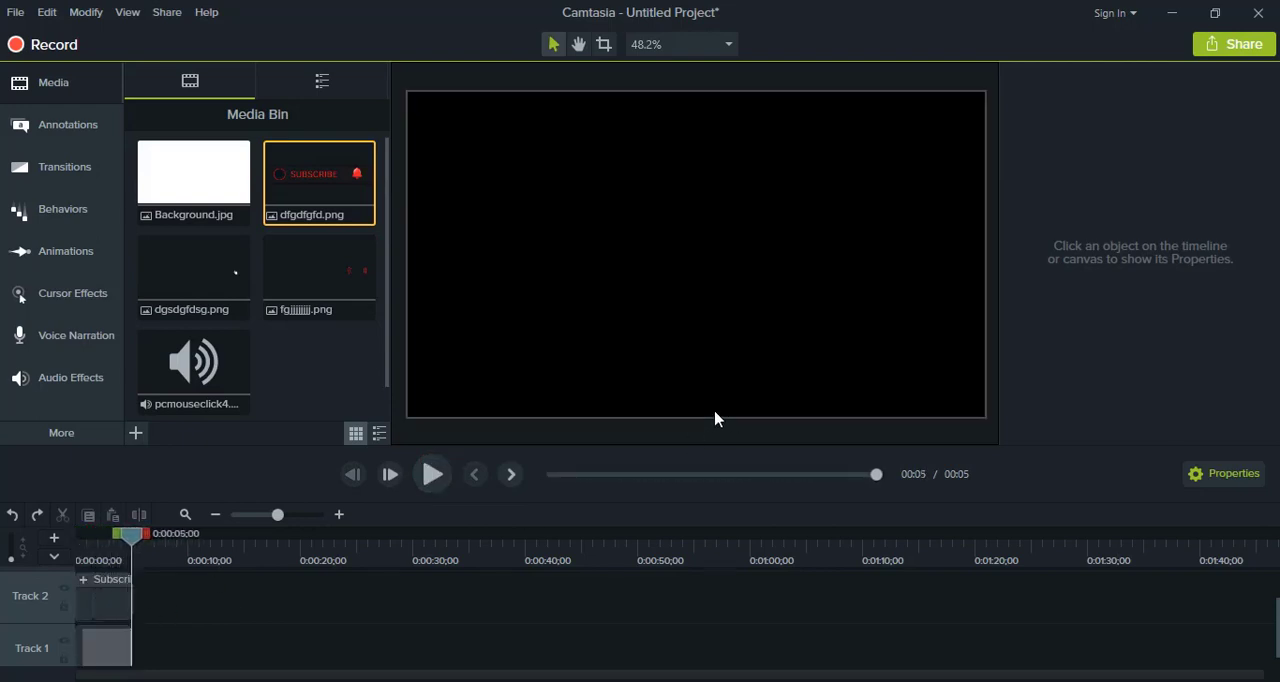
left_click(16, 12)
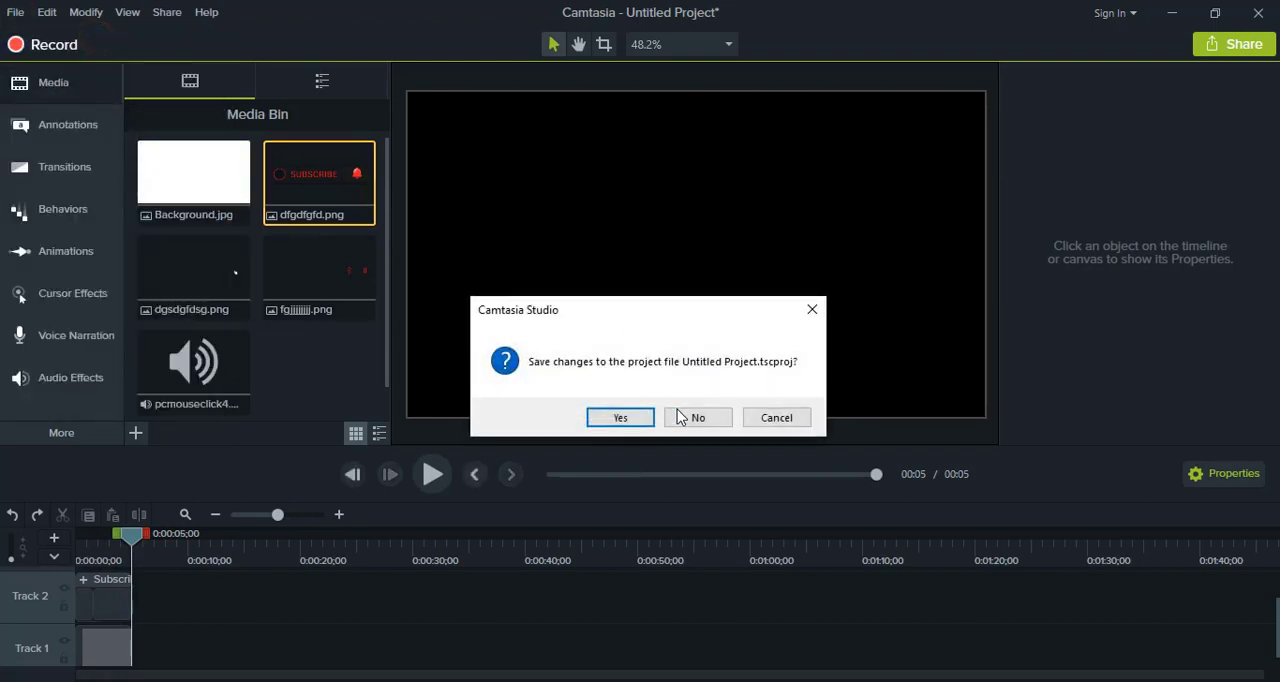
left_click(620, 416)
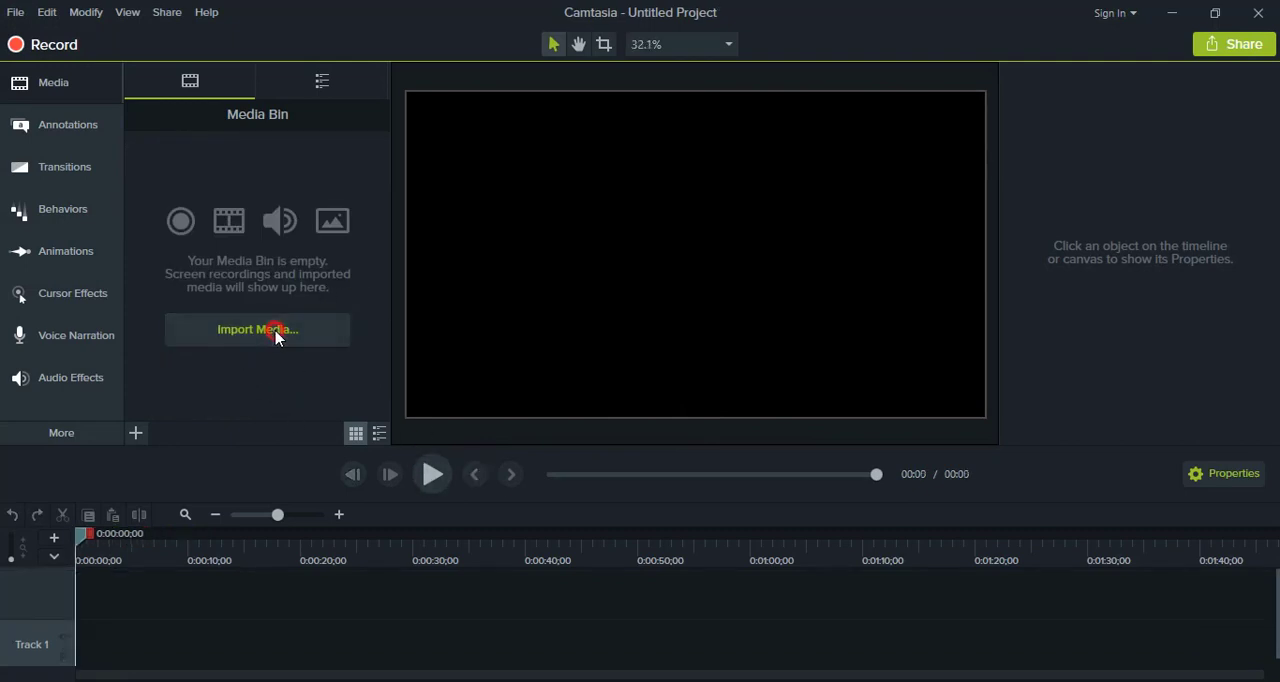
- Import the four Clipart files and add Background.jpg to the timeline at the playhead
left_click(256, 328)
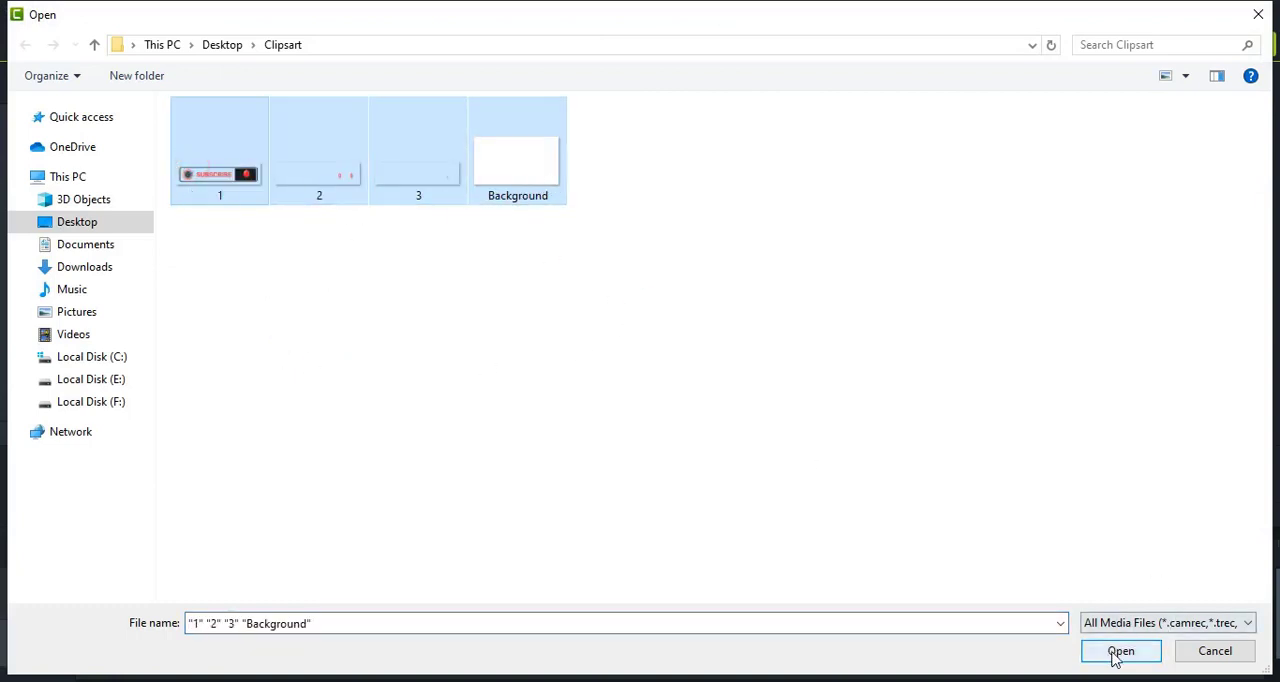
left_click(1120, 652)
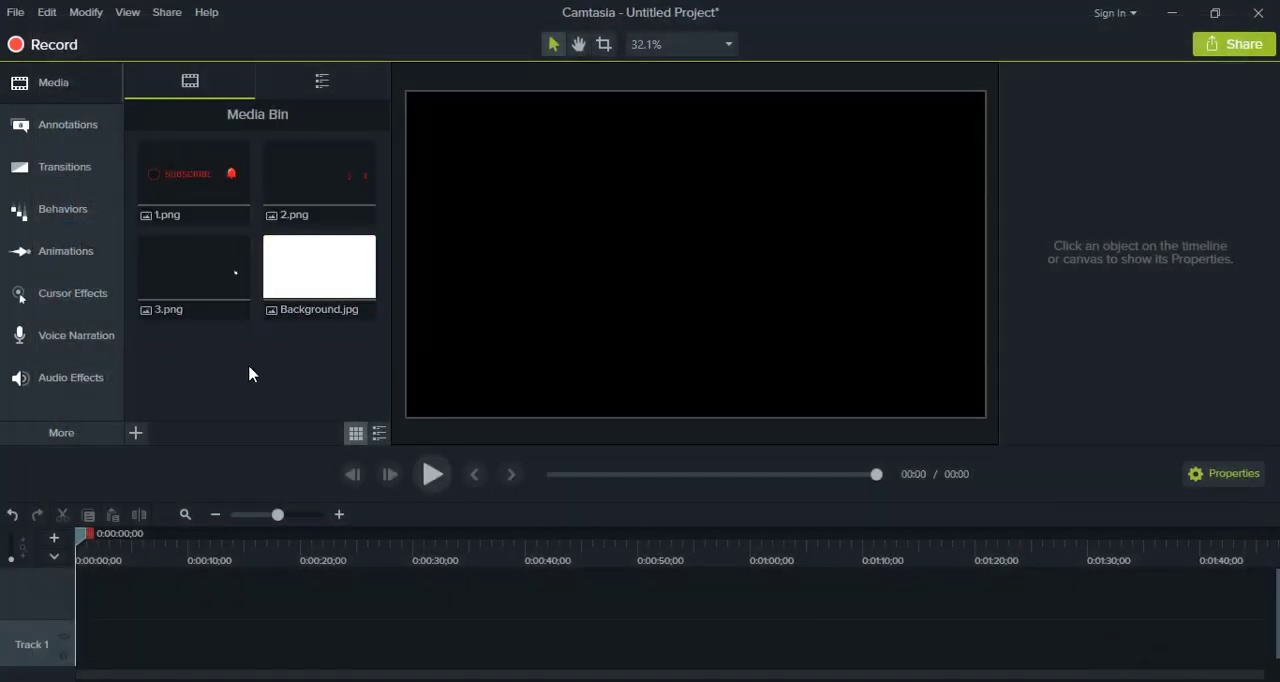
left_click(318, 270)
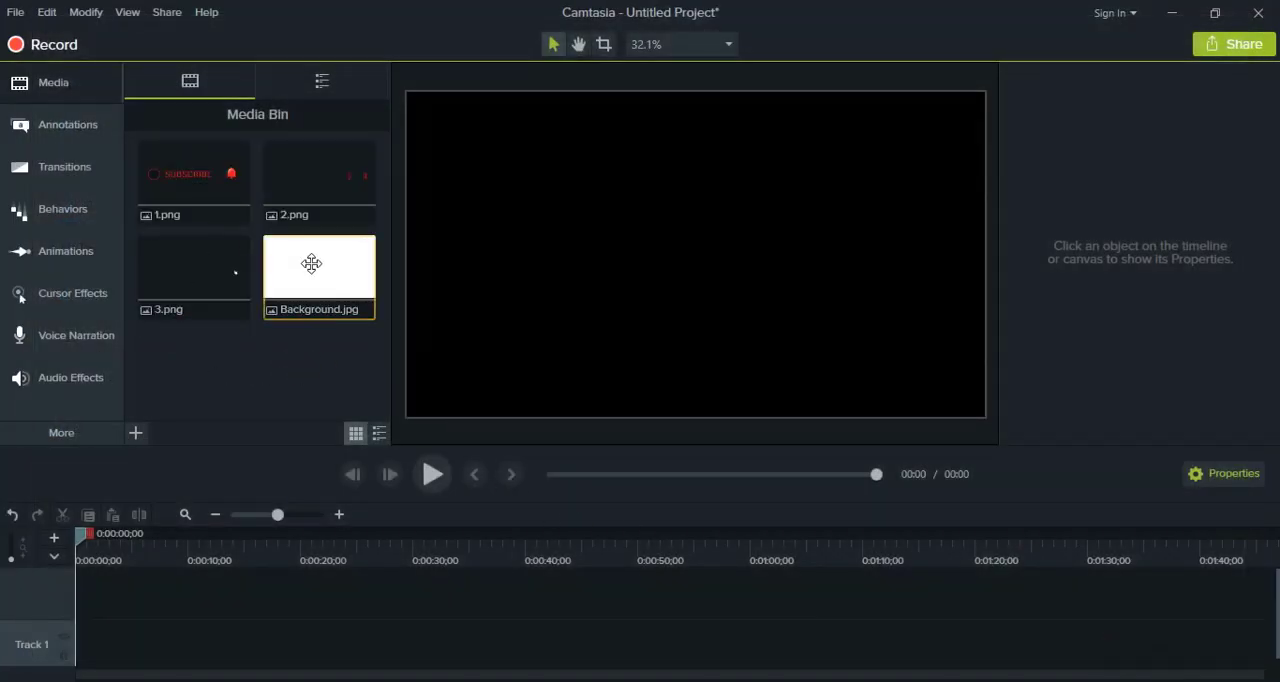
right_click(318, 270)
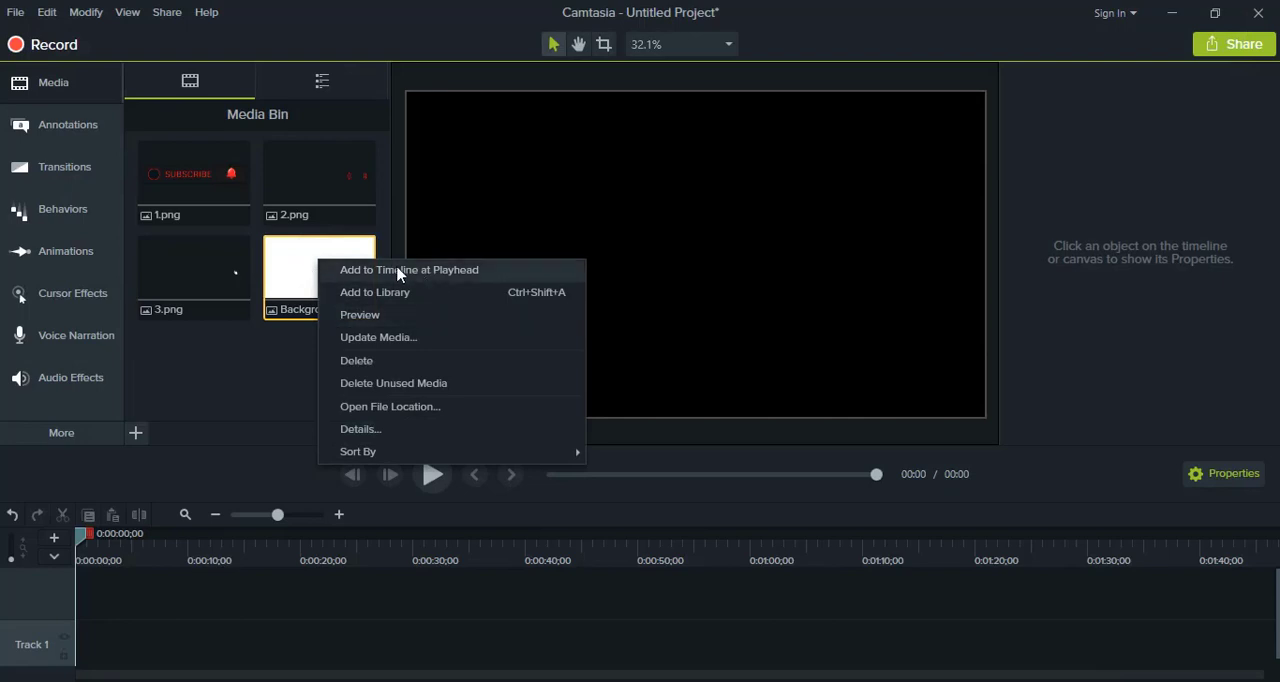
left_click(408, 268)
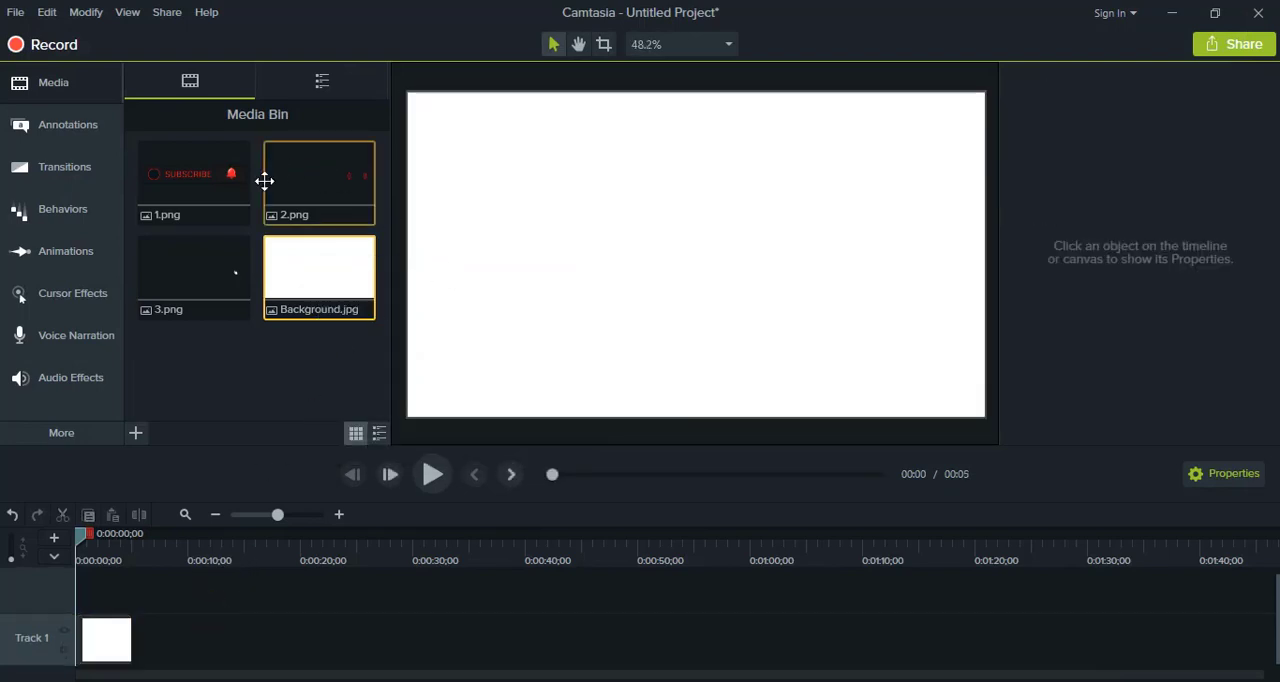
- Add the 1.png Subscribe button to the timeline on its own track above the background
left_click(192, 184)
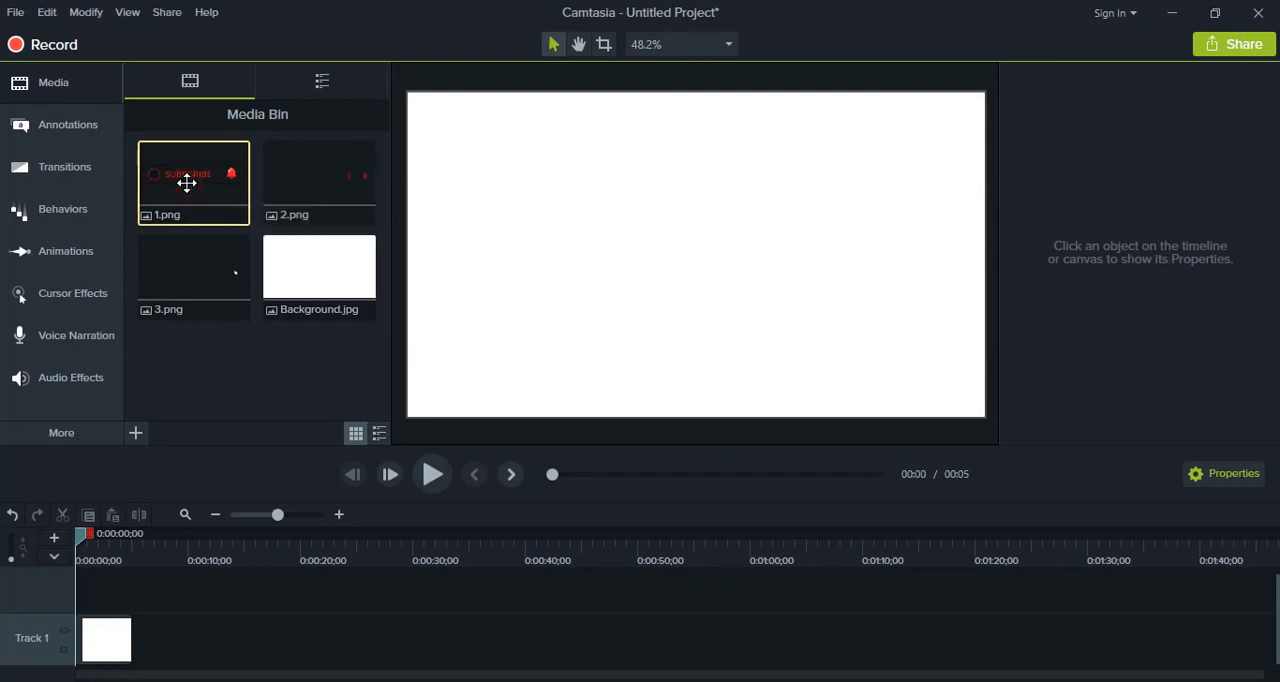
right_click(192, 184)
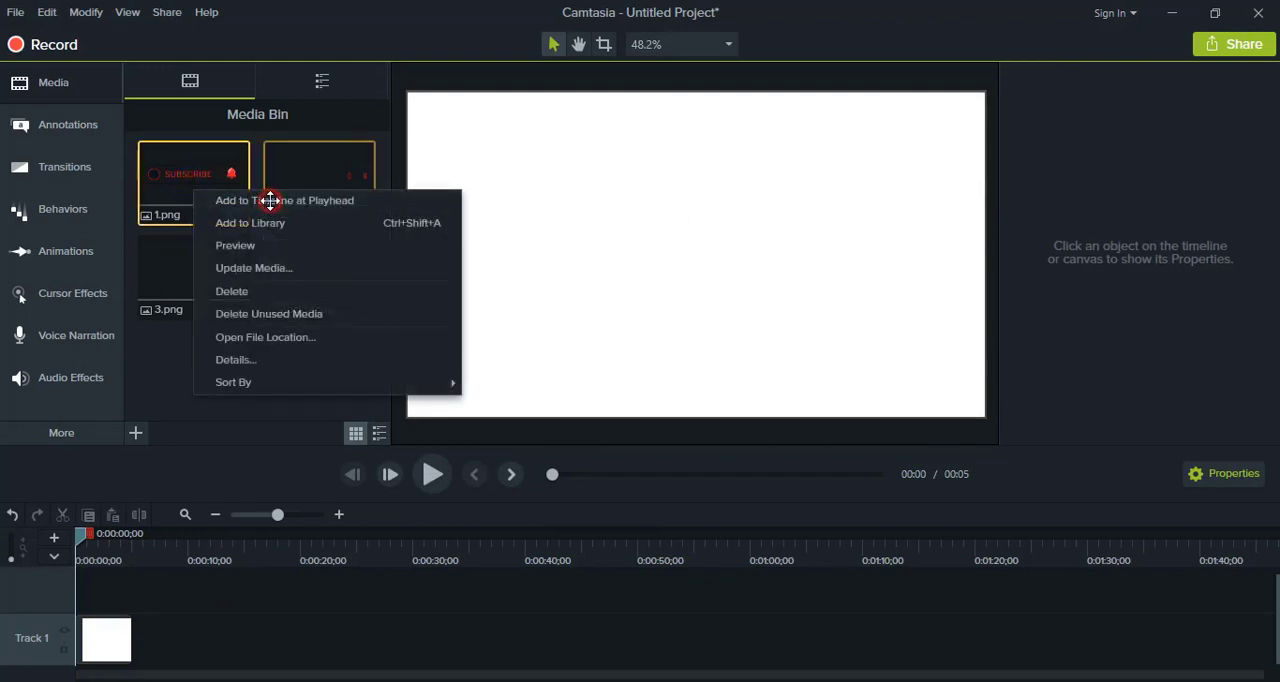
left_click(284, 200)
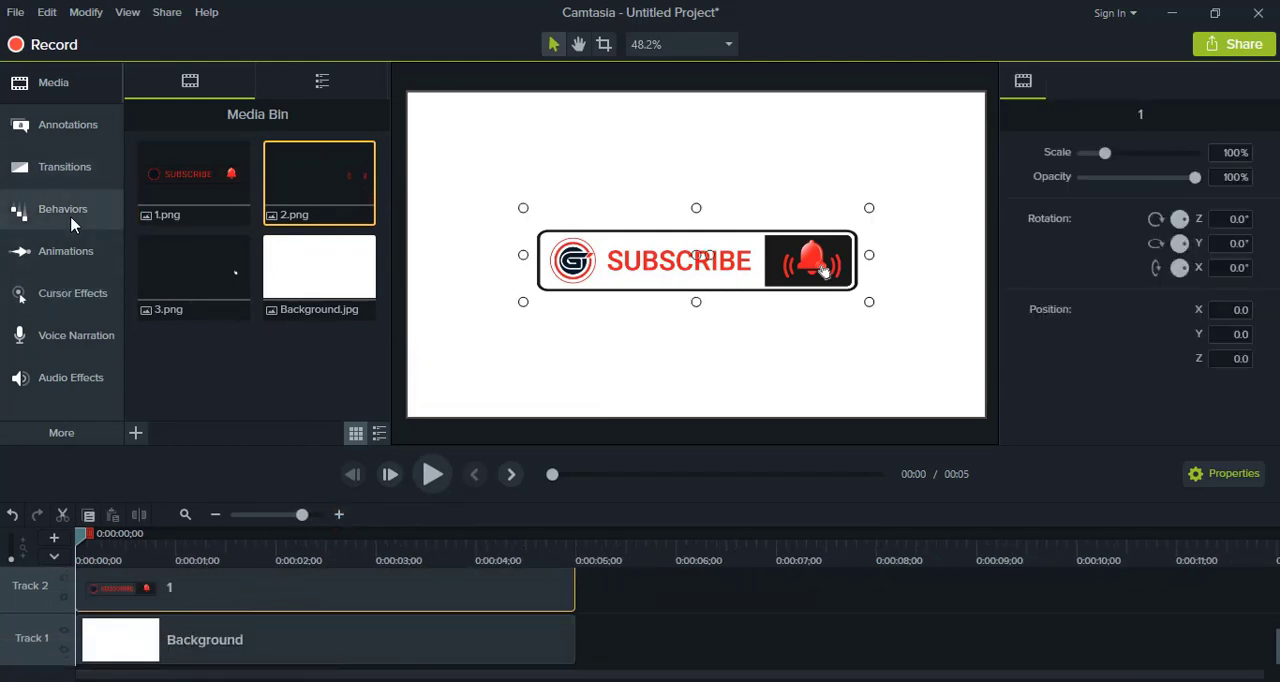
- Apply the Pop Up behavior to the button clip, preview it, and view the Direction choices
left_click(62, 208)
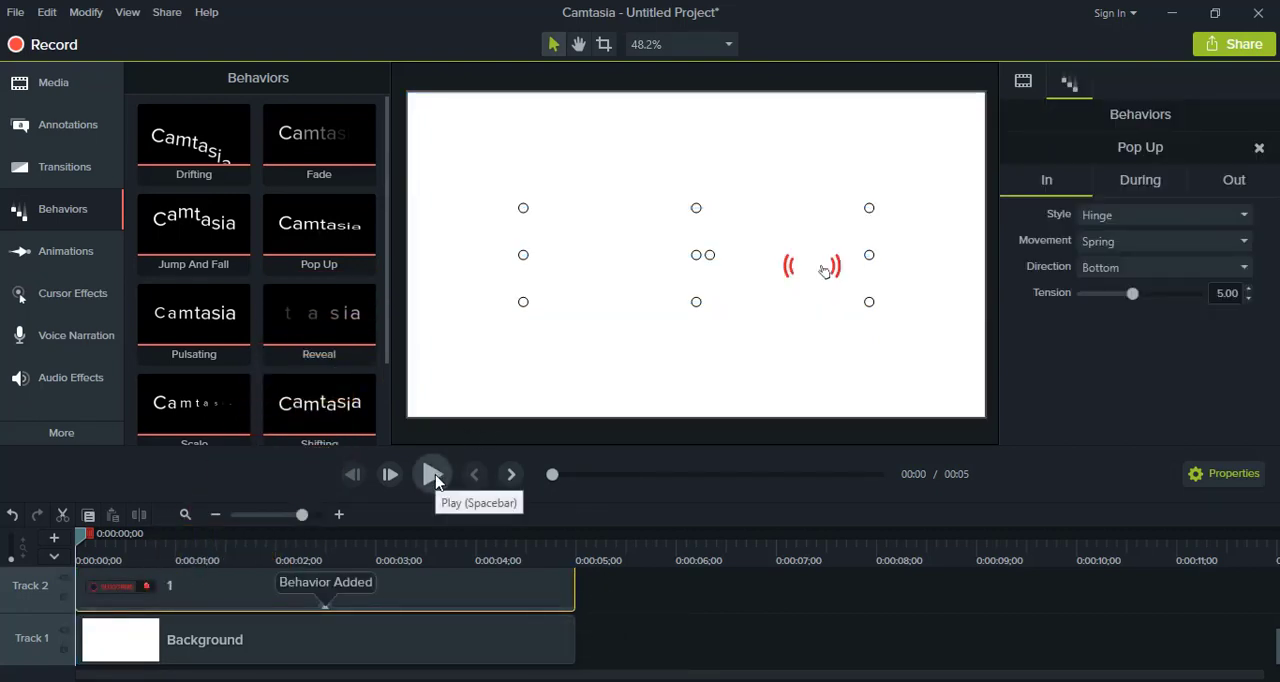
left_click(432, 474)
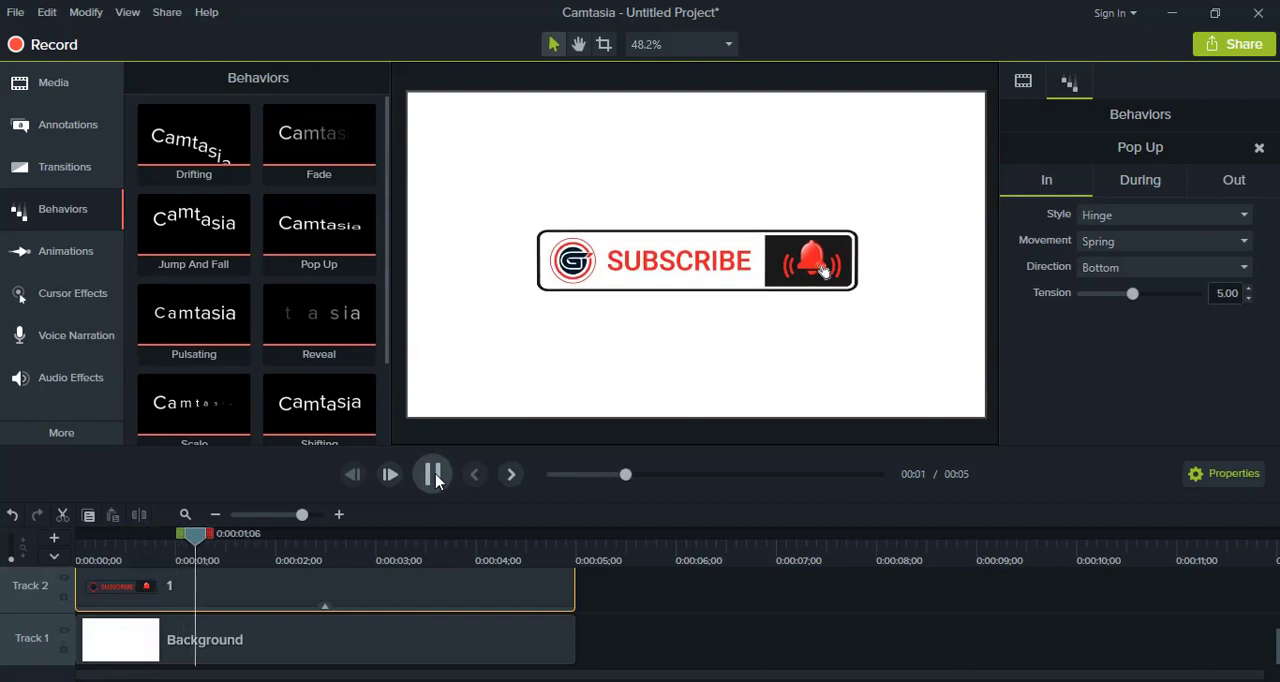
left_click(432, 474)
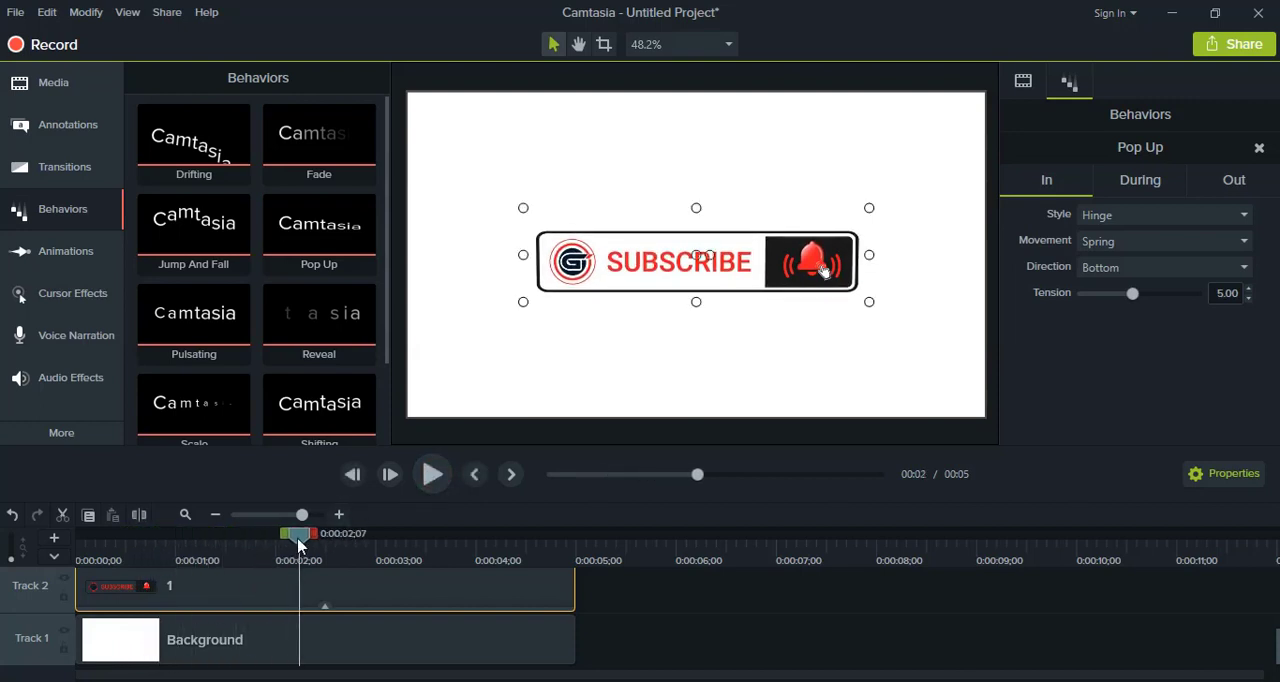
left_click(432, 474)
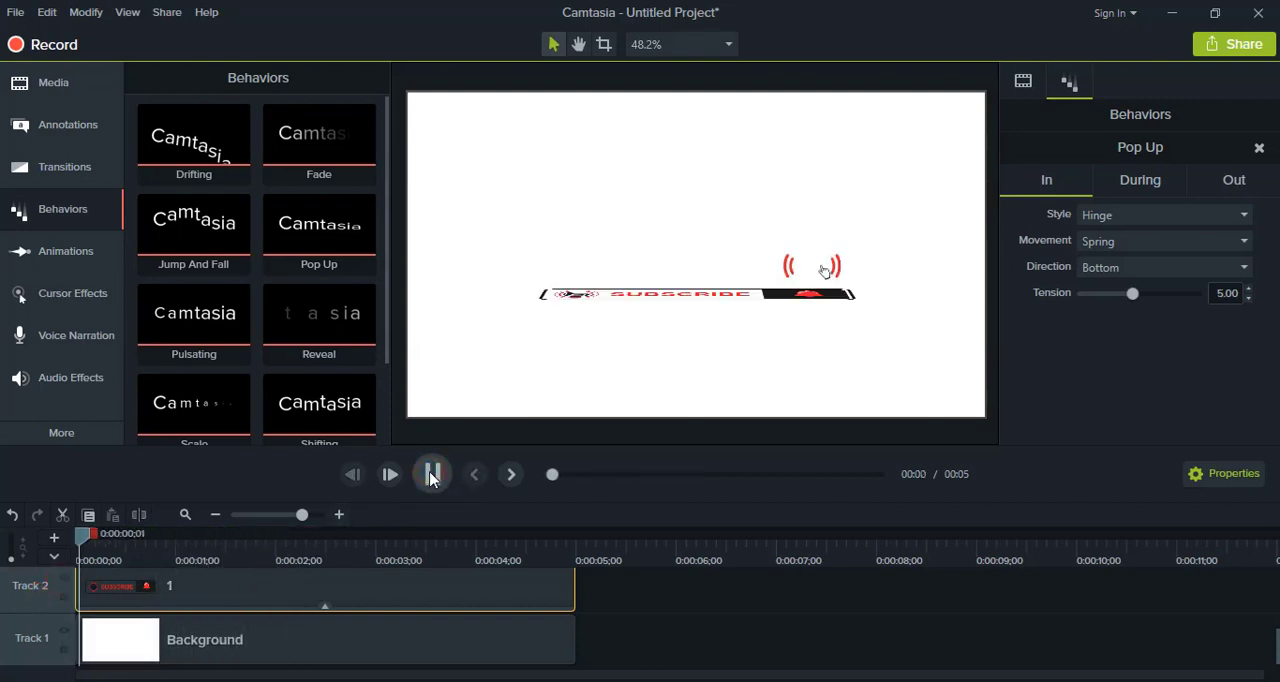
left_click(432, 474)
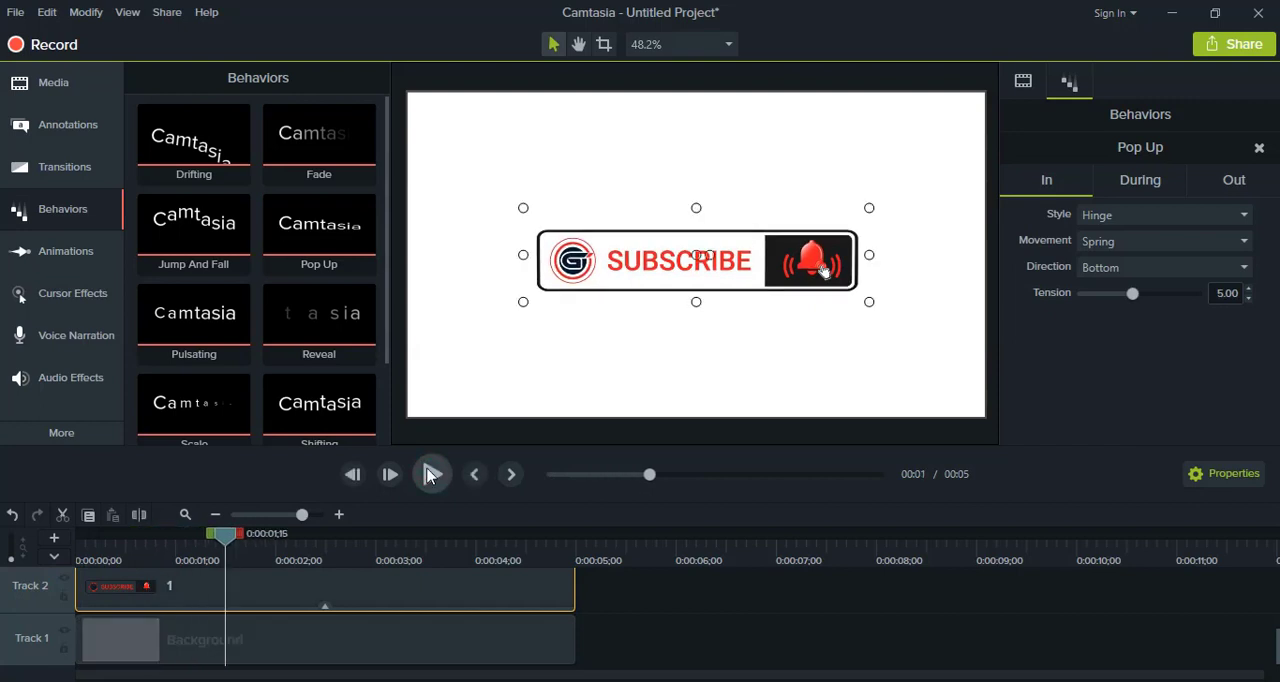
left_click(432, 474)
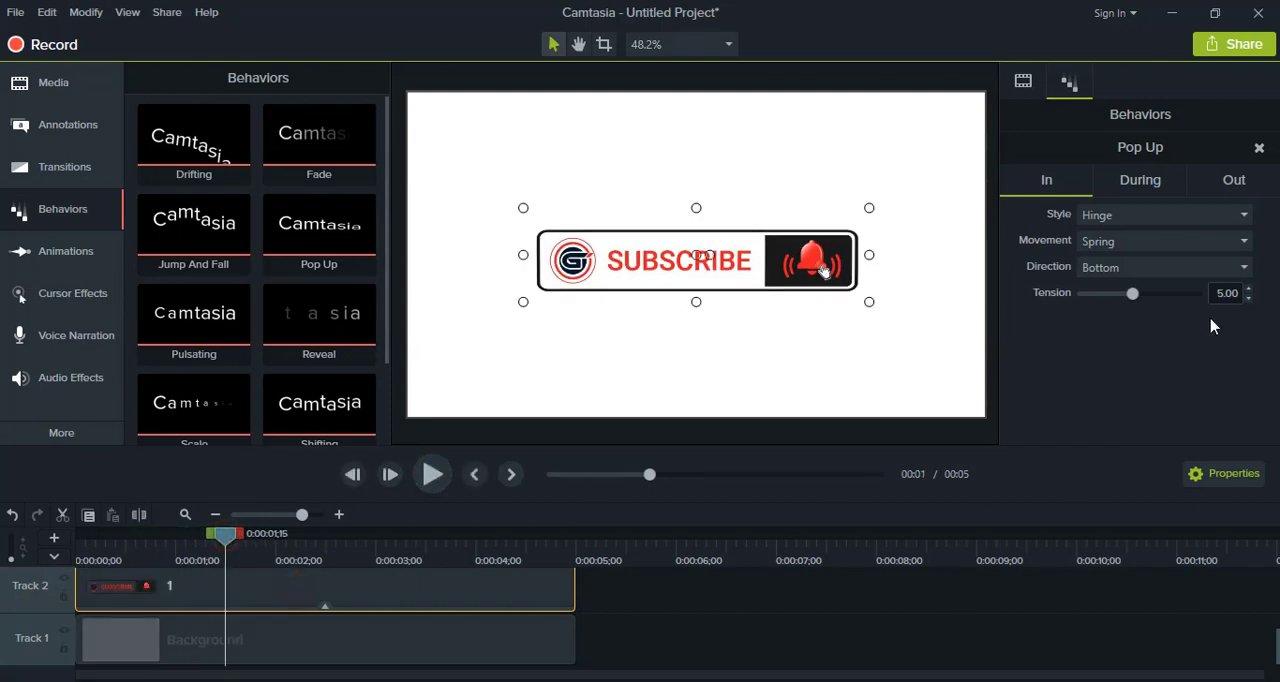
left_click(1164, 268)
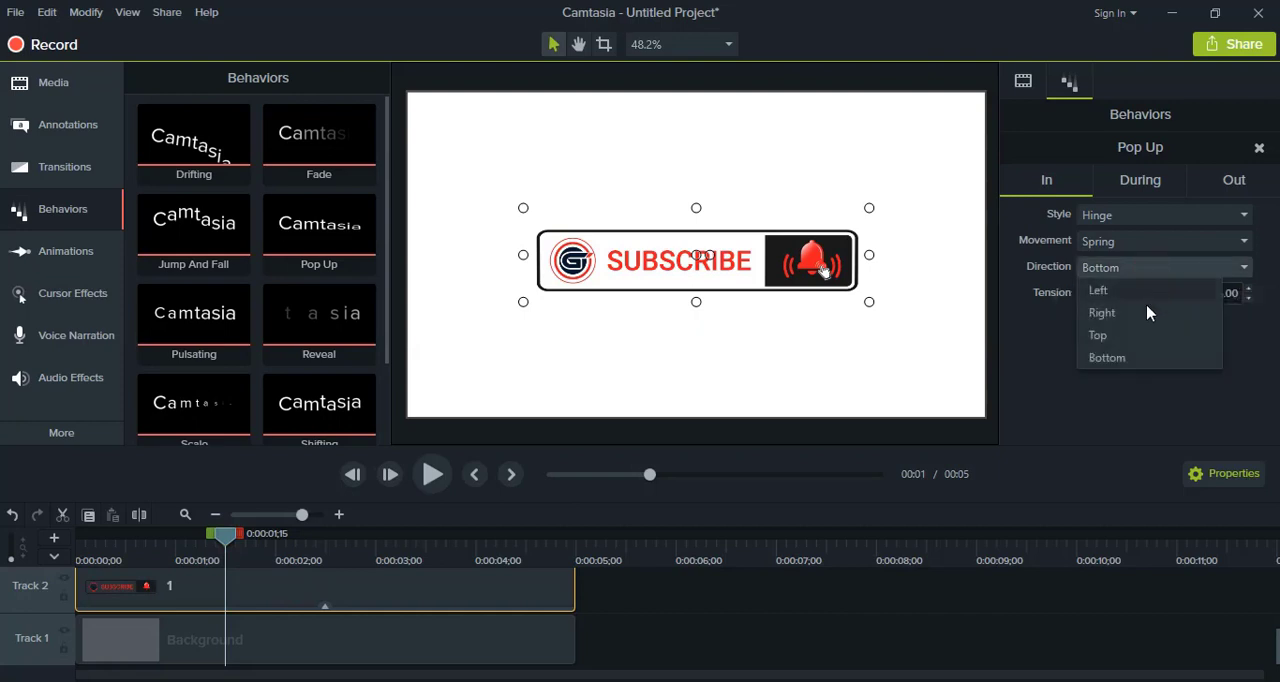
mouse_move(674, 316)
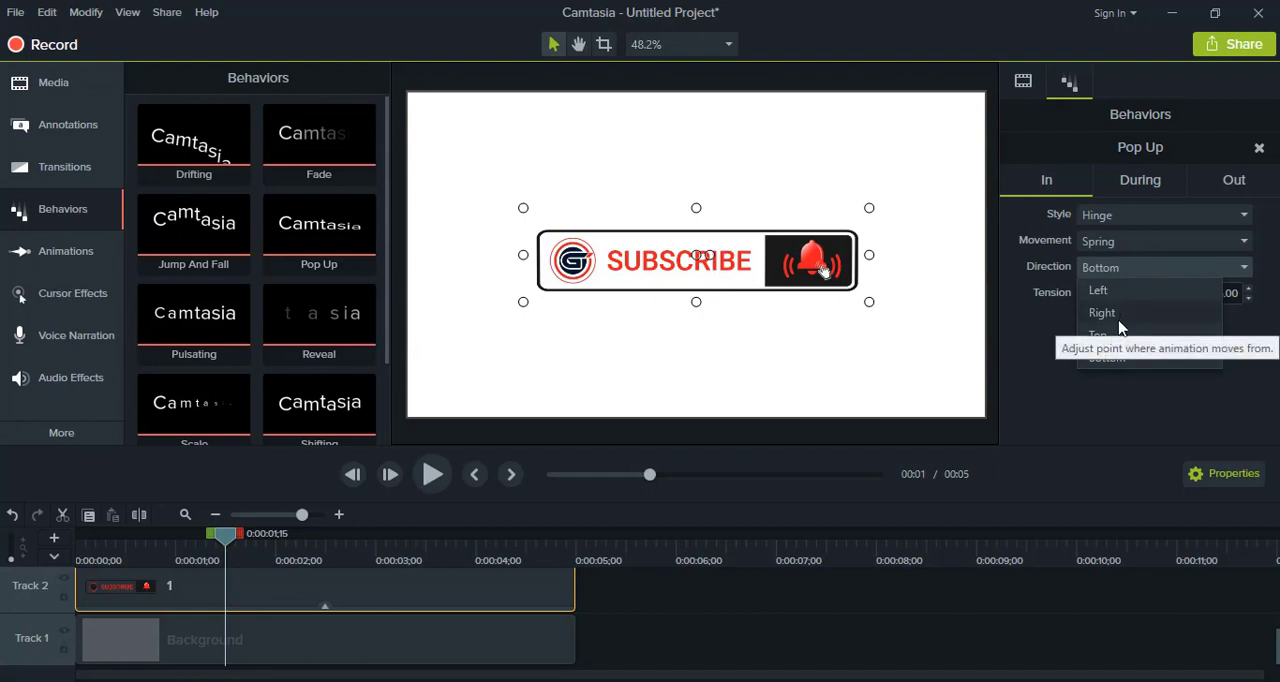
mouse_move(696, 418)
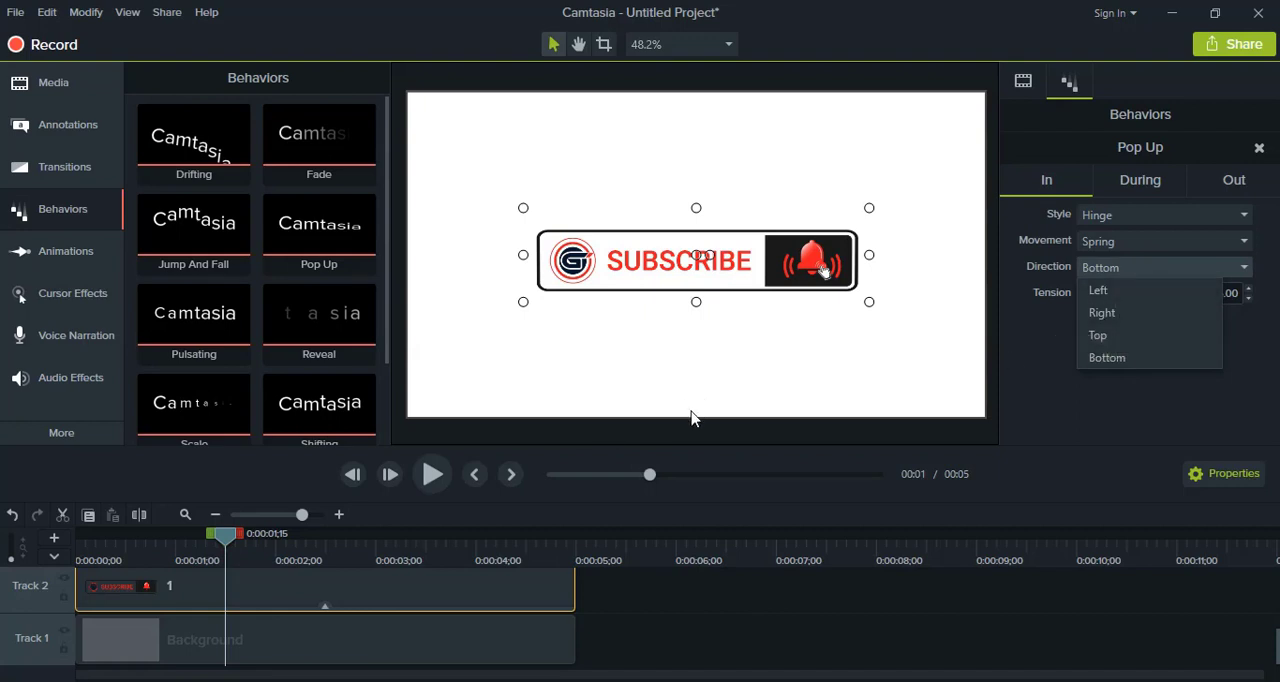
mouse_move(728, 324)
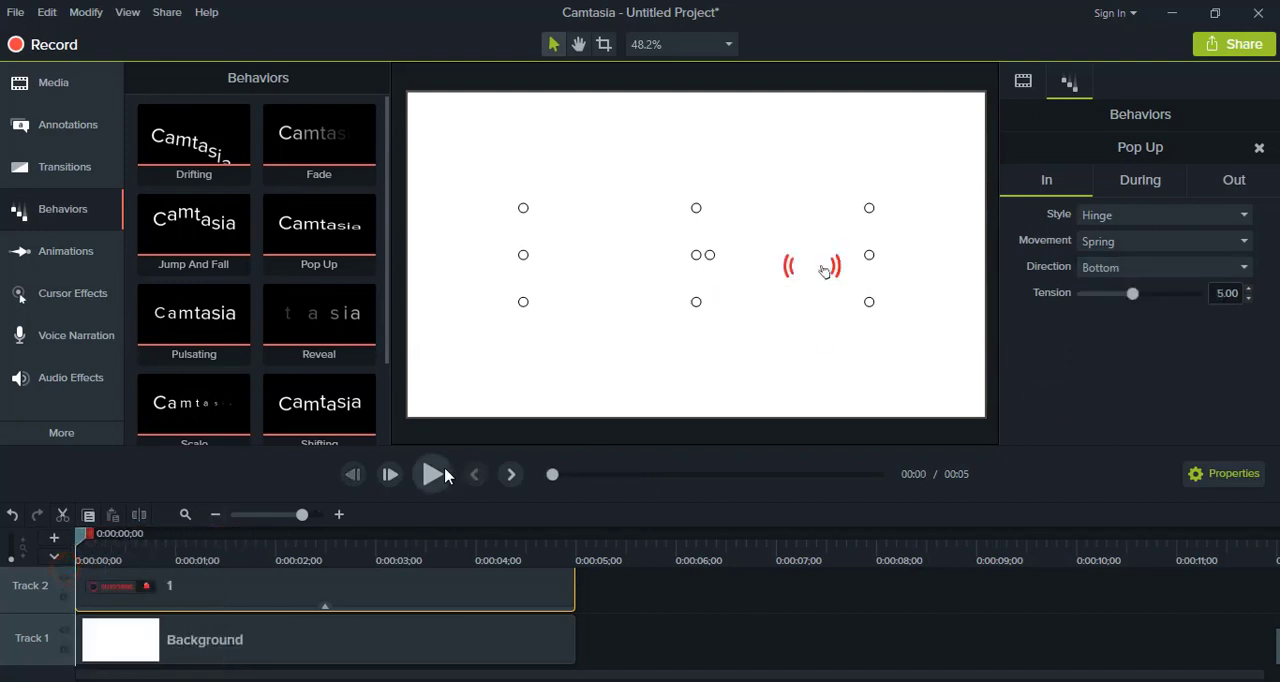
- Play, pause and scrub the timeline to check the button's pop-up animation
left_click(432, 474)
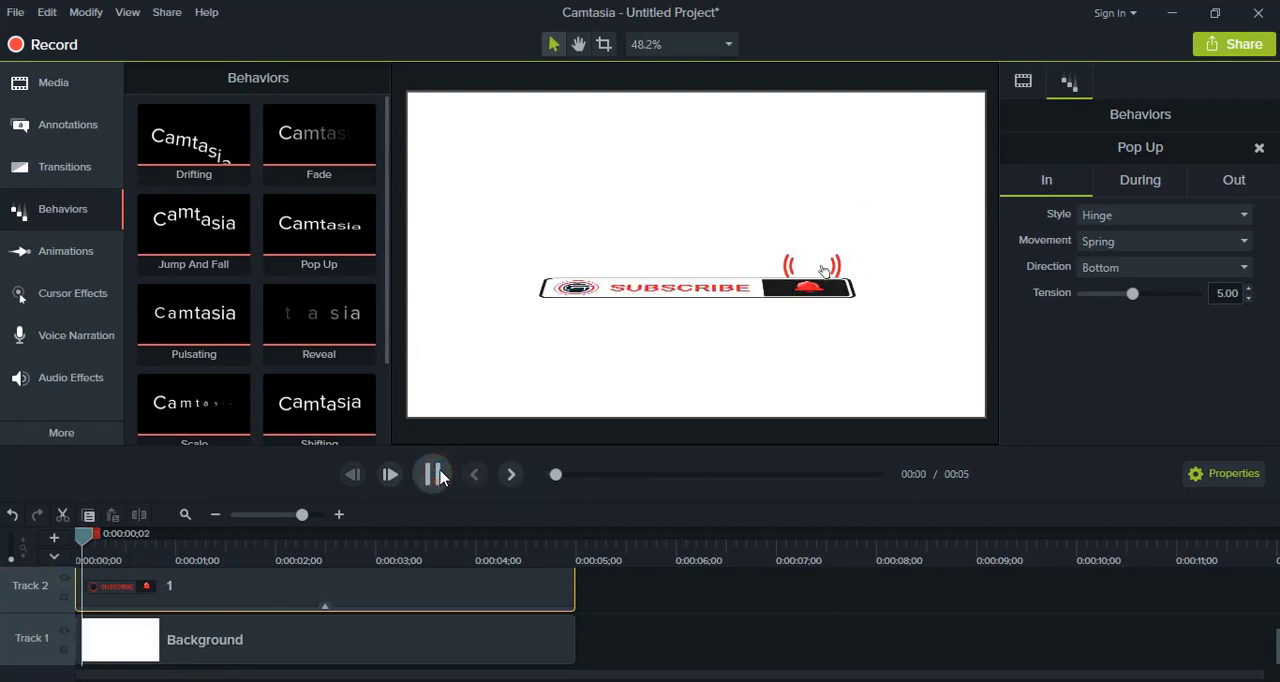
left_click(432, 474)
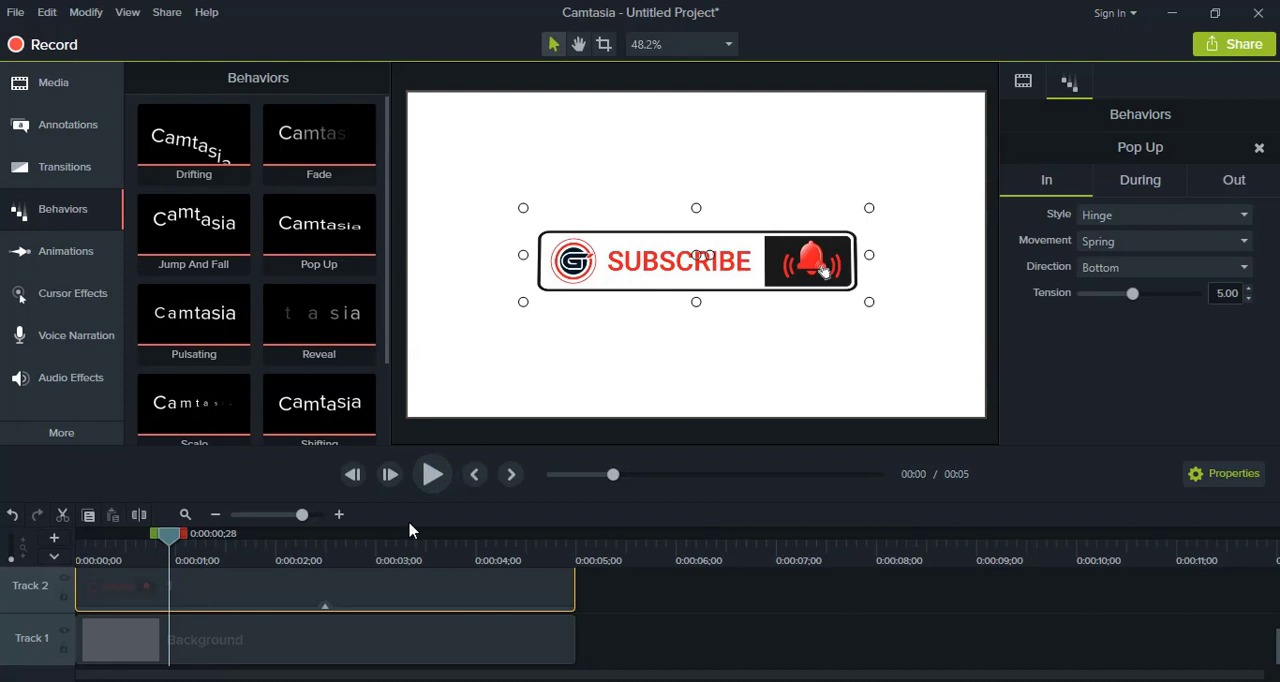
left_click(432, 474)
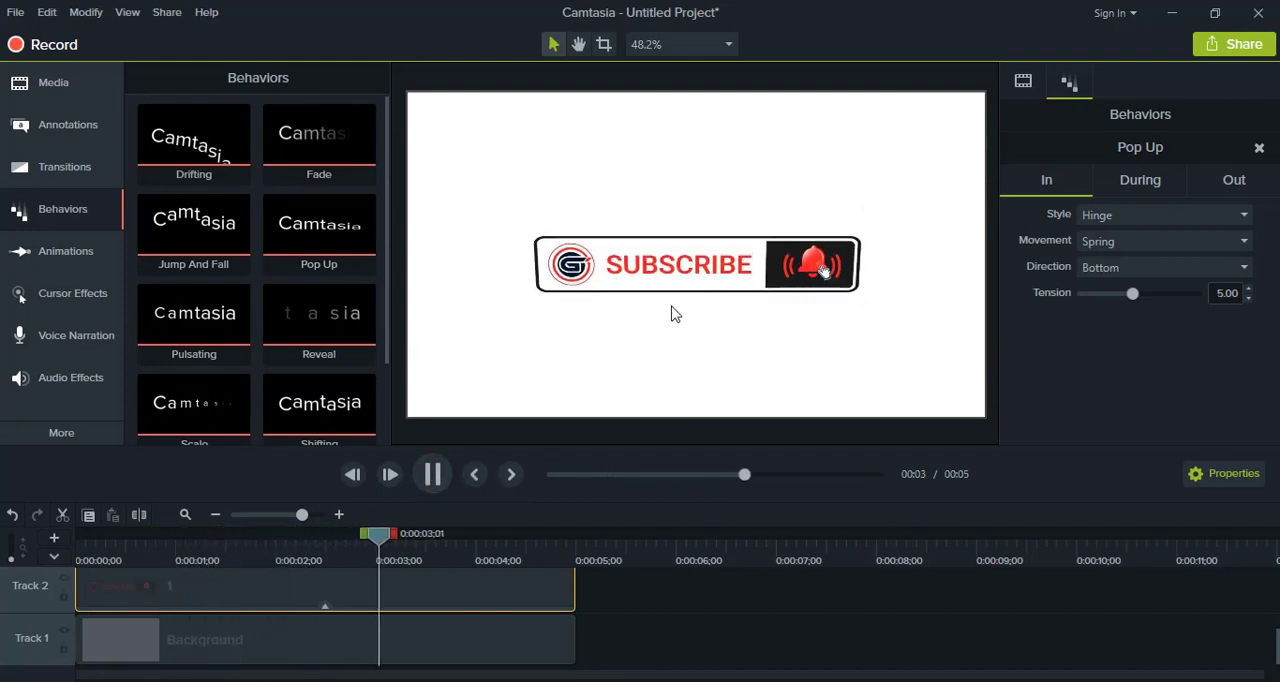
left_click(496, 558)
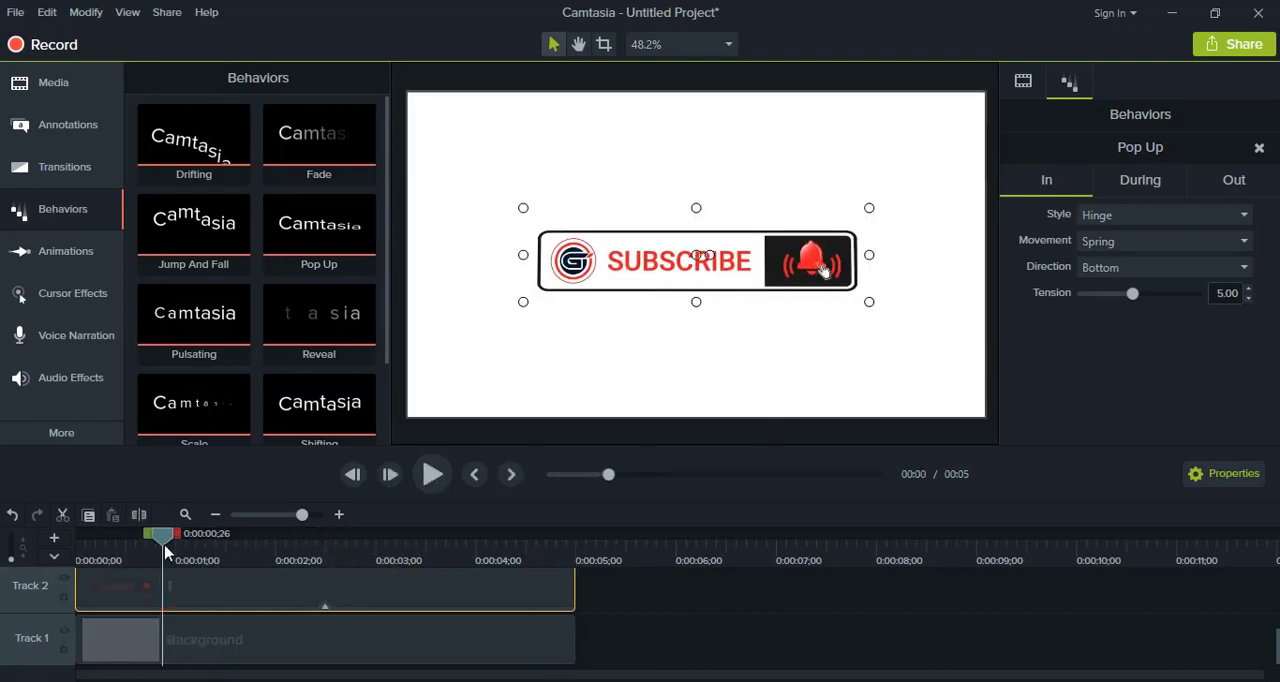
left_click(432, 474)
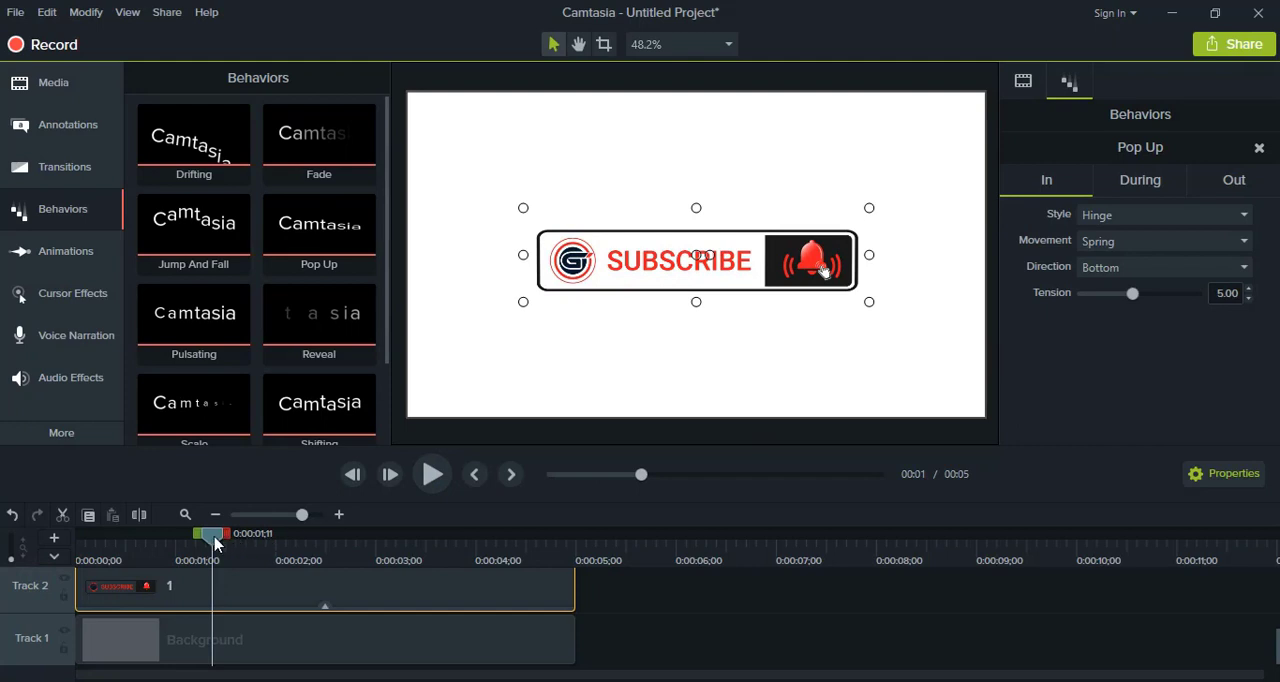
left_click(432, 474)
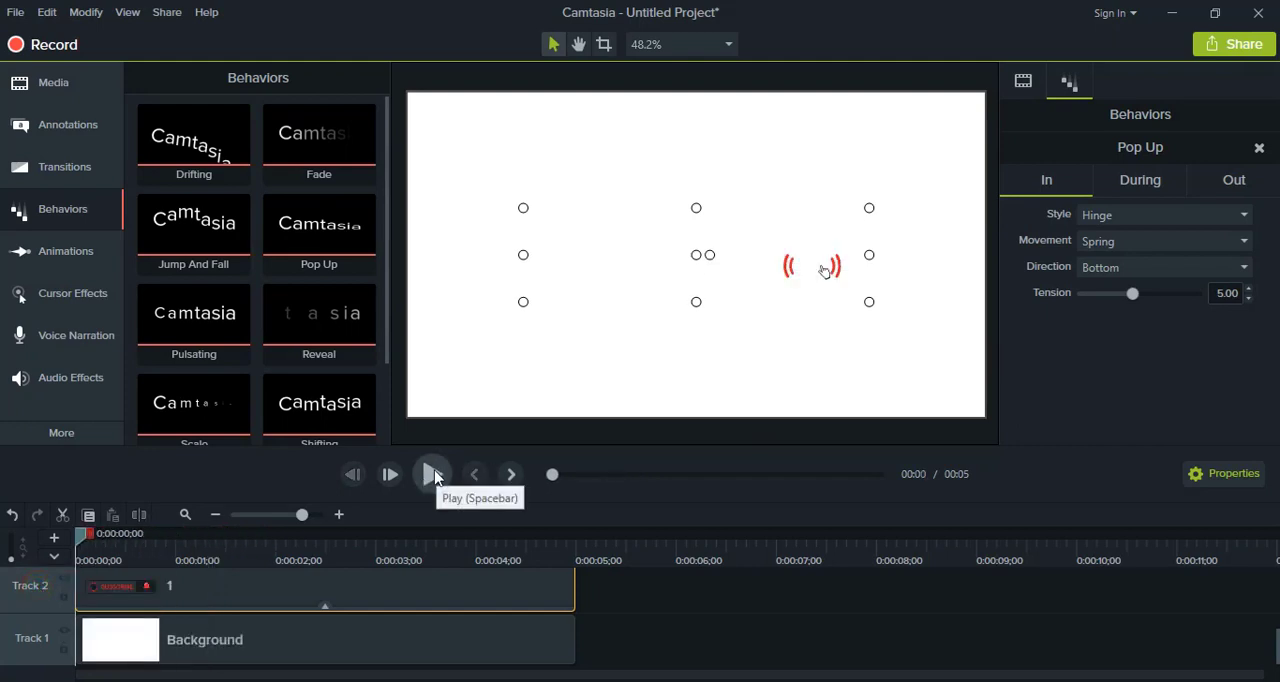
left_click(432, 474)
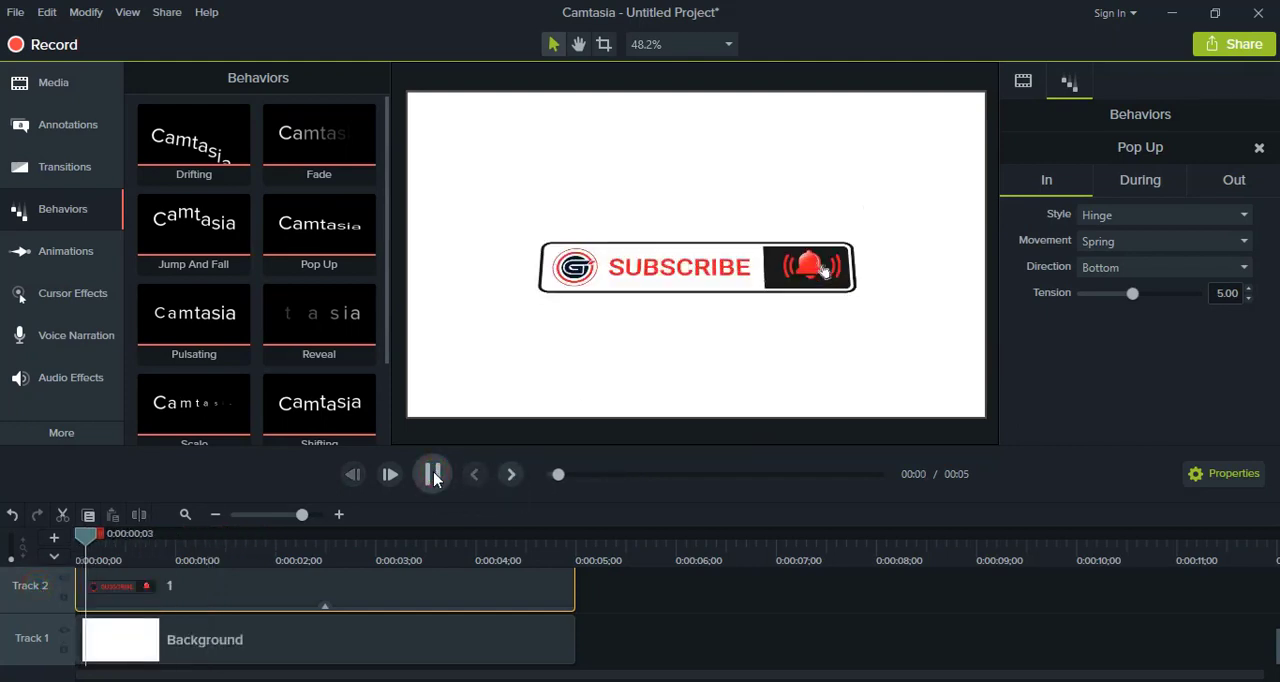
left_click(432, 474)
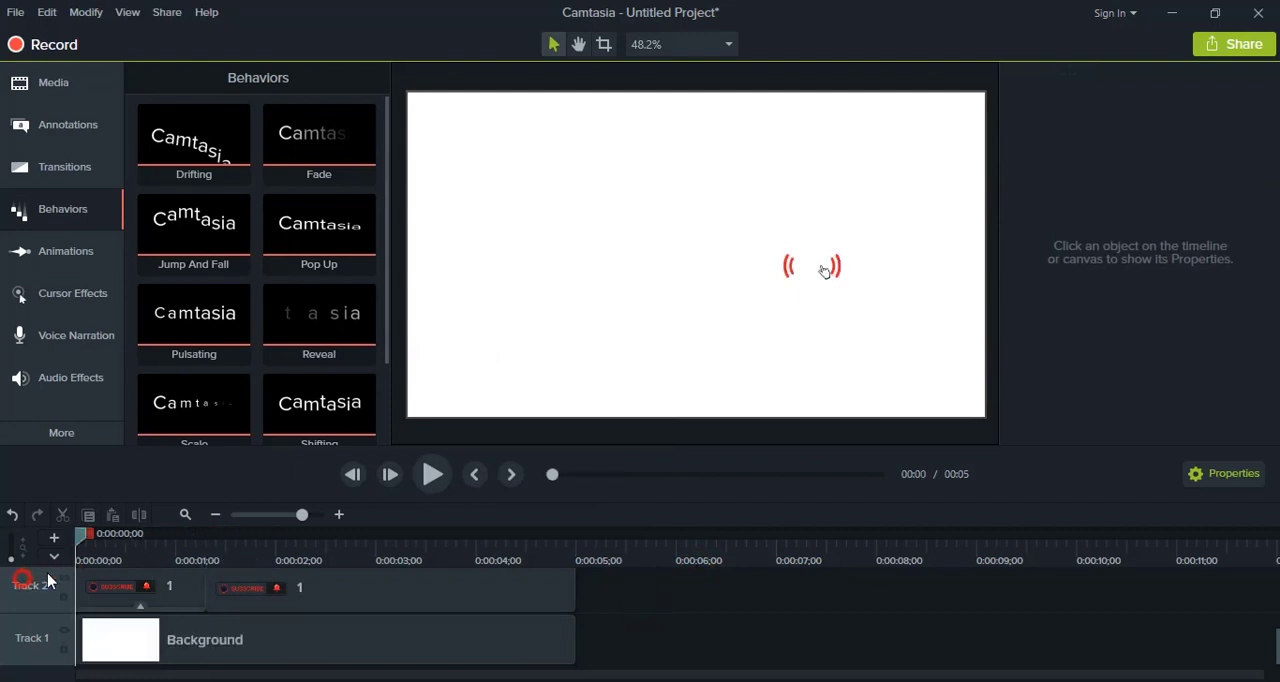
- Trim image 3's clip so it starts just under a second after the button appears
left_click(432, 474)
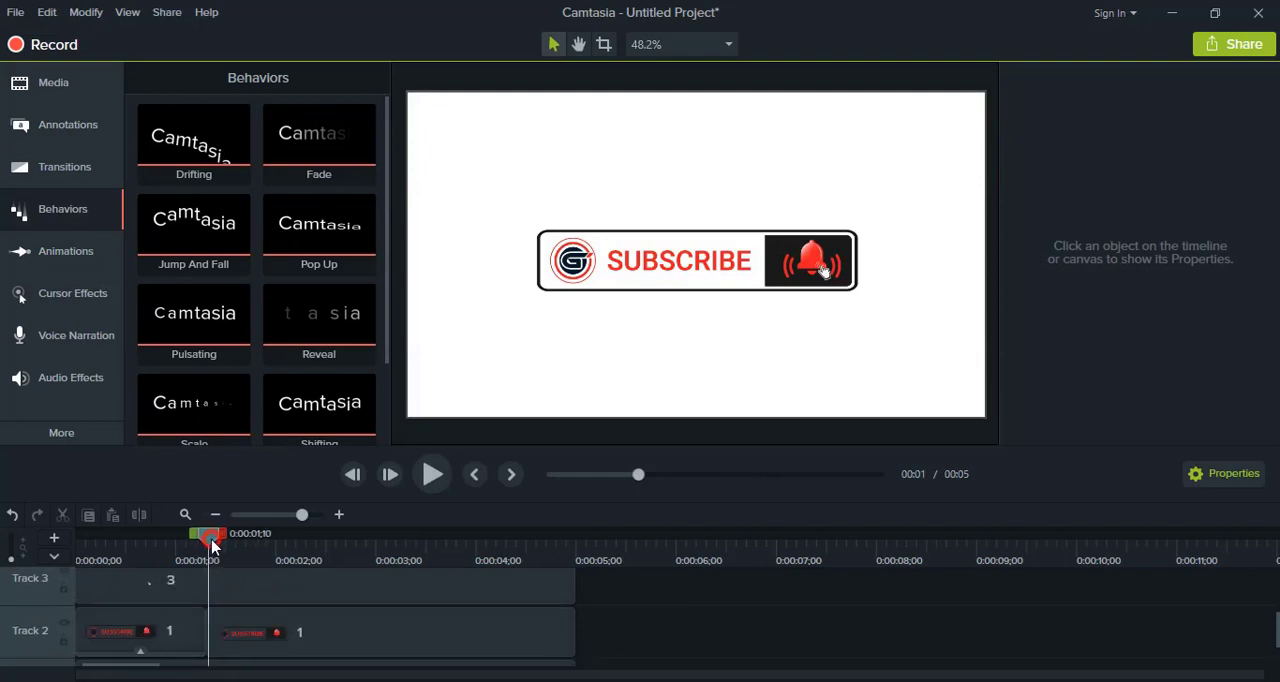
mouse_move(480, 602)
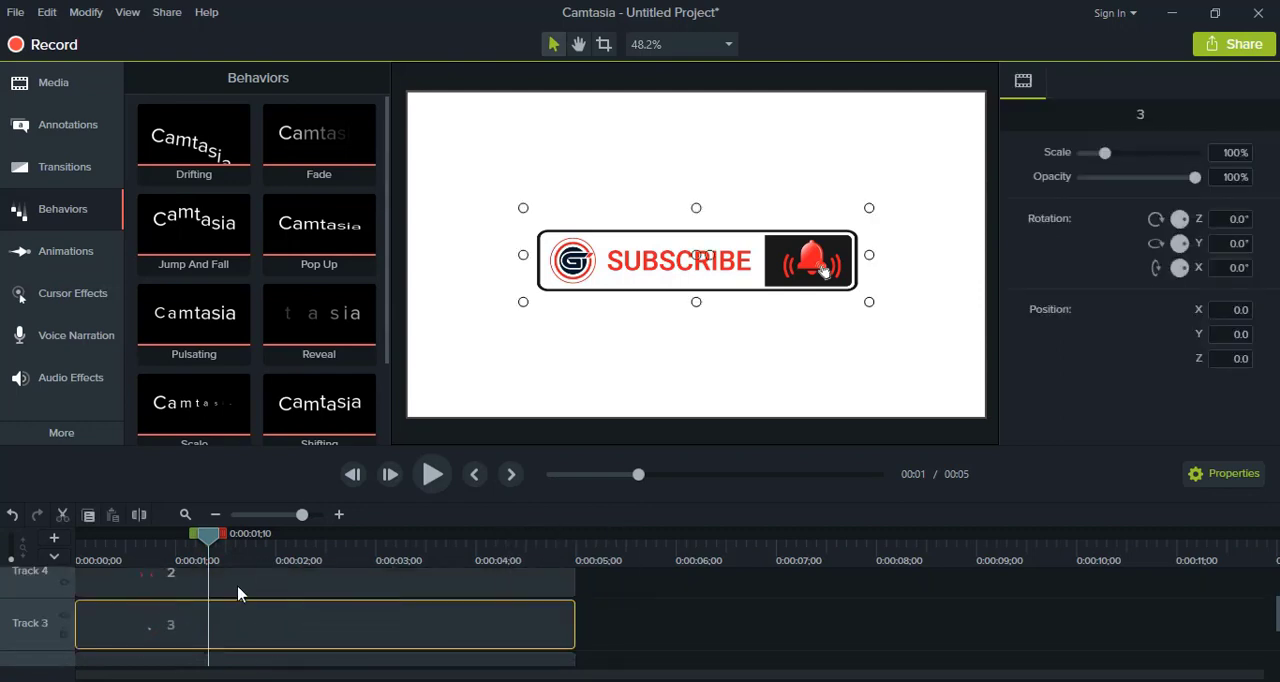
mouse_move(78, 634)
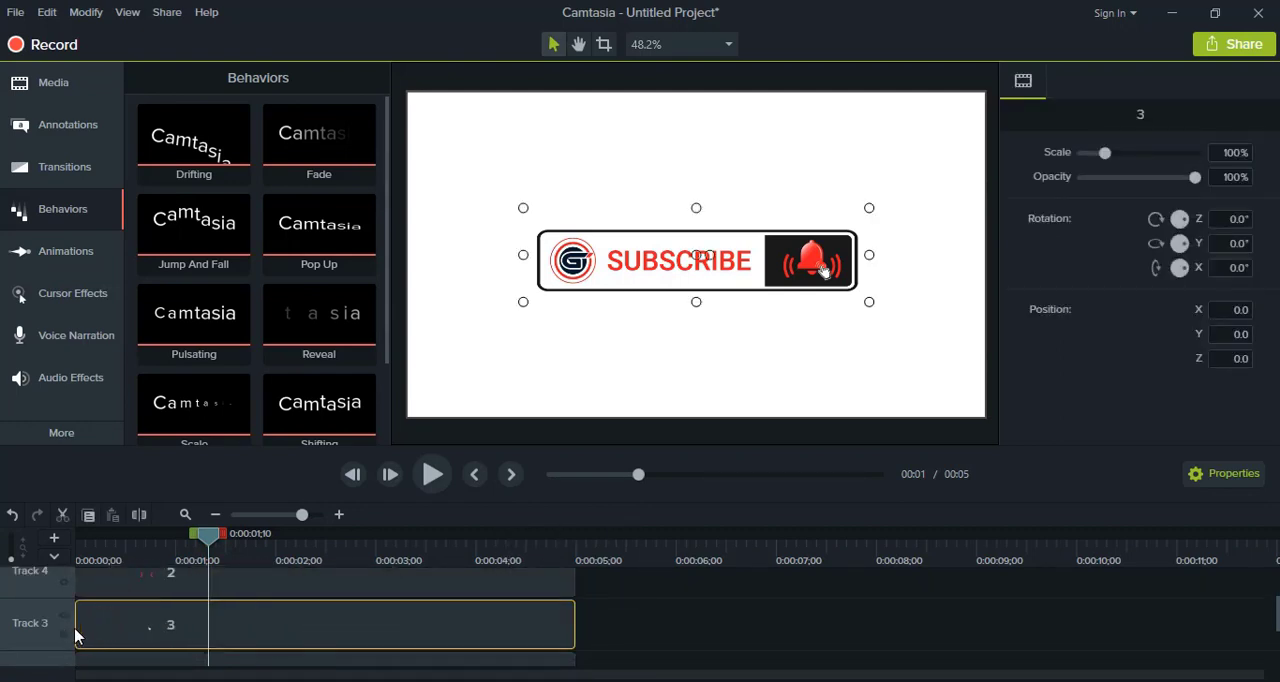
left_click_drag(78, 624, 170, 624)
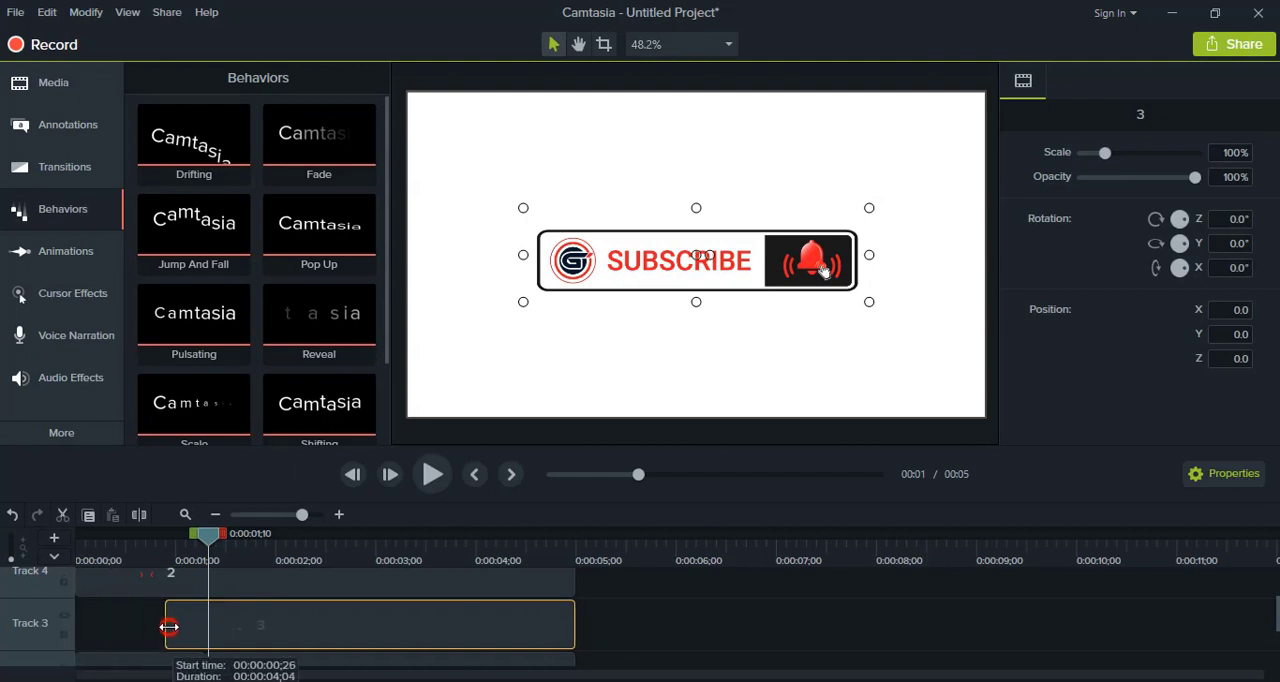
left_click_drag(170, 628, 224, 628)
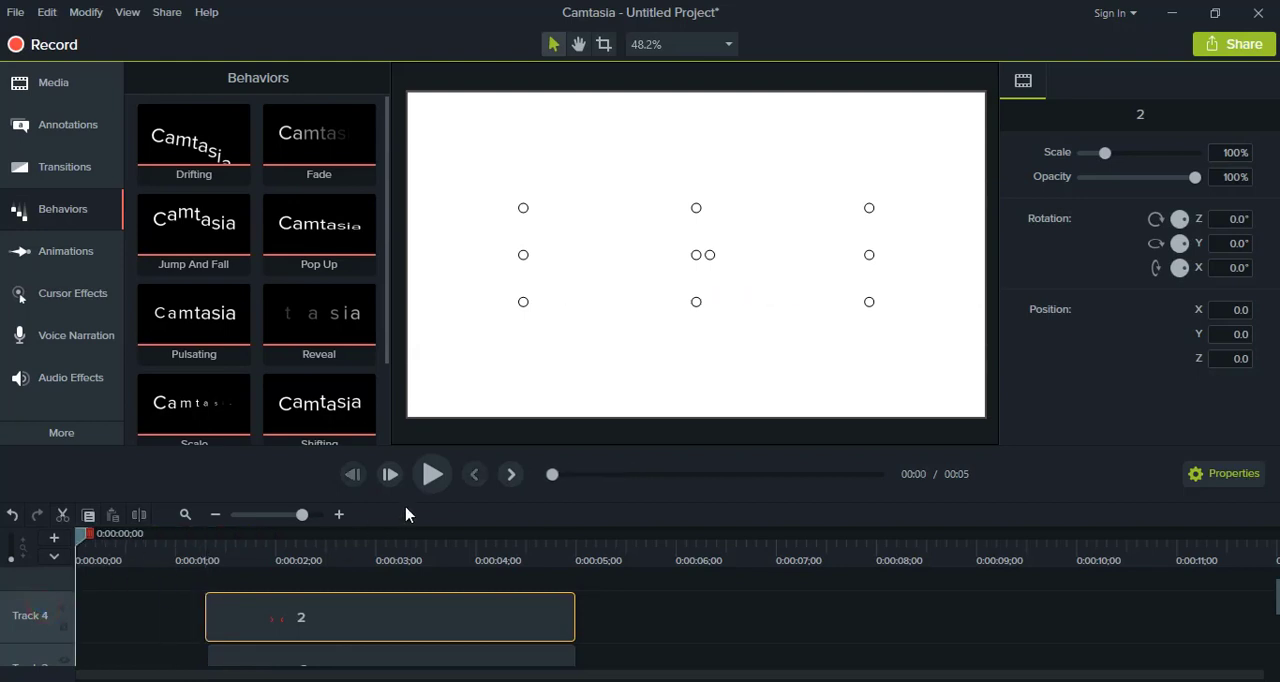
left_click(432, 474)
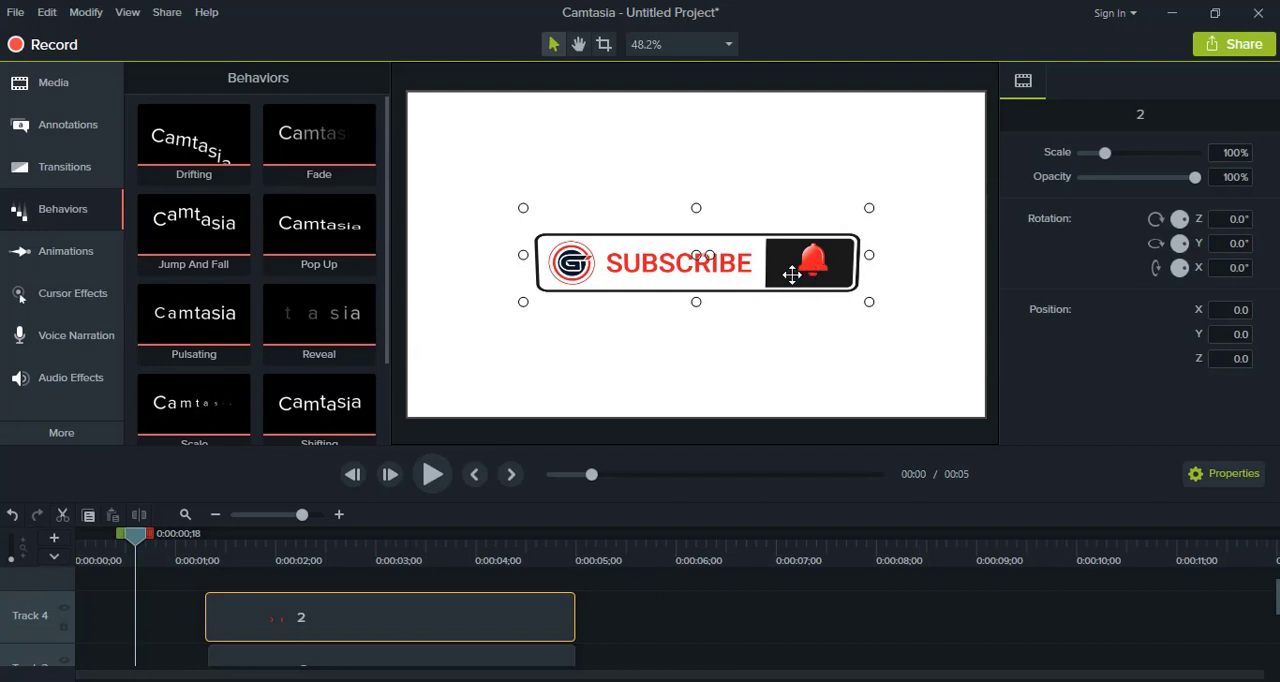
mouse_move(820, 310)
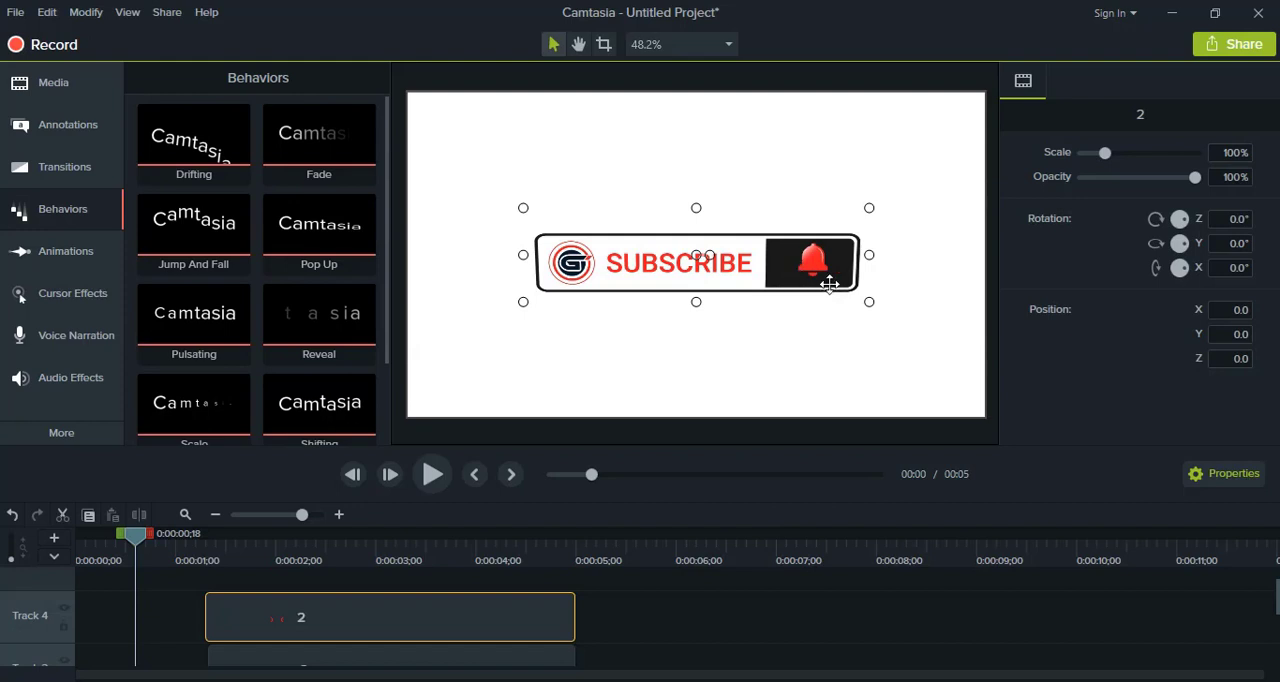
mouse_move(432, 474)
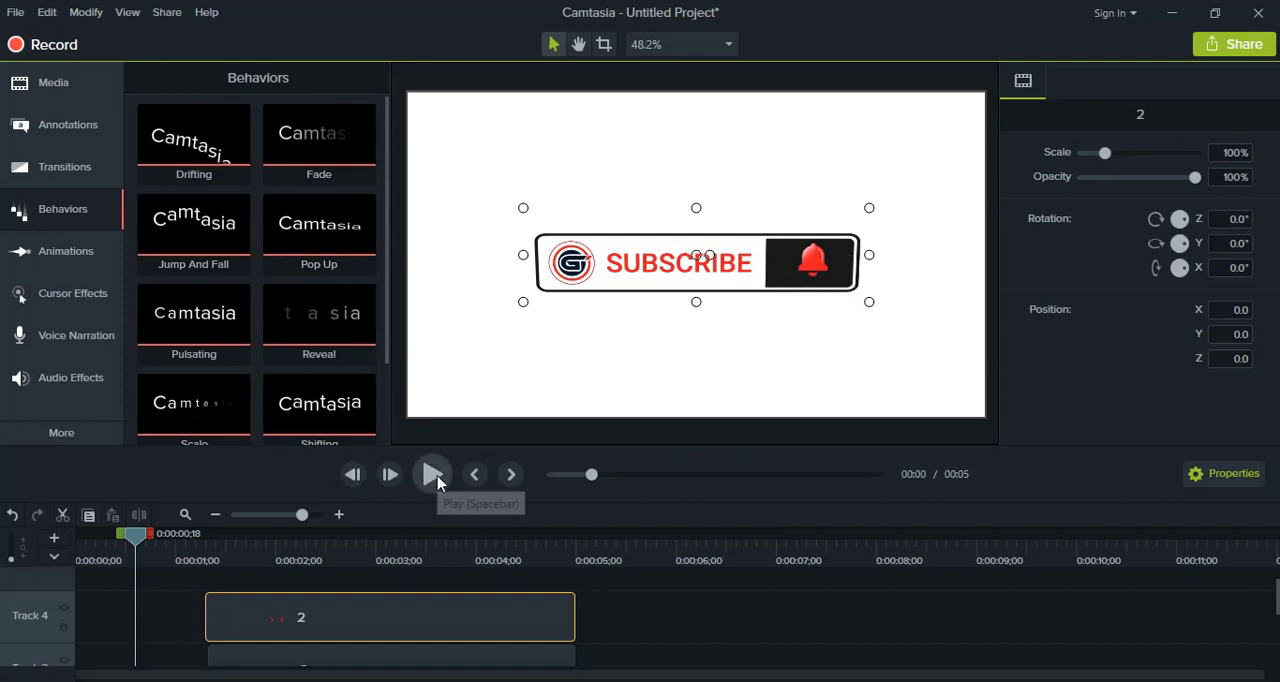
left_click(432, 474)
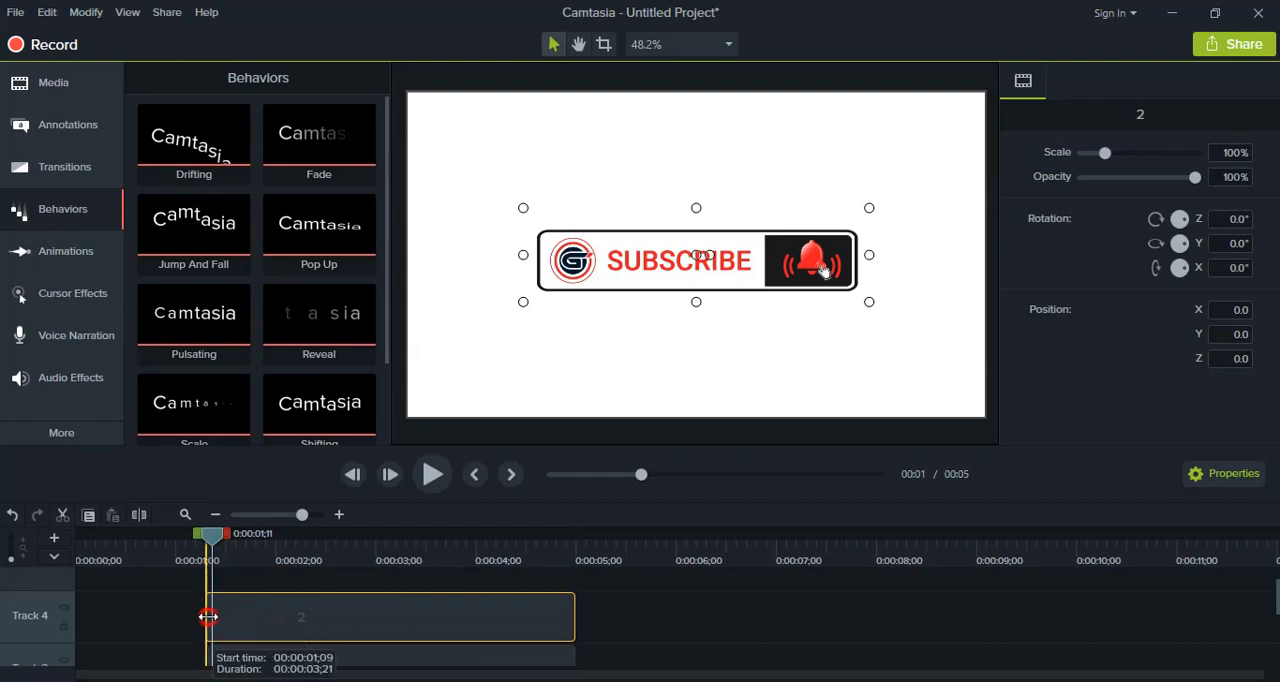
left_click_drag(208, 616, 216, 616)
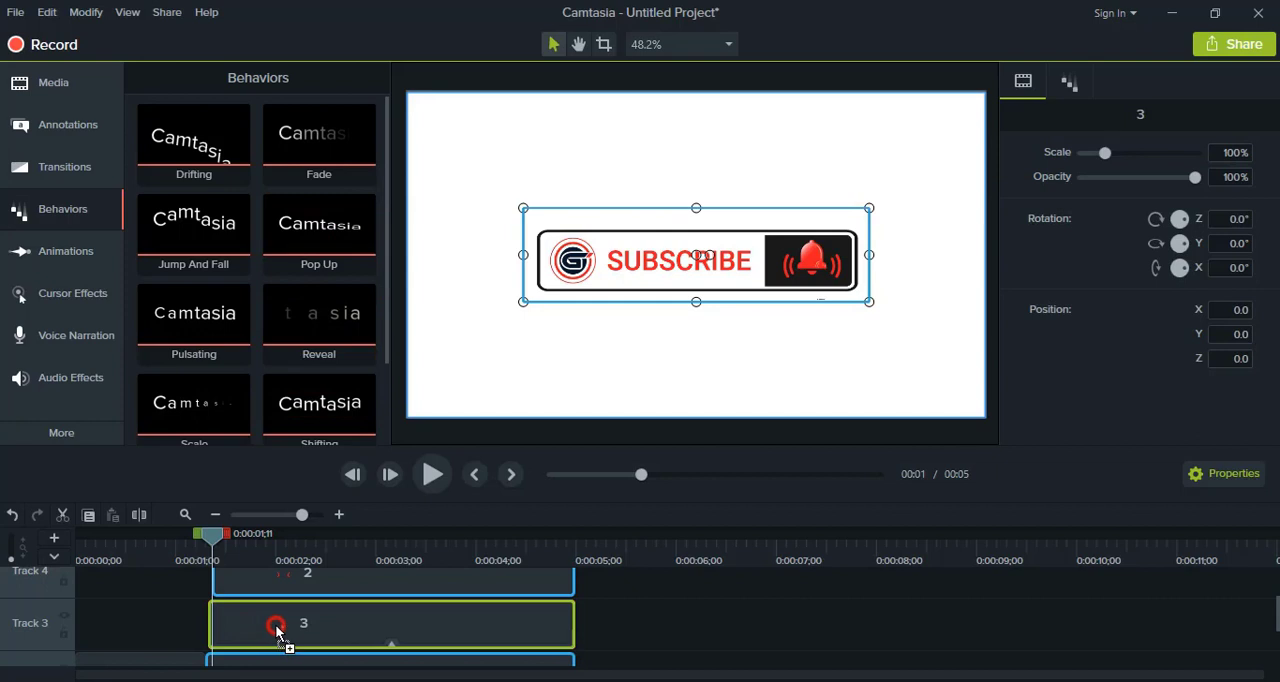
- Apply the Pop Up behavior to clip 3 on Track 3 and preview the spring animation
left_click_drag(320, 230, 390, 624)
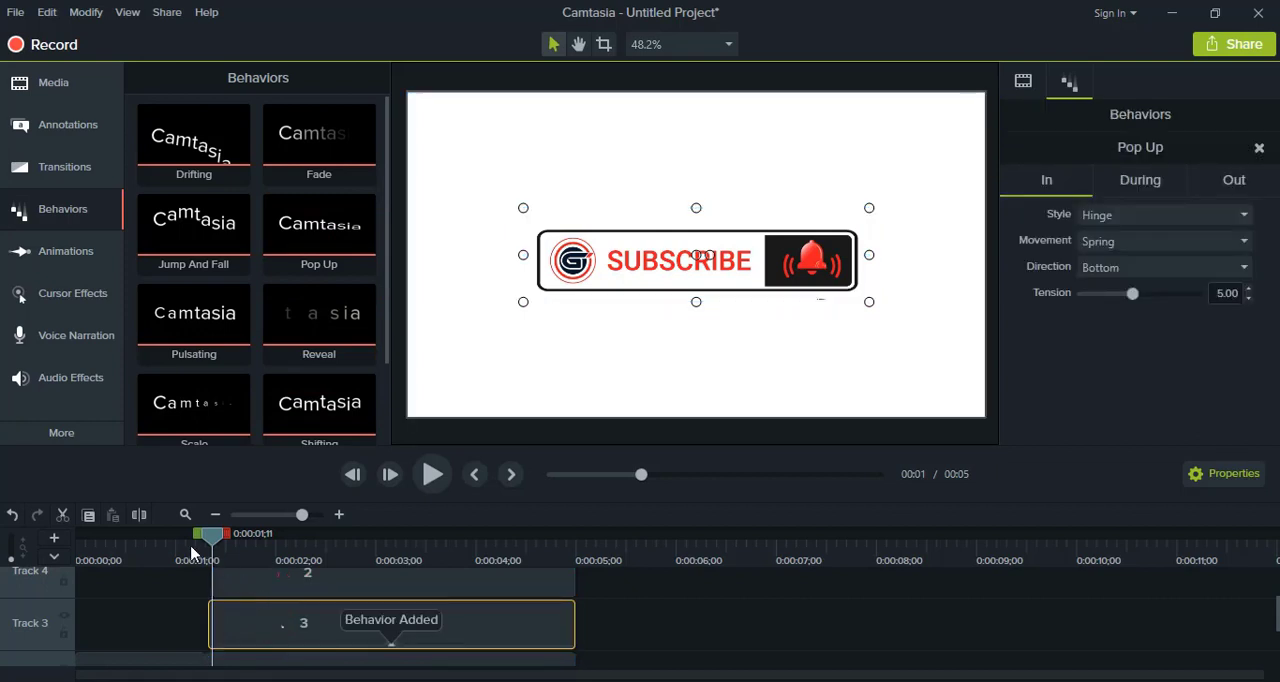
left_click(432, 474)
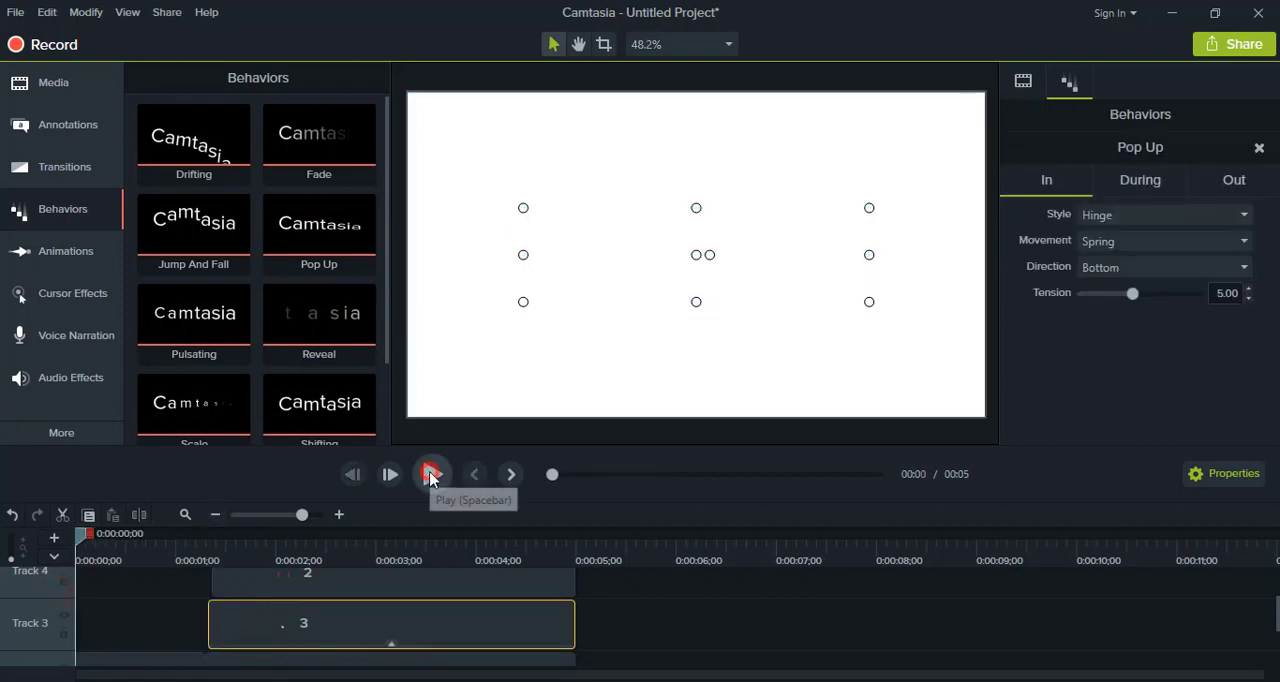
left_click(432, 474)
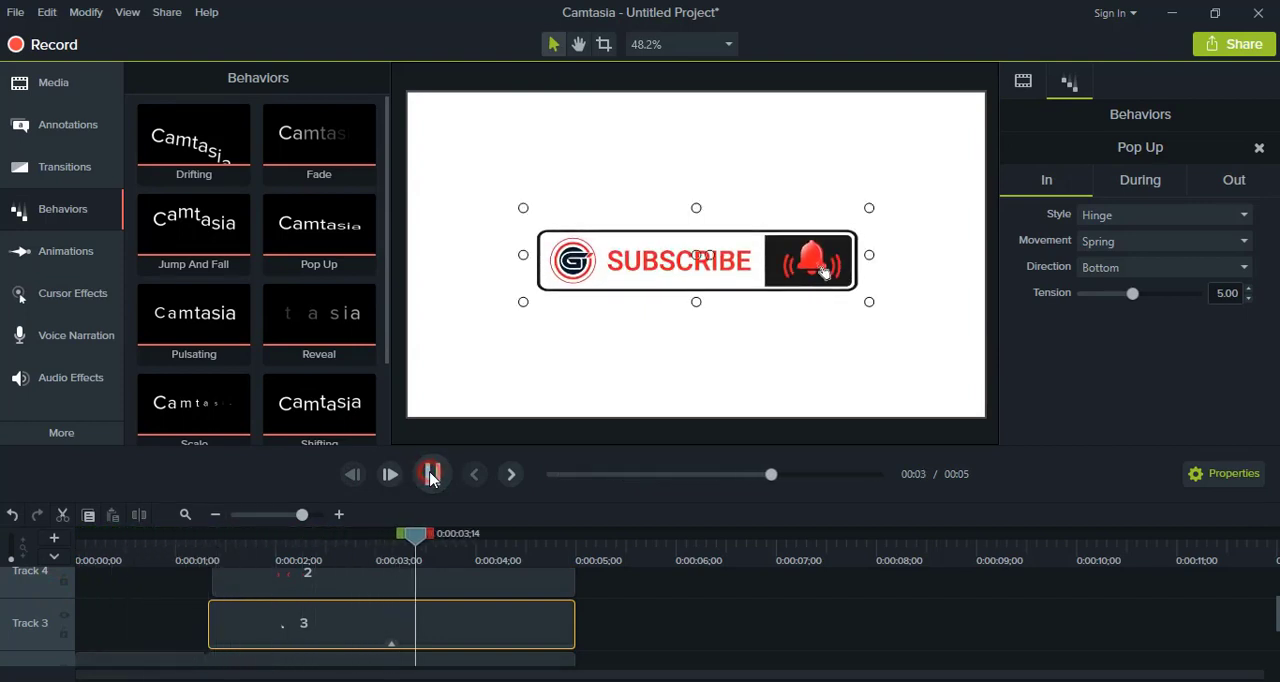
left_click(432, 474)
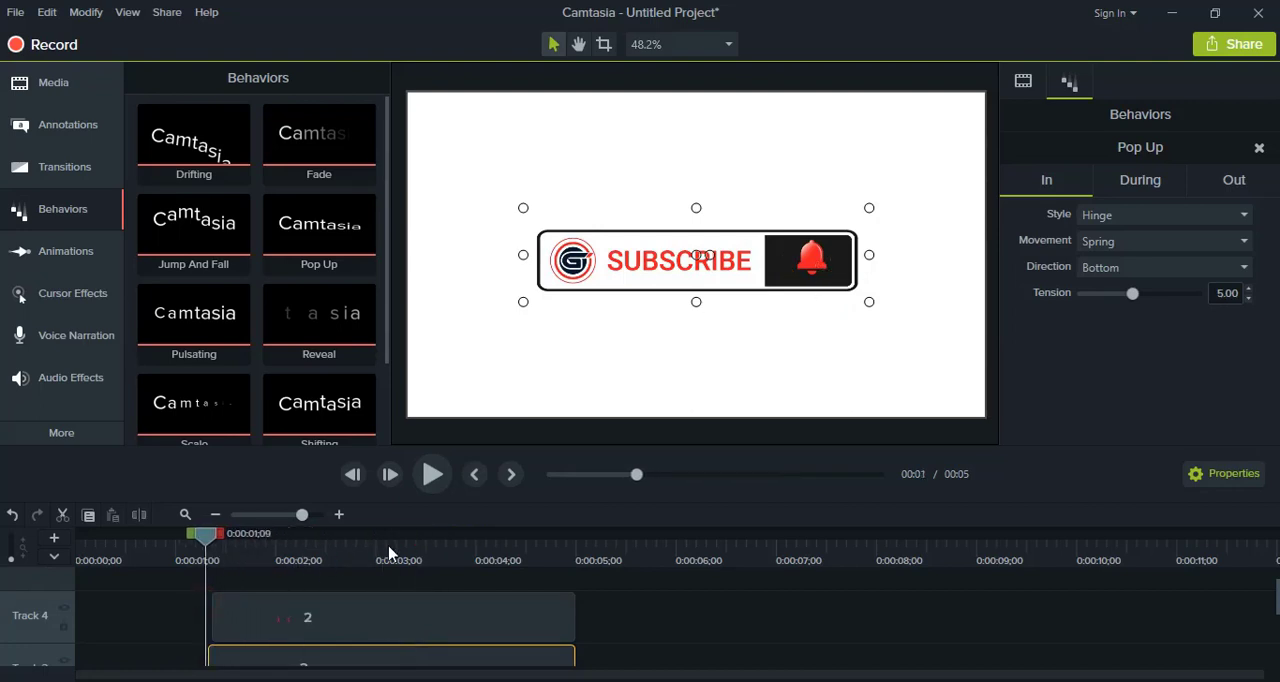
- Shift clip 2 on Track 4 to start around 1.6 seconds, where the bell appears
left_click(432, 474)
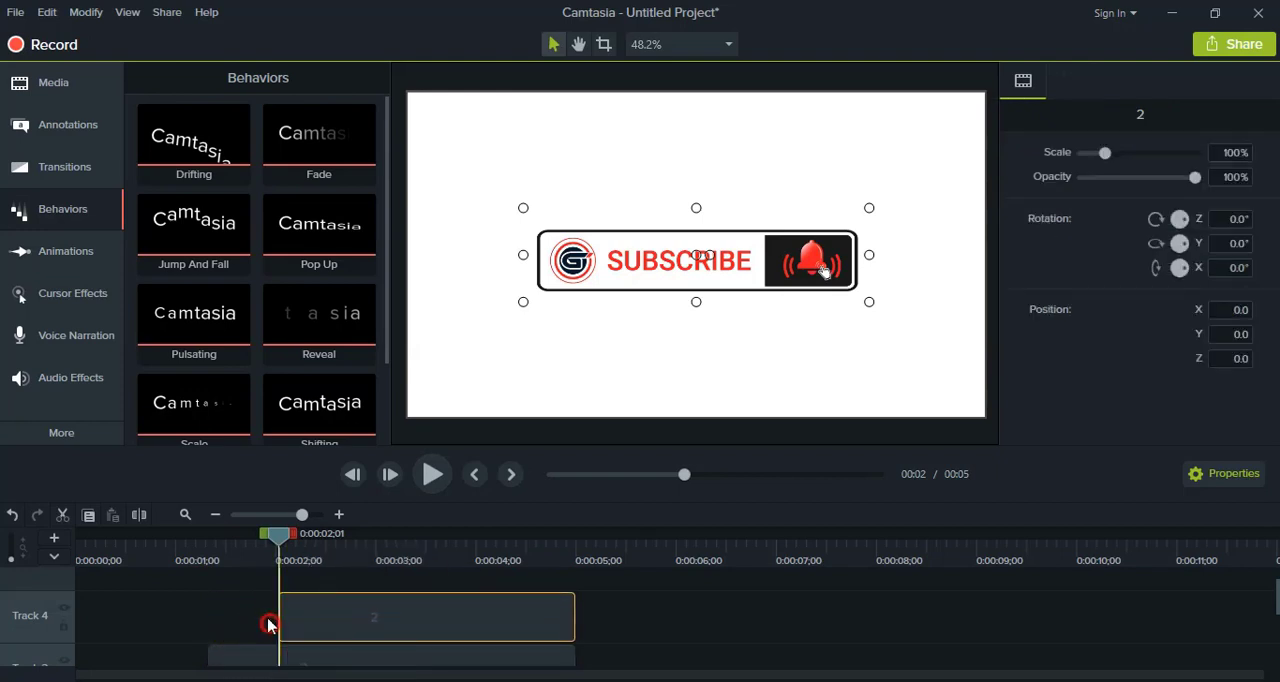
left_click(432, 474)
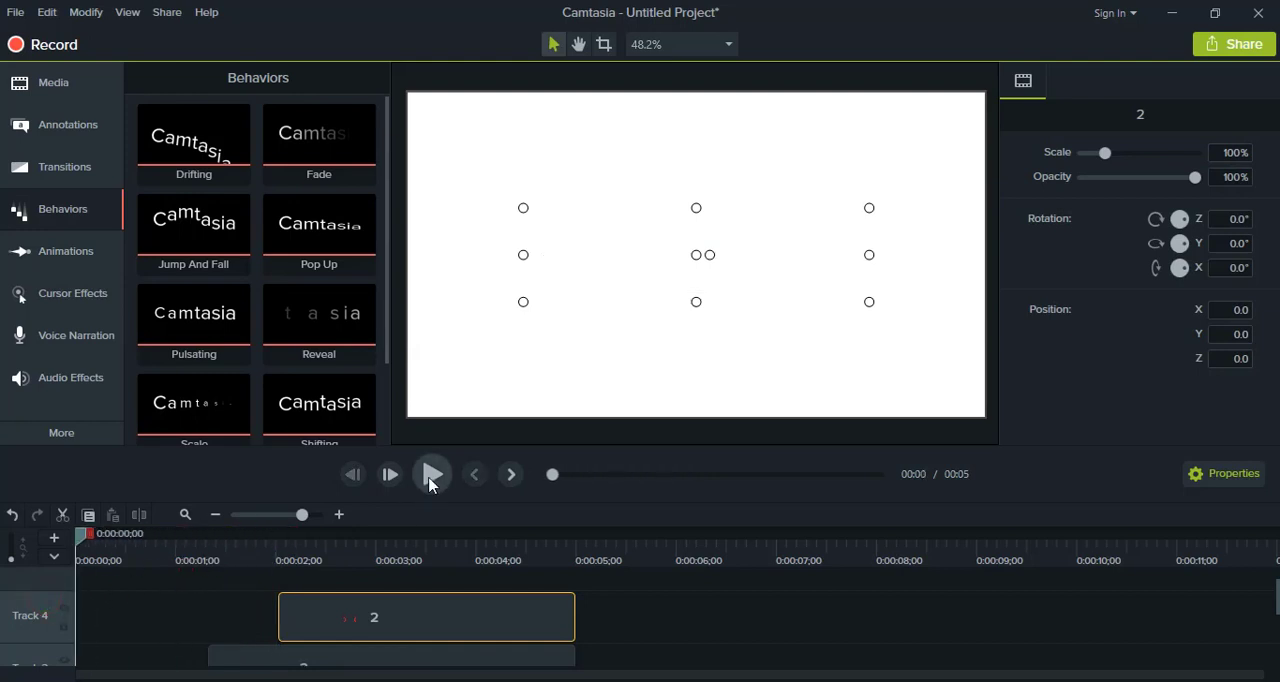
left_click(432, 474)
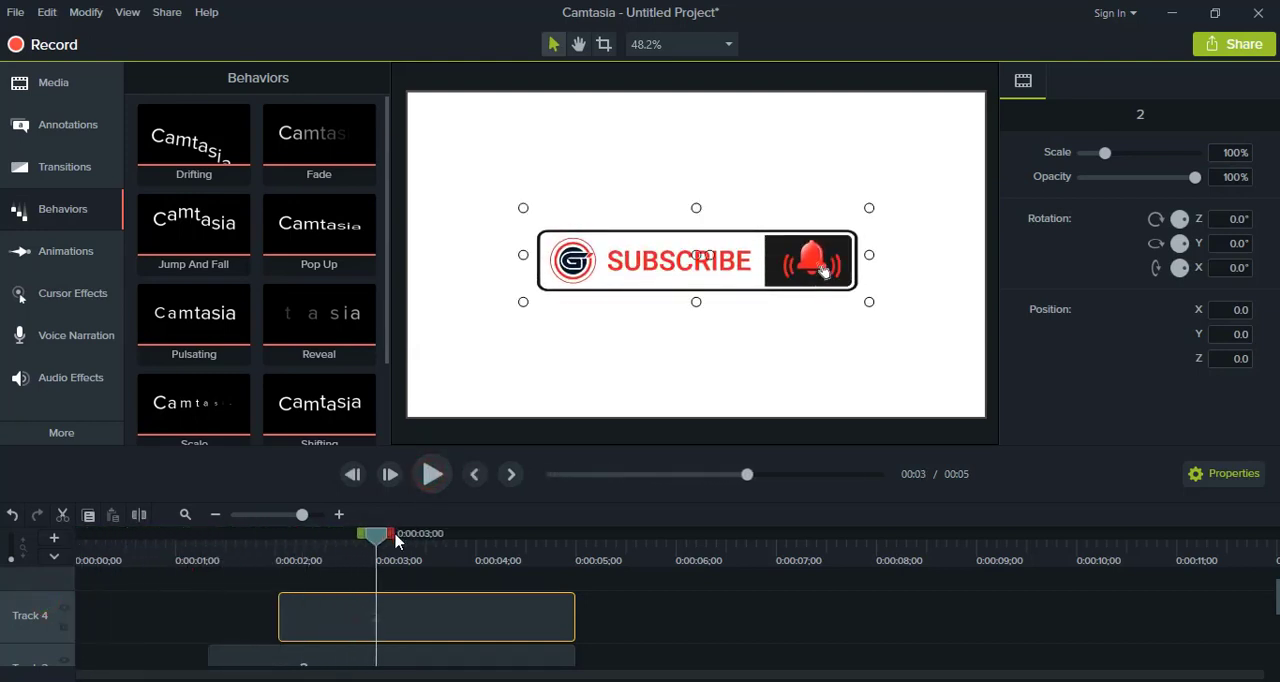
left_click_drag(376, 538, 262, 538)
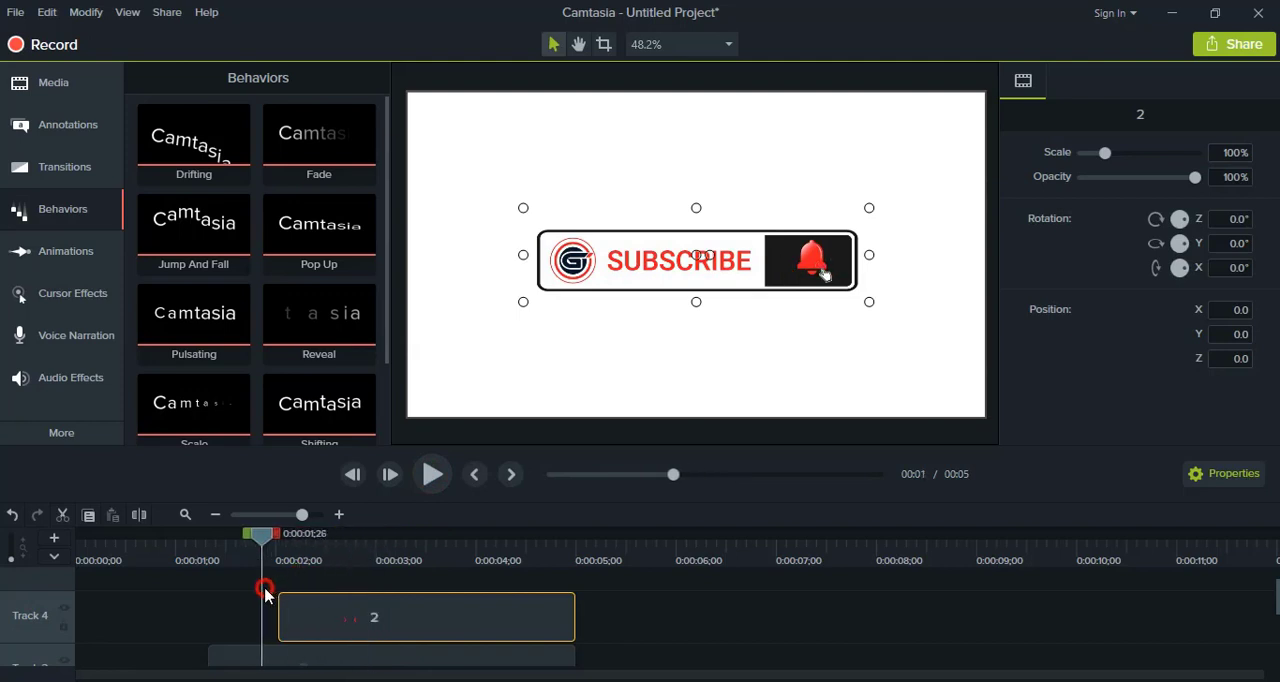
left_click_drag(264, 590, 236, 604)
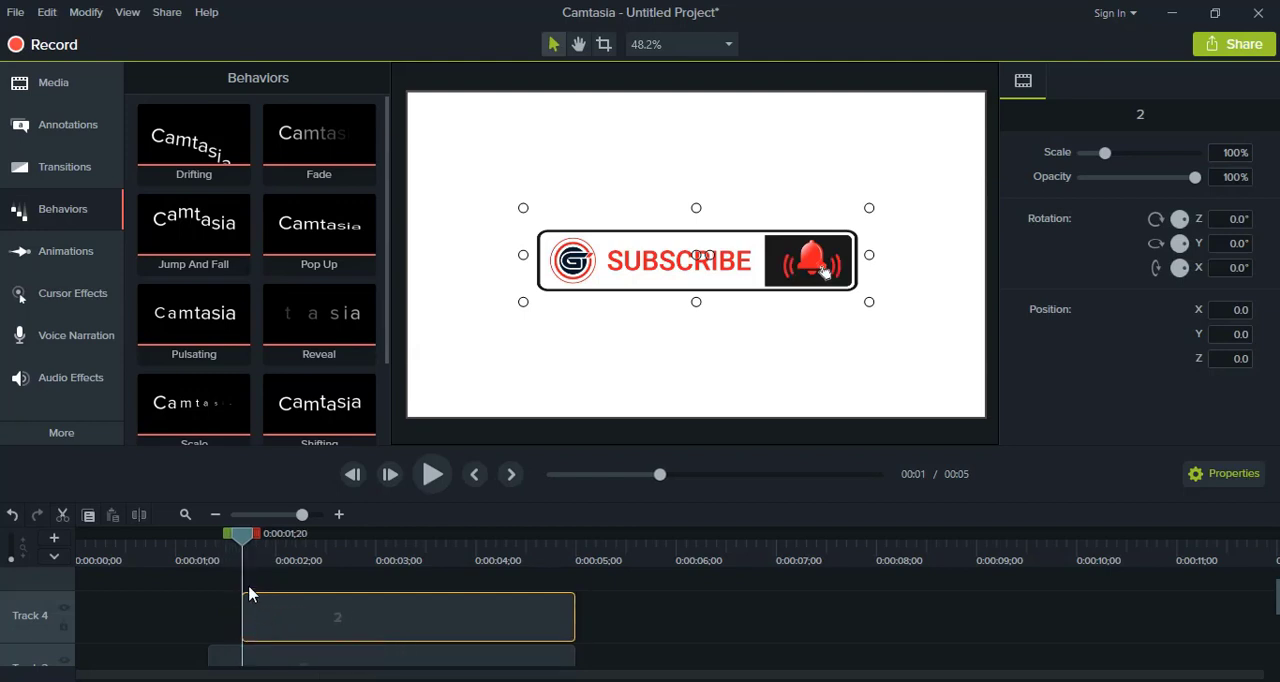
- Replay the animation from the start to check clip 2's new timing
left_click(432, 474)
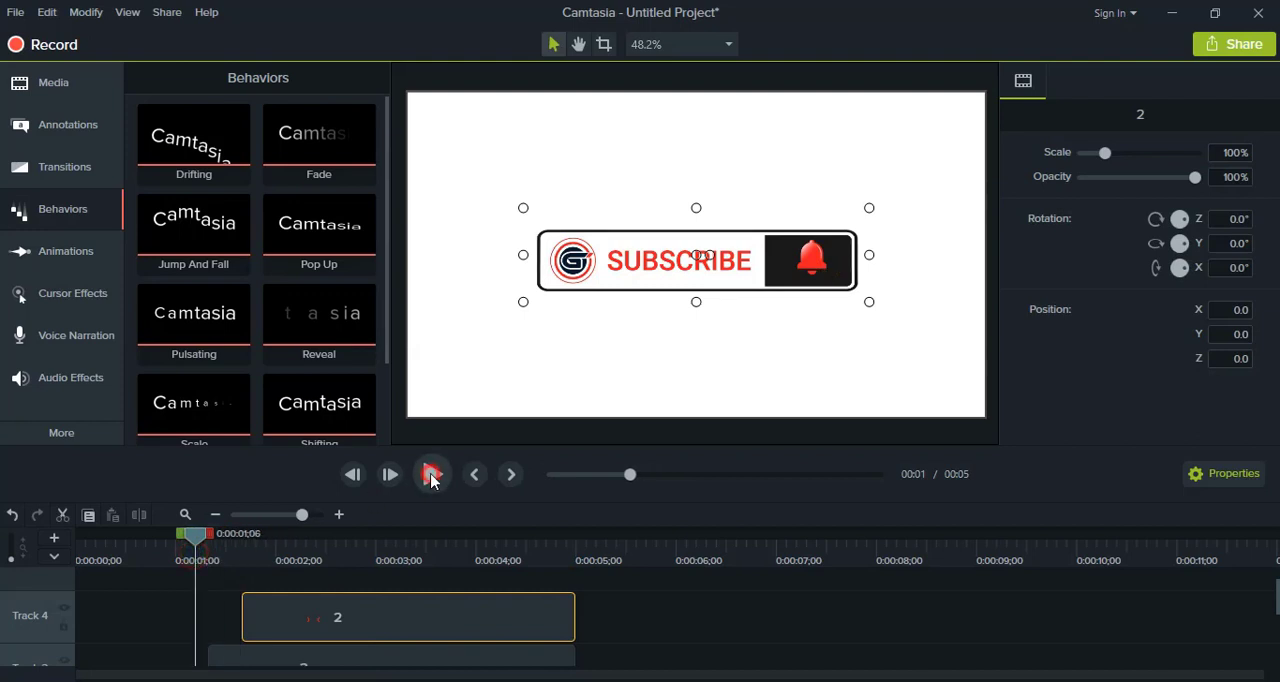
left_click(432, 474)
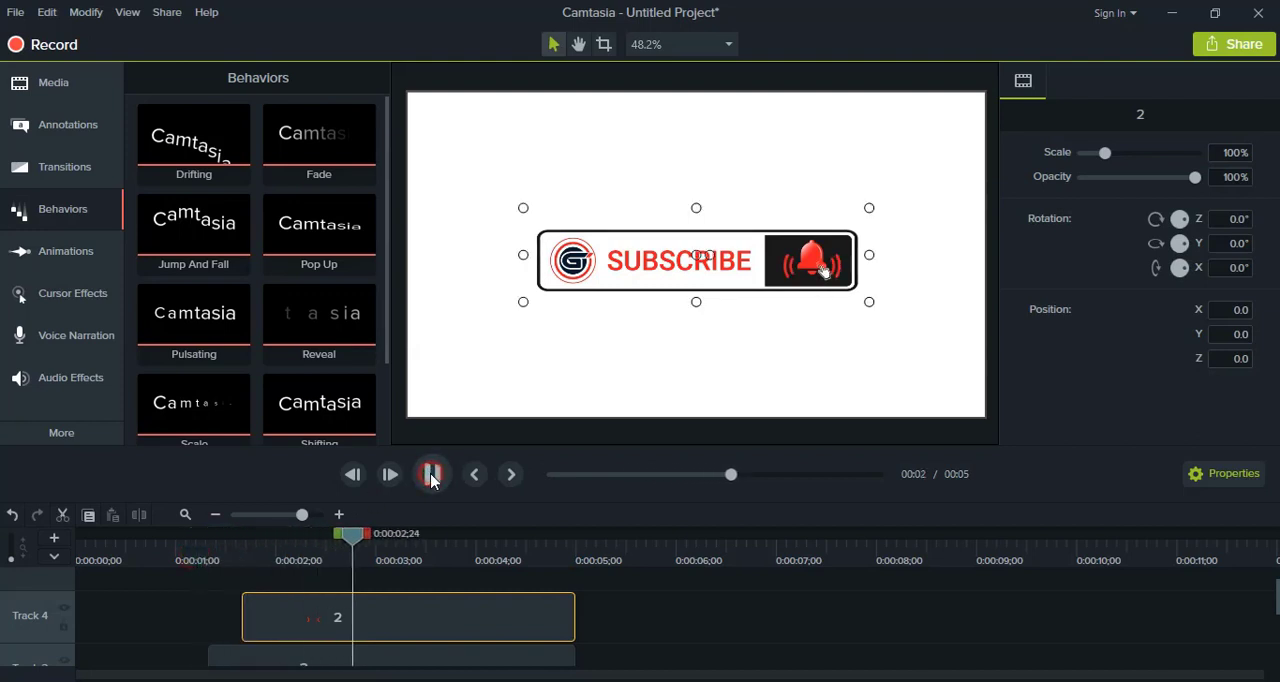
left_click(432, 474)
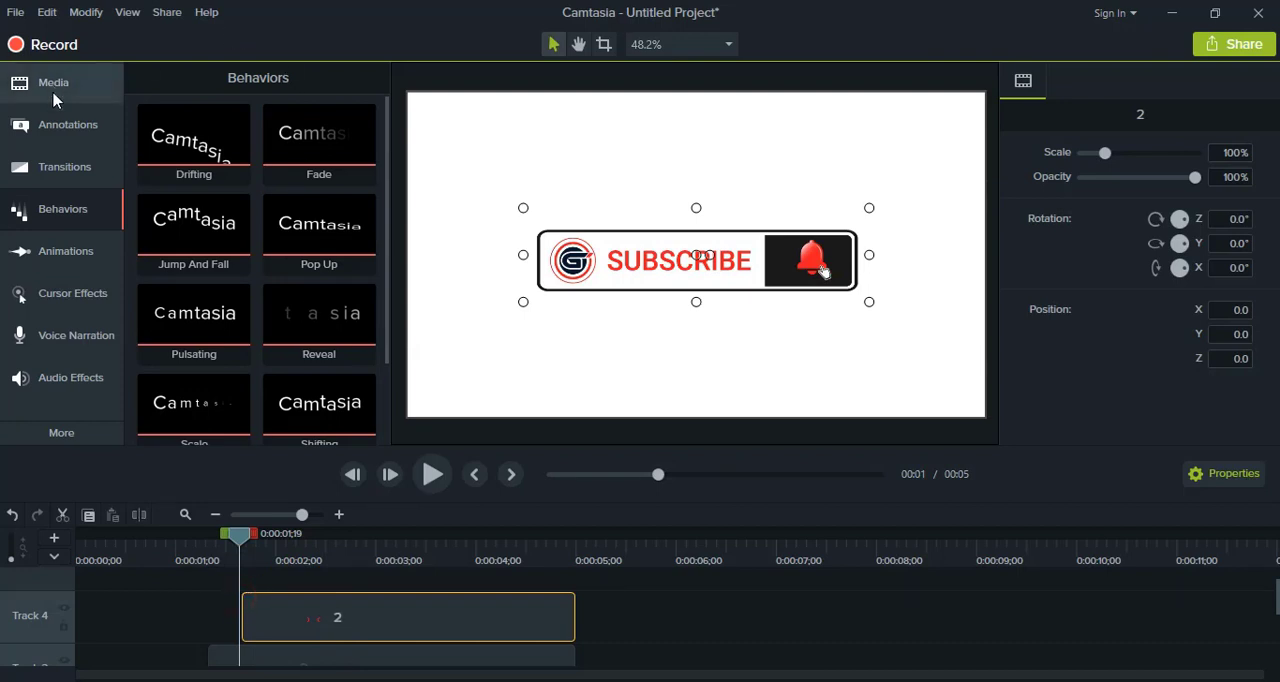
mouse_move(78, 138)
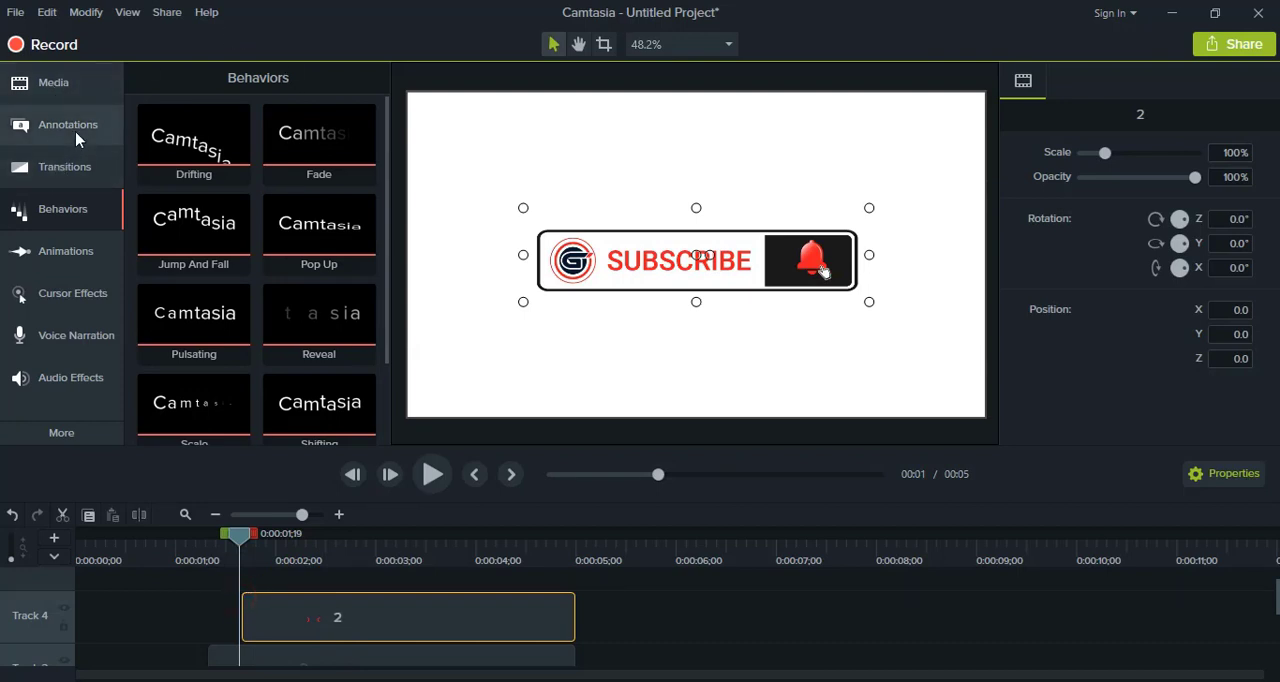
mouse_move(52, 82)
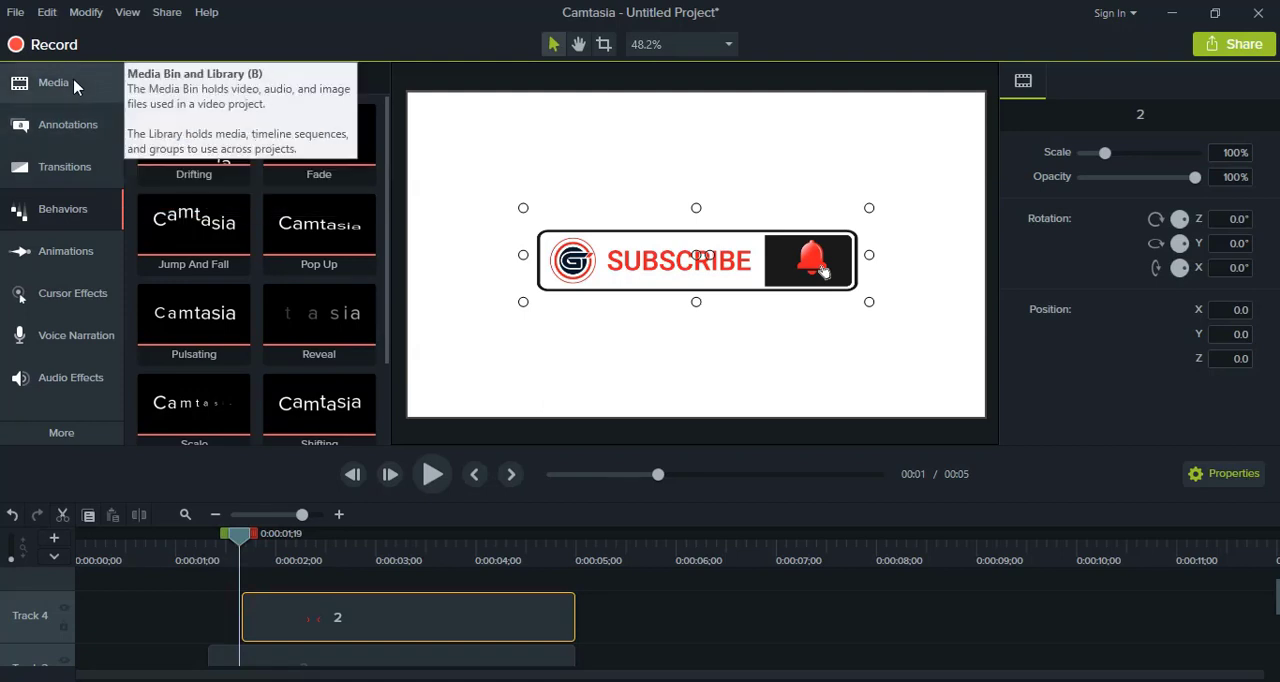
- Place the pcmouseclick4 sound from the Library on a new Track 5 near the bell and preview it
left_click(322, 80)
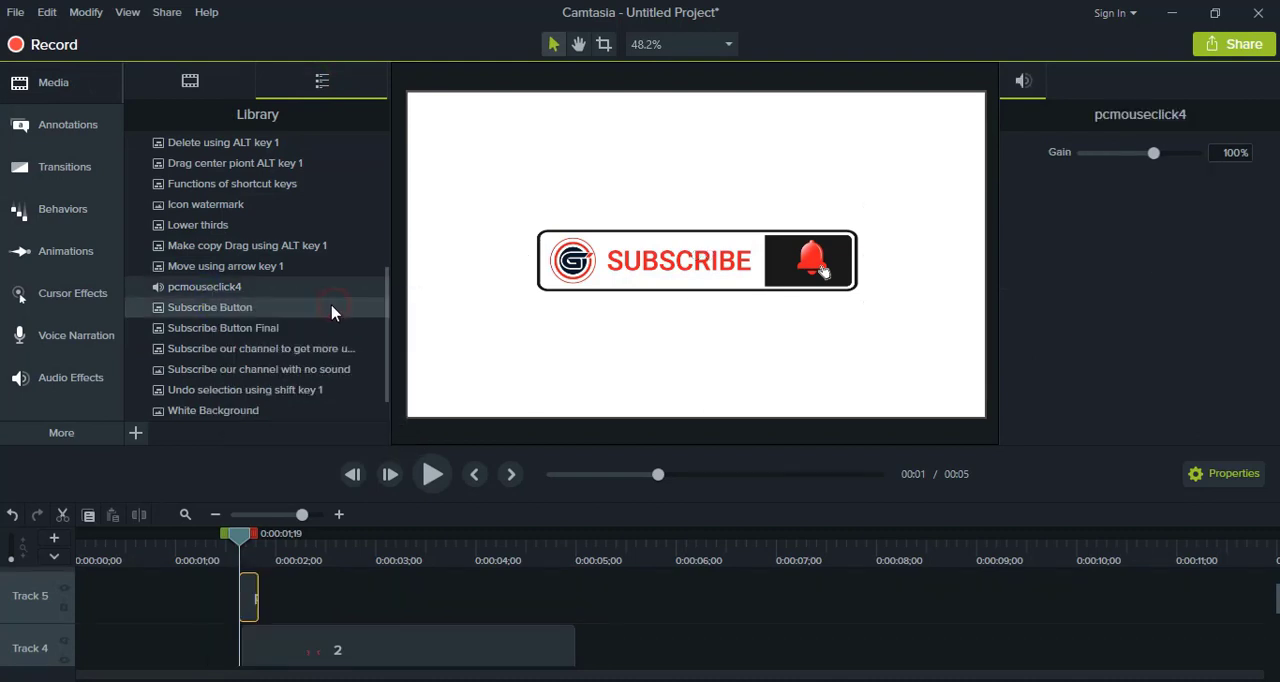
left_click(188, 80)
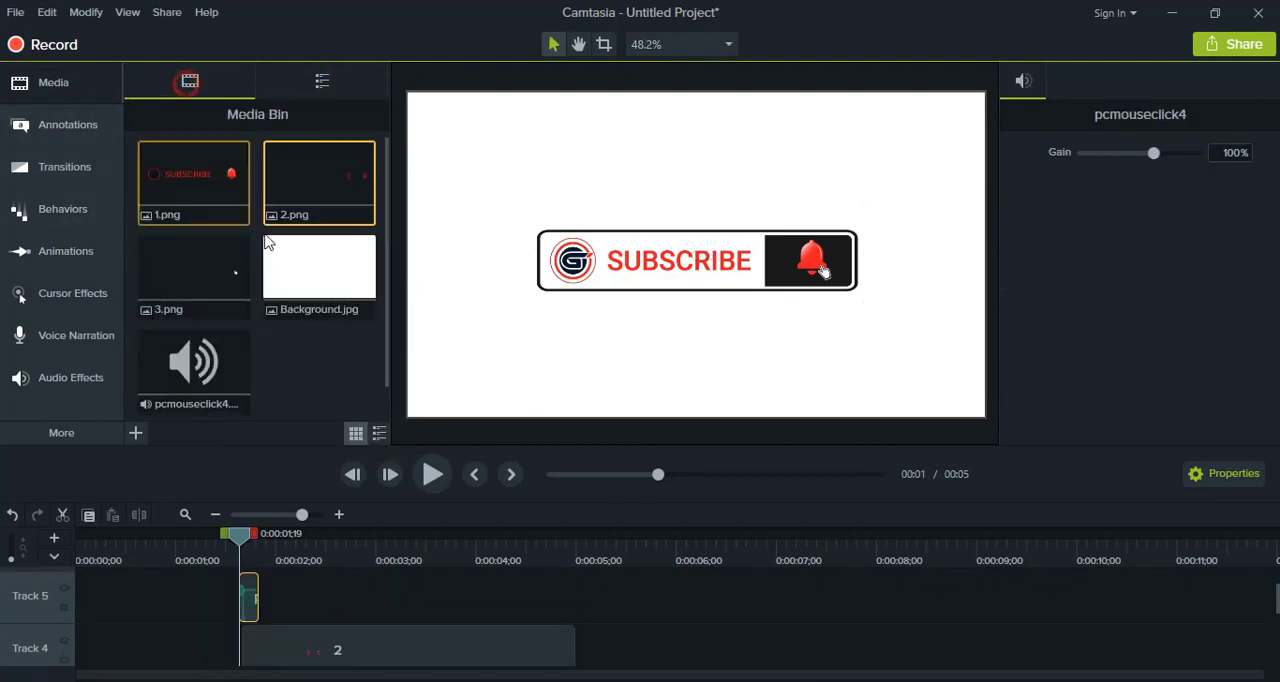
left_click(432, 474)
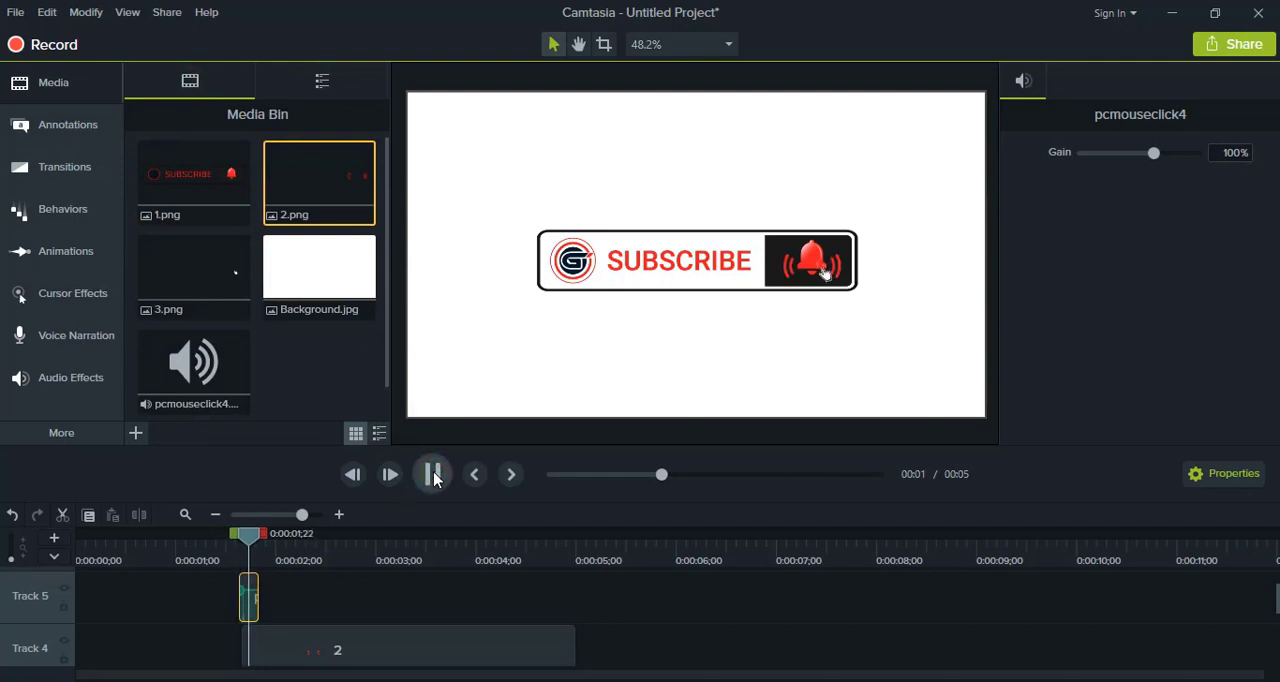
left_click(432, 474)
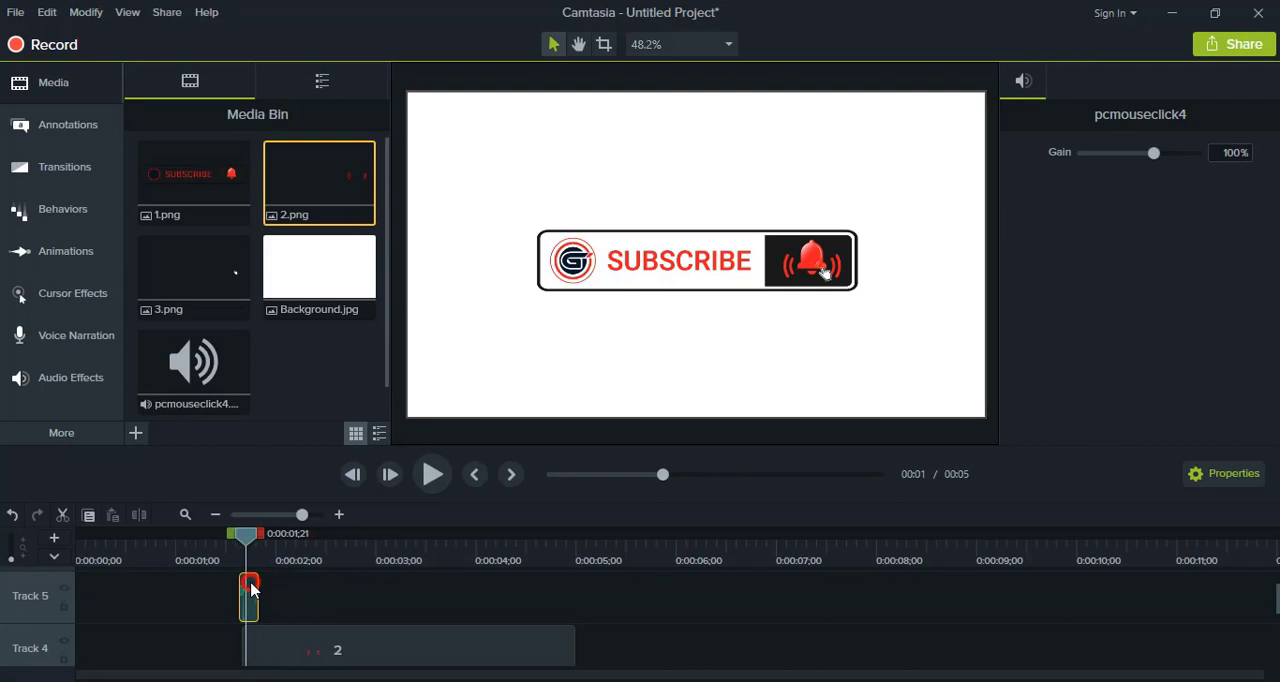
left_click(192, 184)
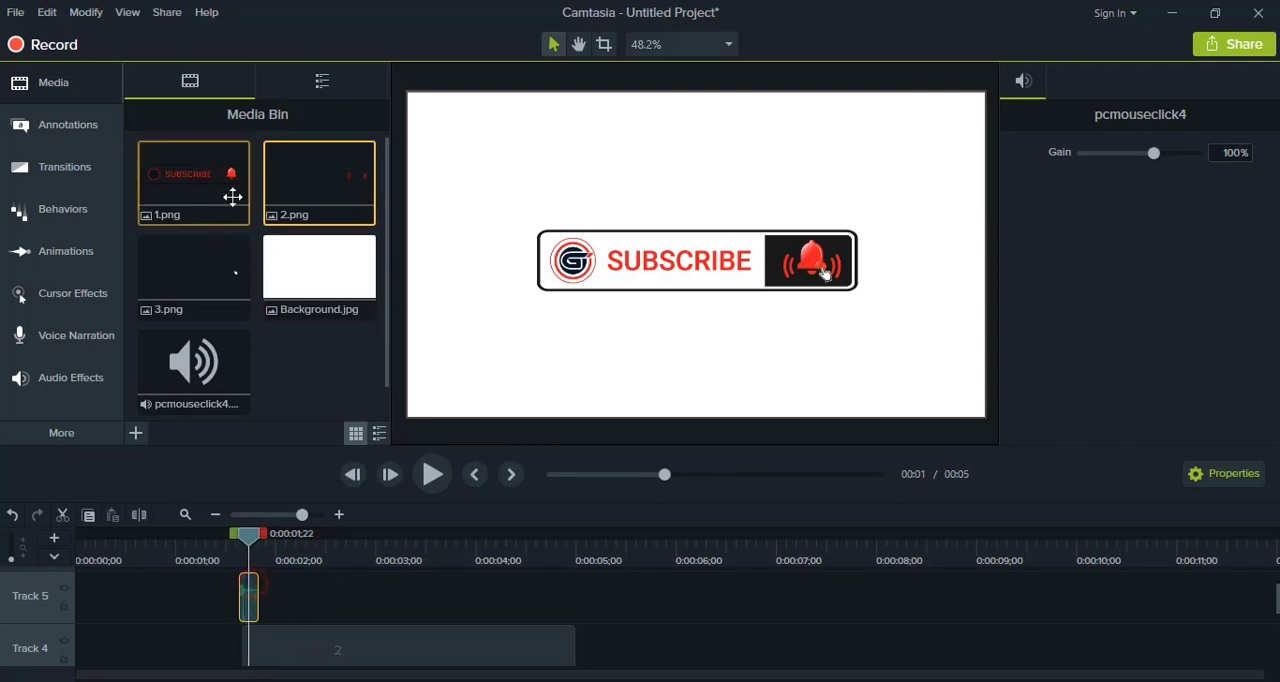
mouse_move(66, 252)
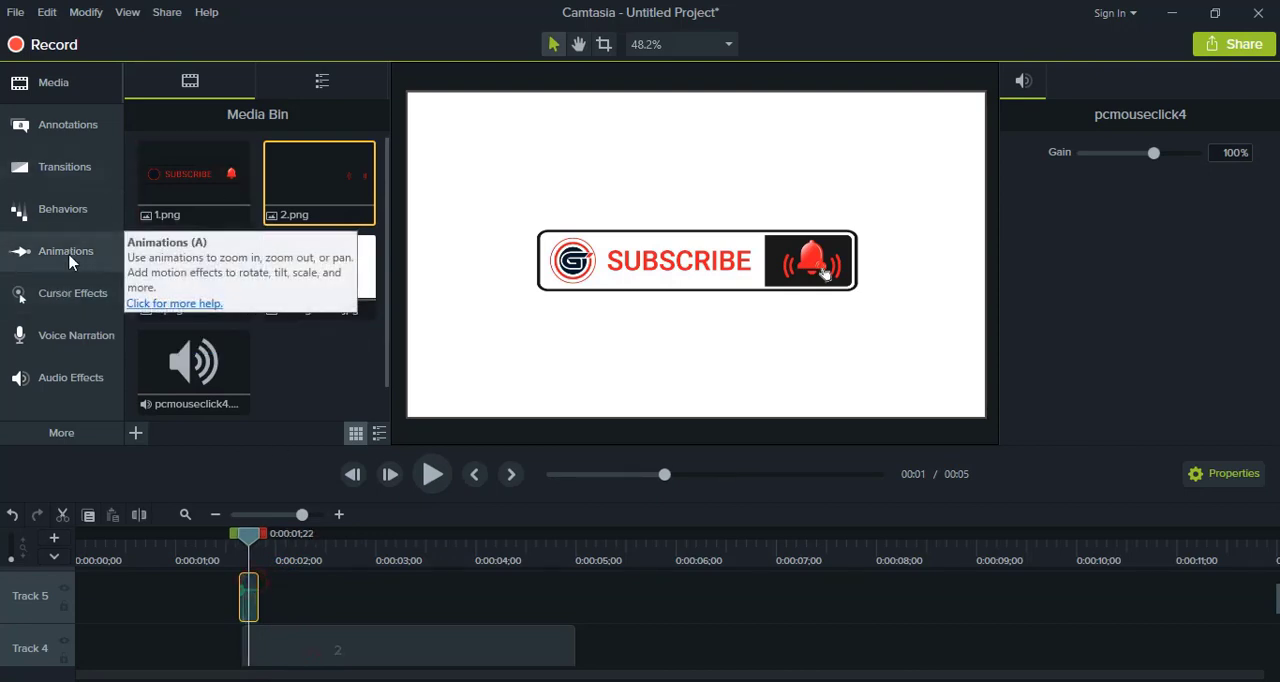
mouse_move(68, 136)
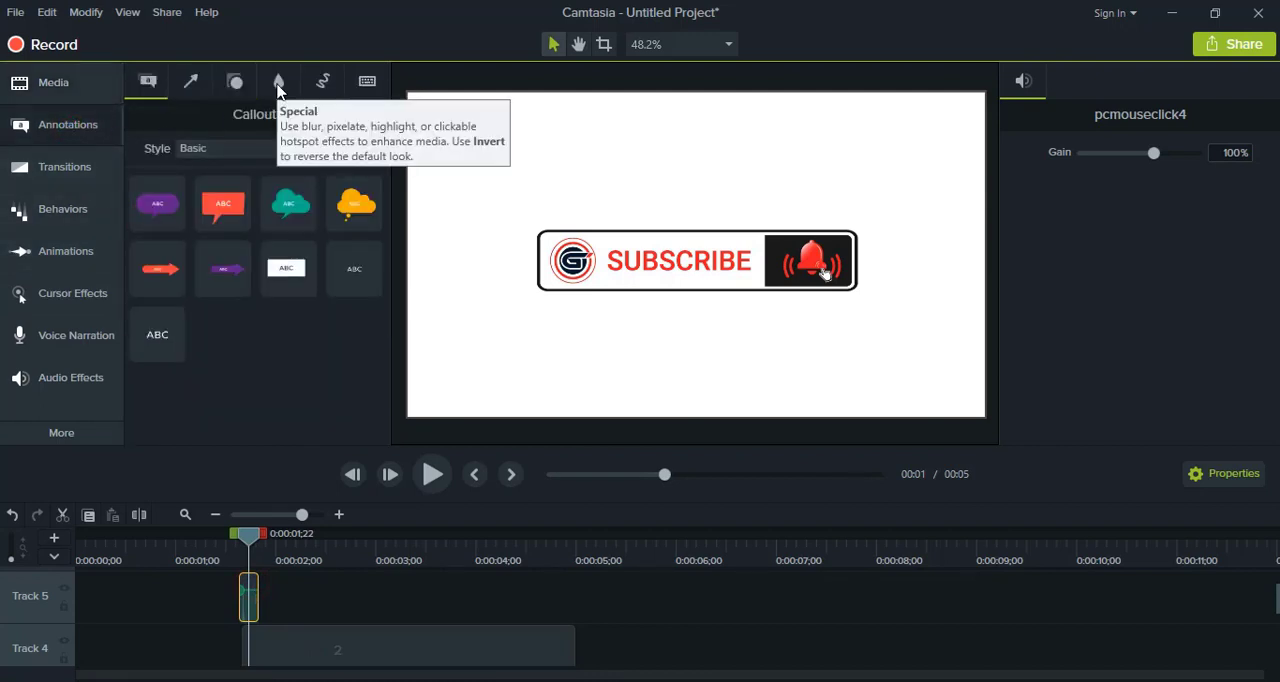
- Add a yellow Highlighter from Blur & Highlight on Track 6 and preview its timing twice
left_click(278, 80)
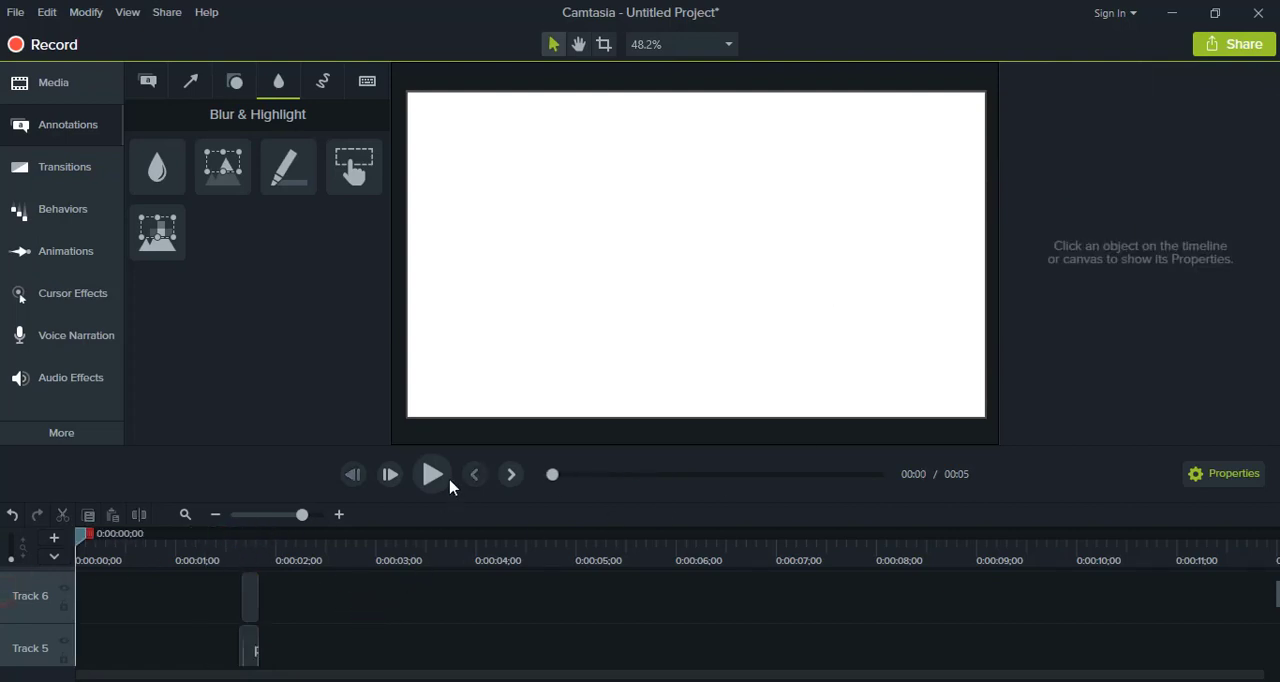
left_click(432, 474)
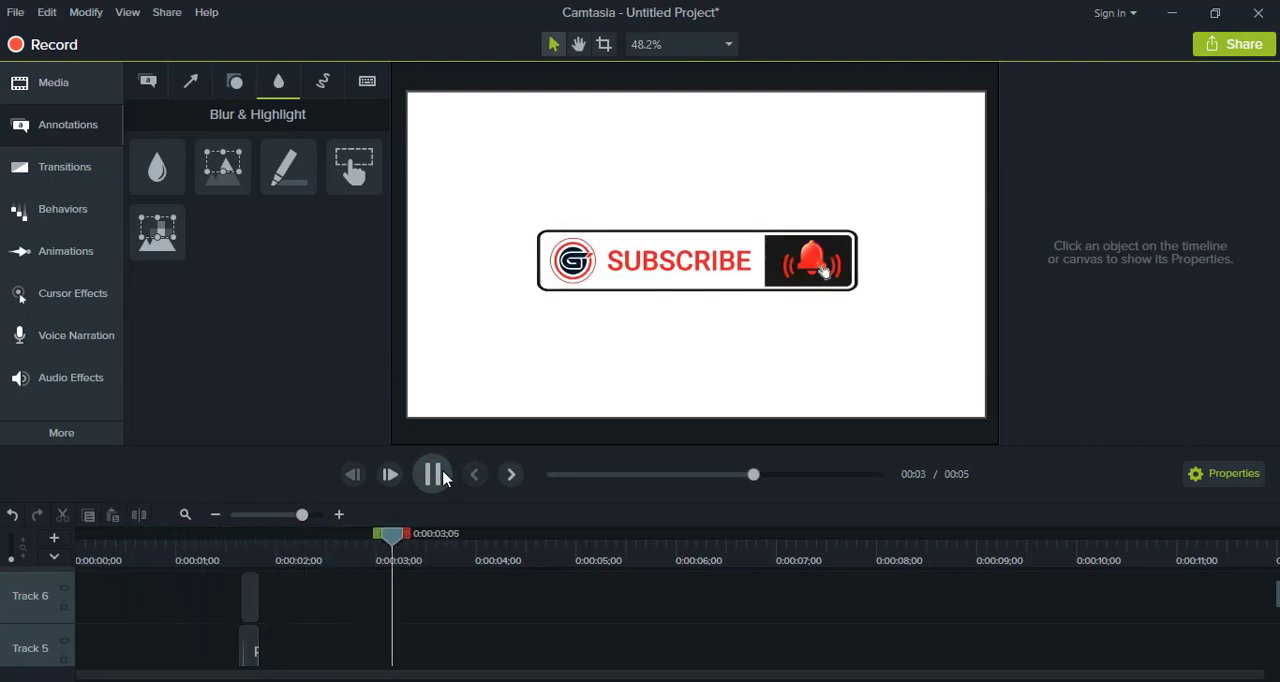
left_click(432, 474)
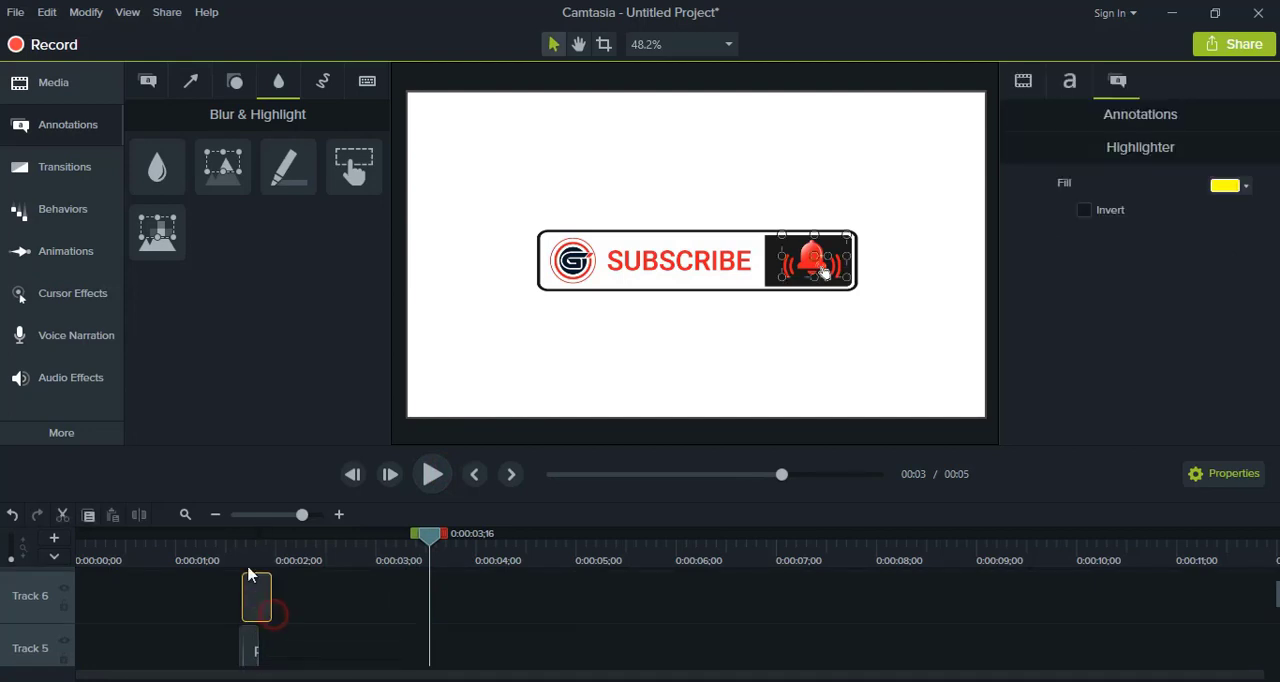
left_click(432, 474)
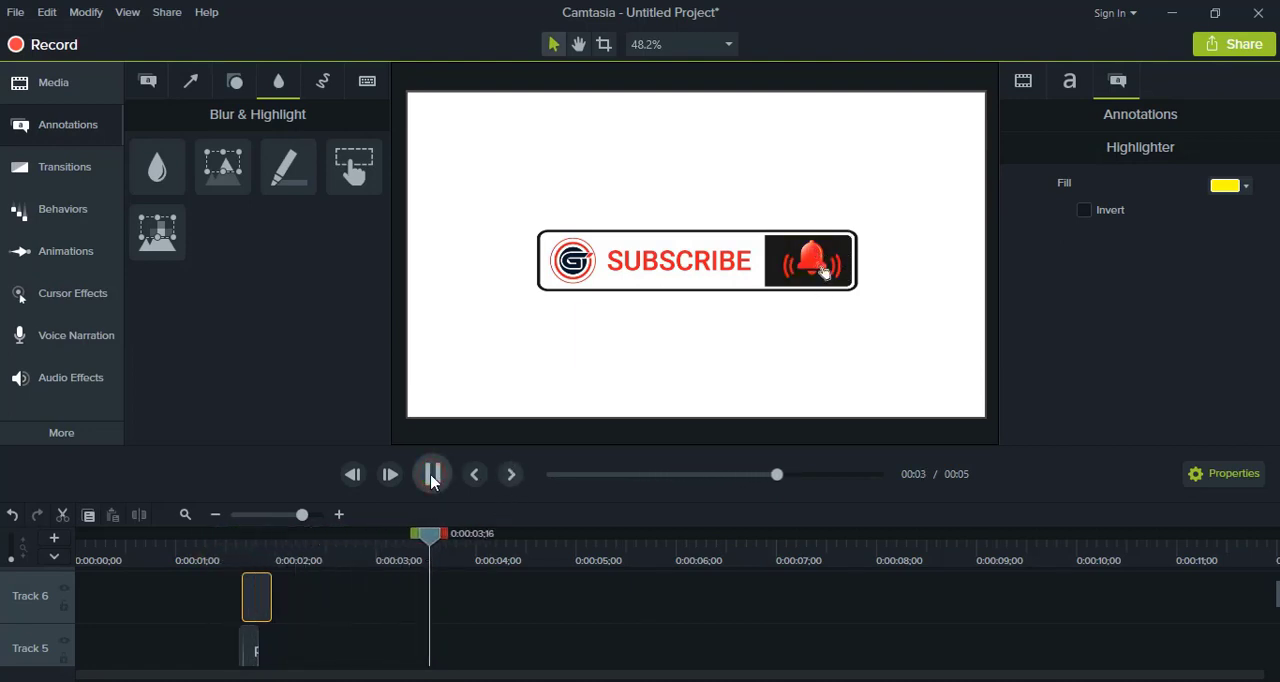
left_click(432, 474)
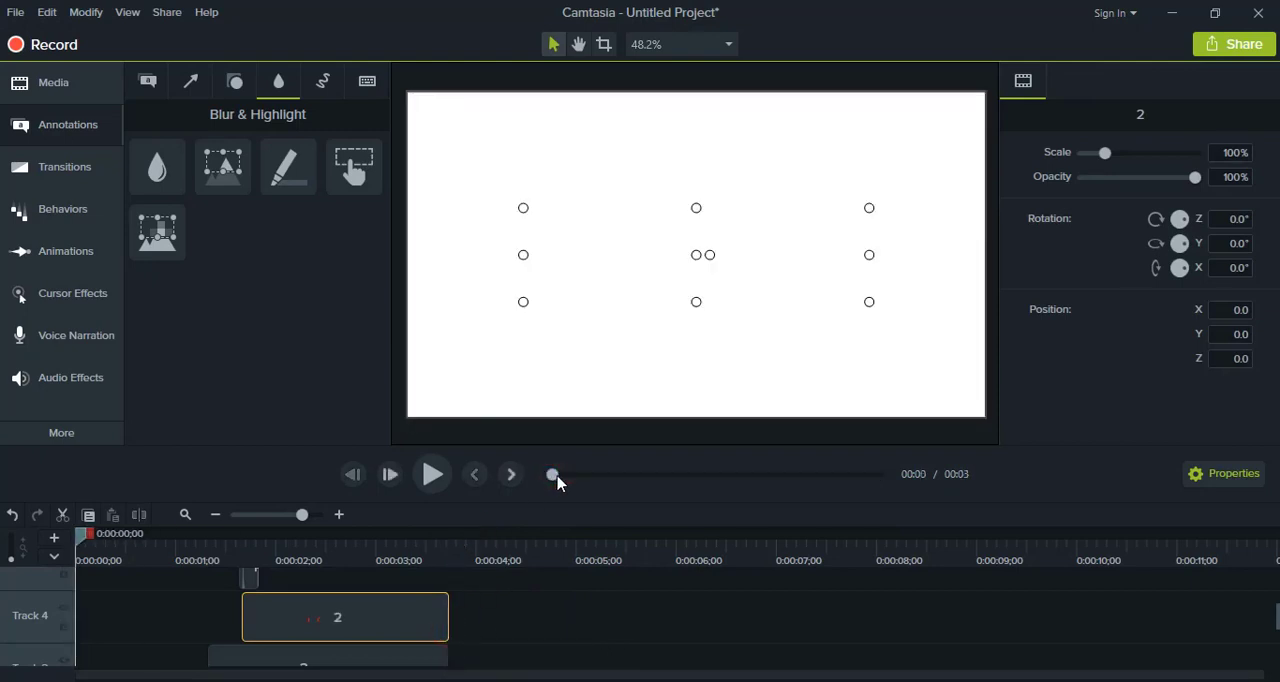
- Select the button's clips and show their scale and position properties
left_click(432, 474)
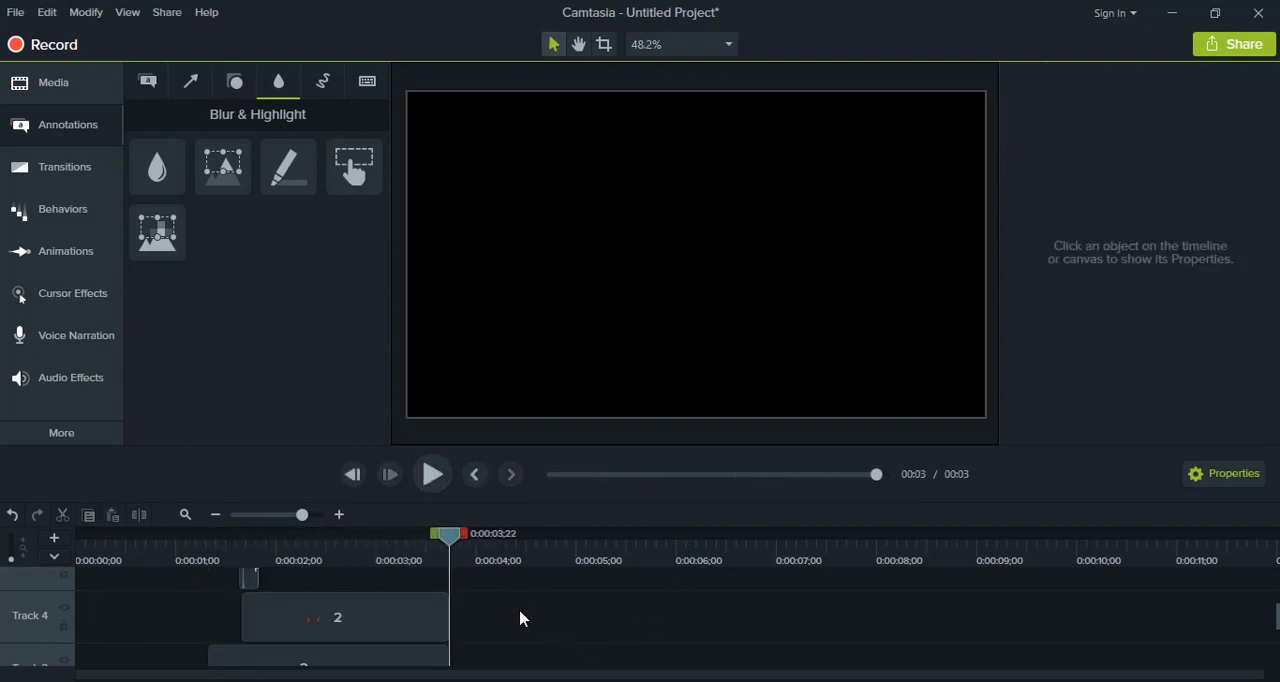
left_click(344, 616)
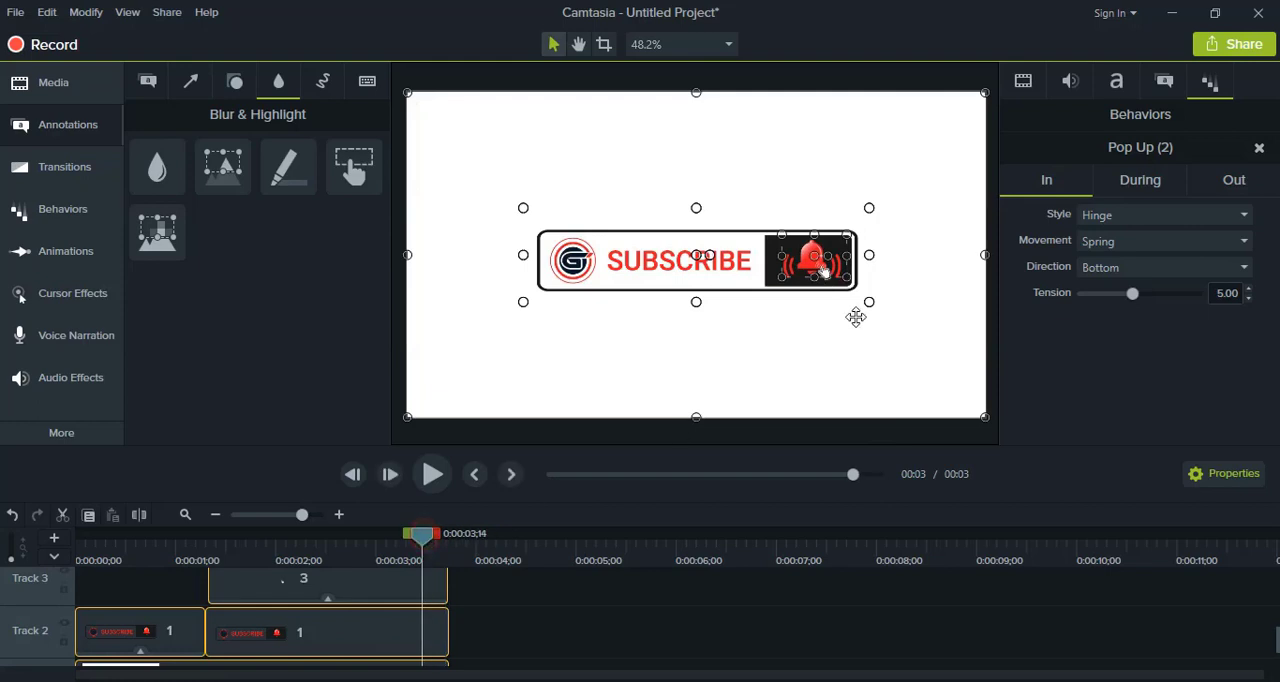
left_click(1024, 80)
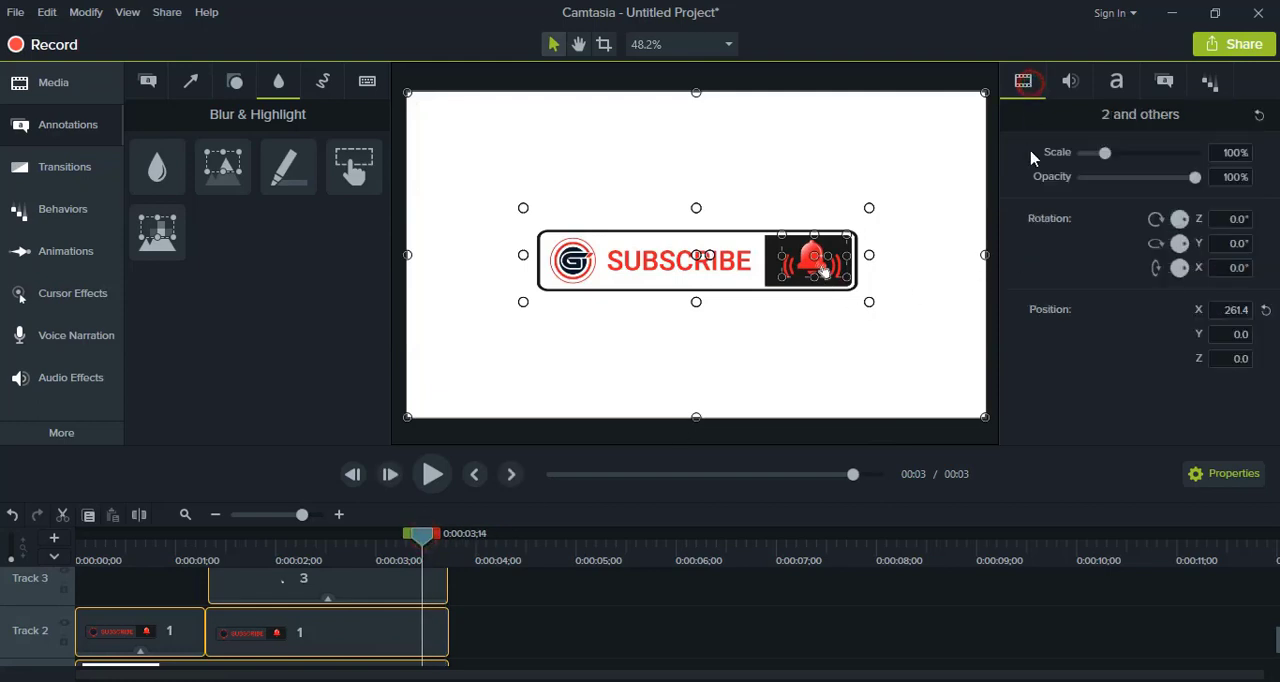
- Scale the button to about 58.4%, set Position Y to -299.2 and group the clips
left_click_drag(1104, 152, 1100, 156)
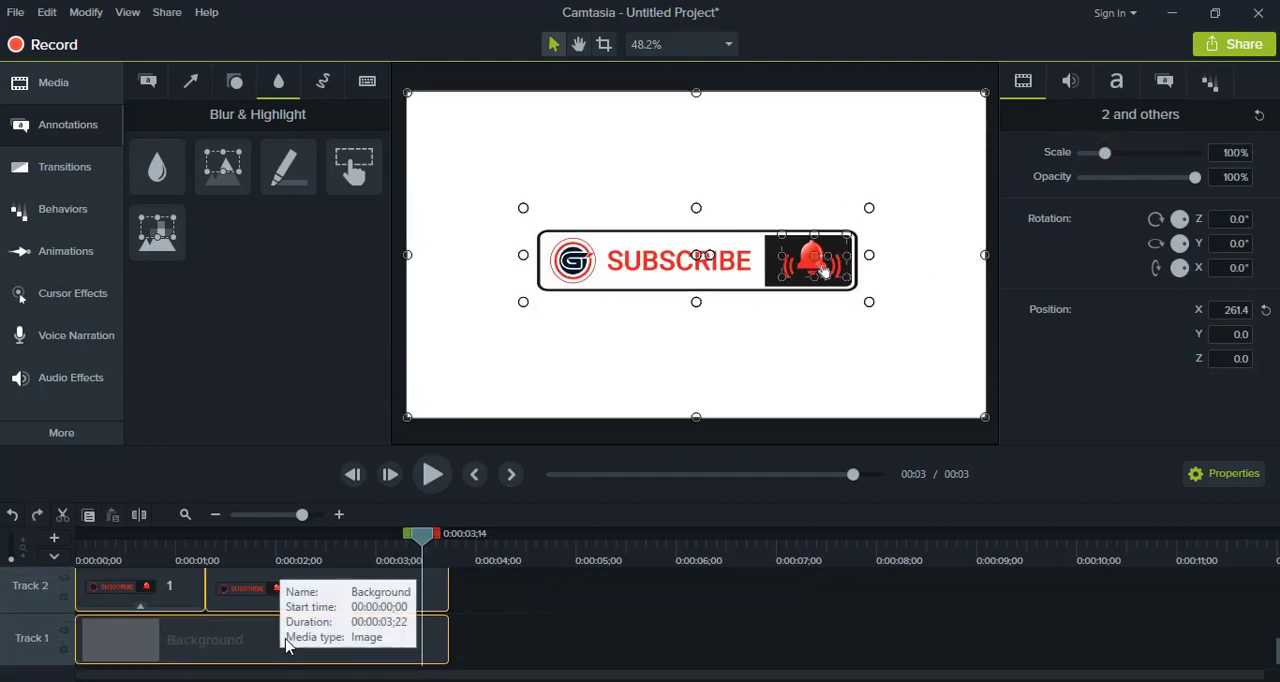
mouse_move(248, 648)
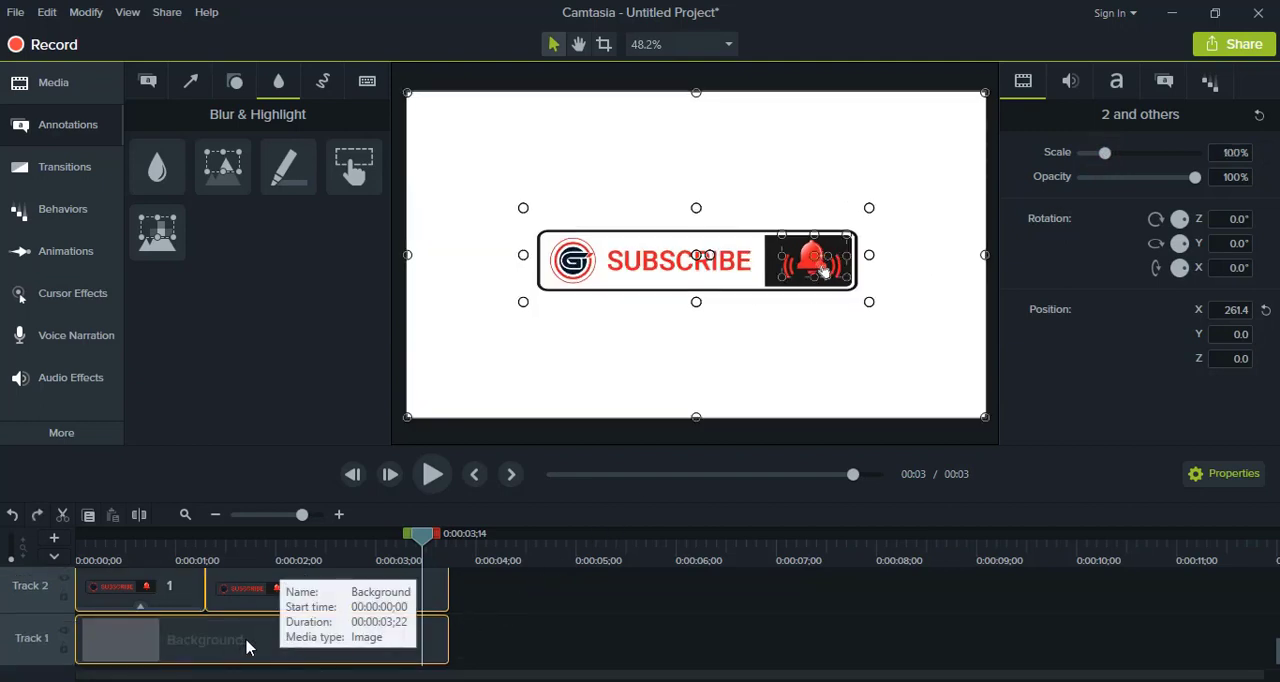
mouse_move(808, 572)
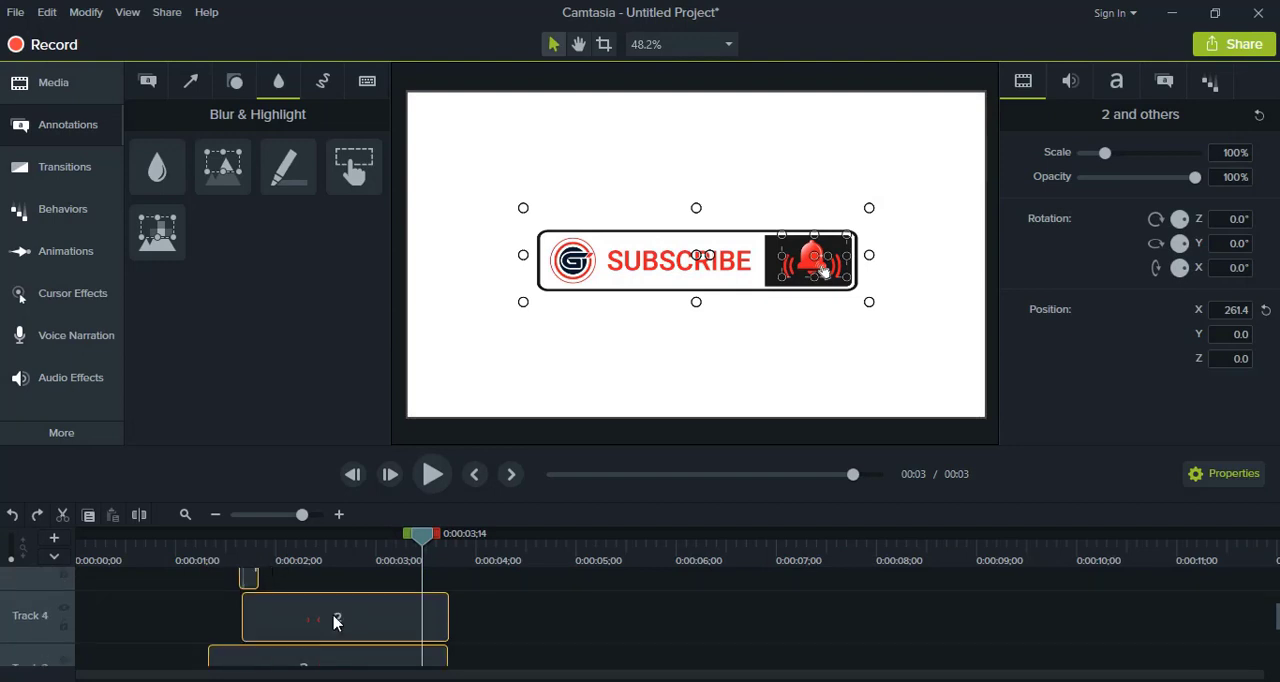
left_click_drag(1104, 152, 1104, 152)
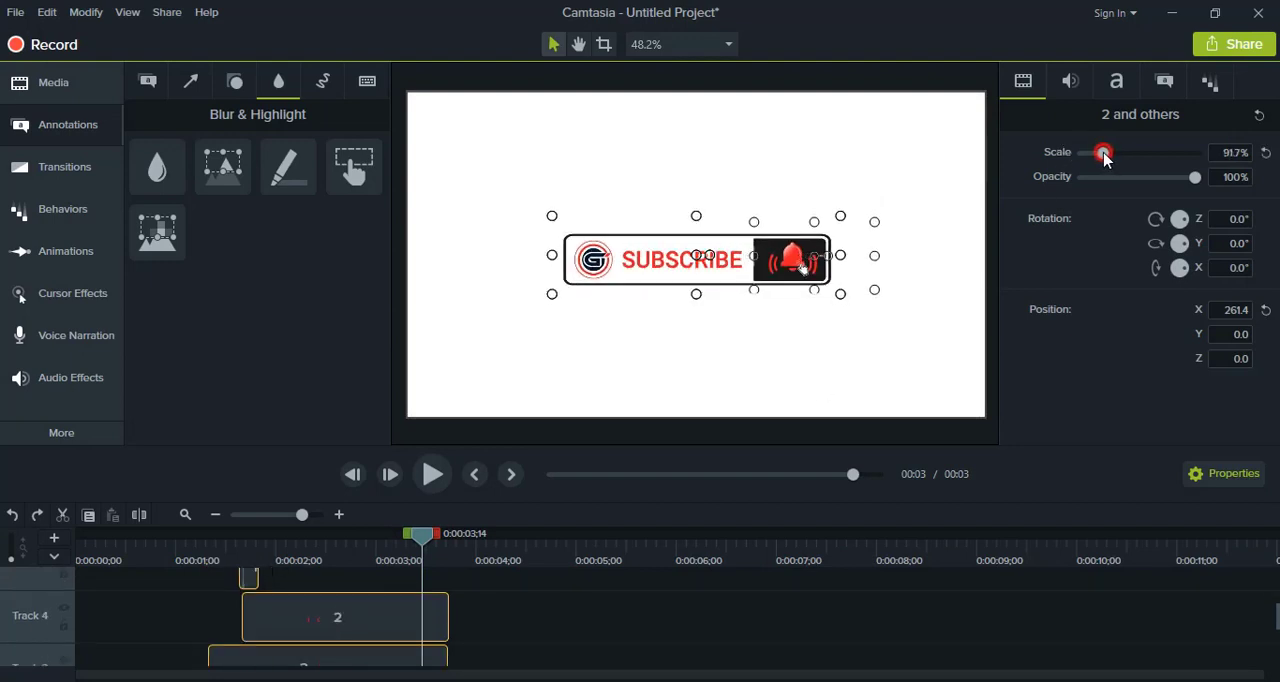
left_click_drag(1104, 152, 1094, 152)
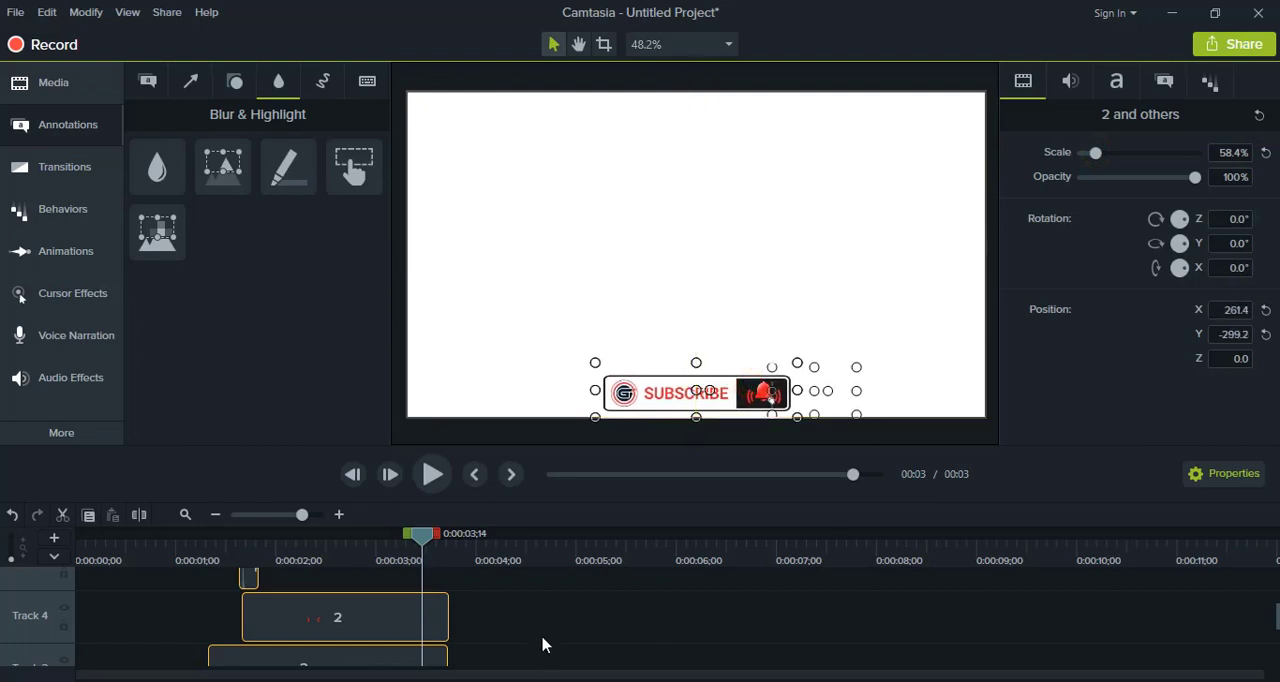
mouse_move(376, 628)
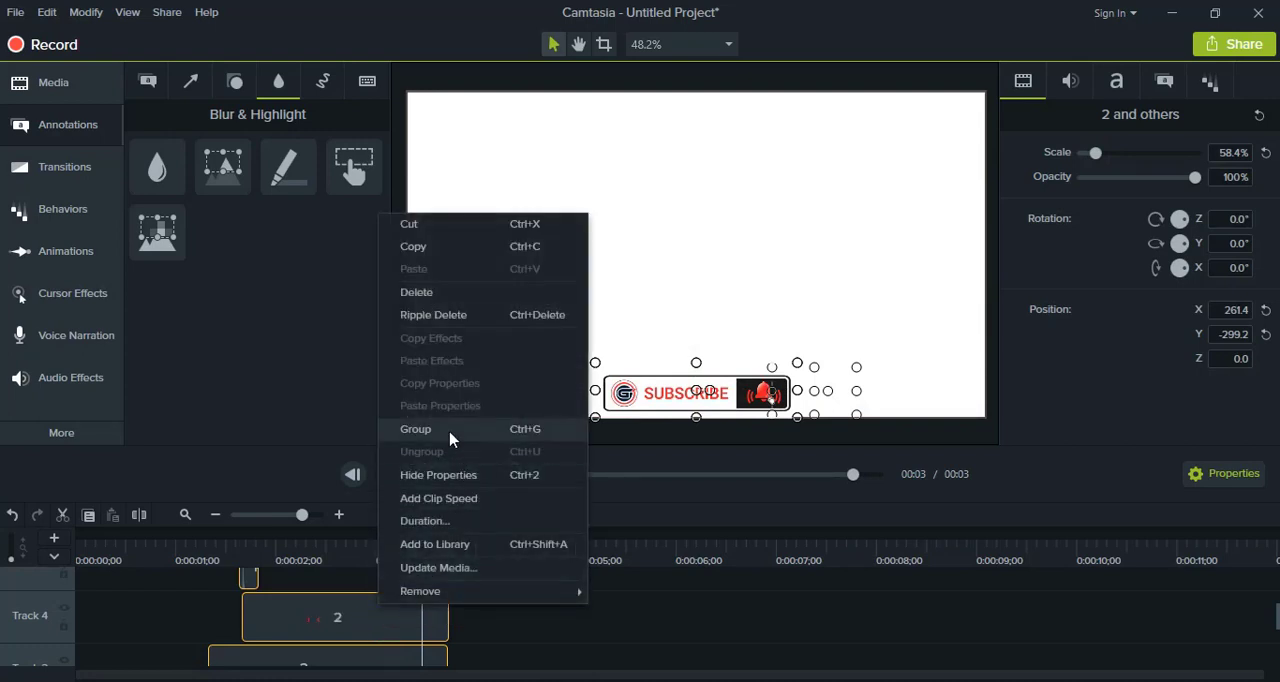
left_click(416, 428)
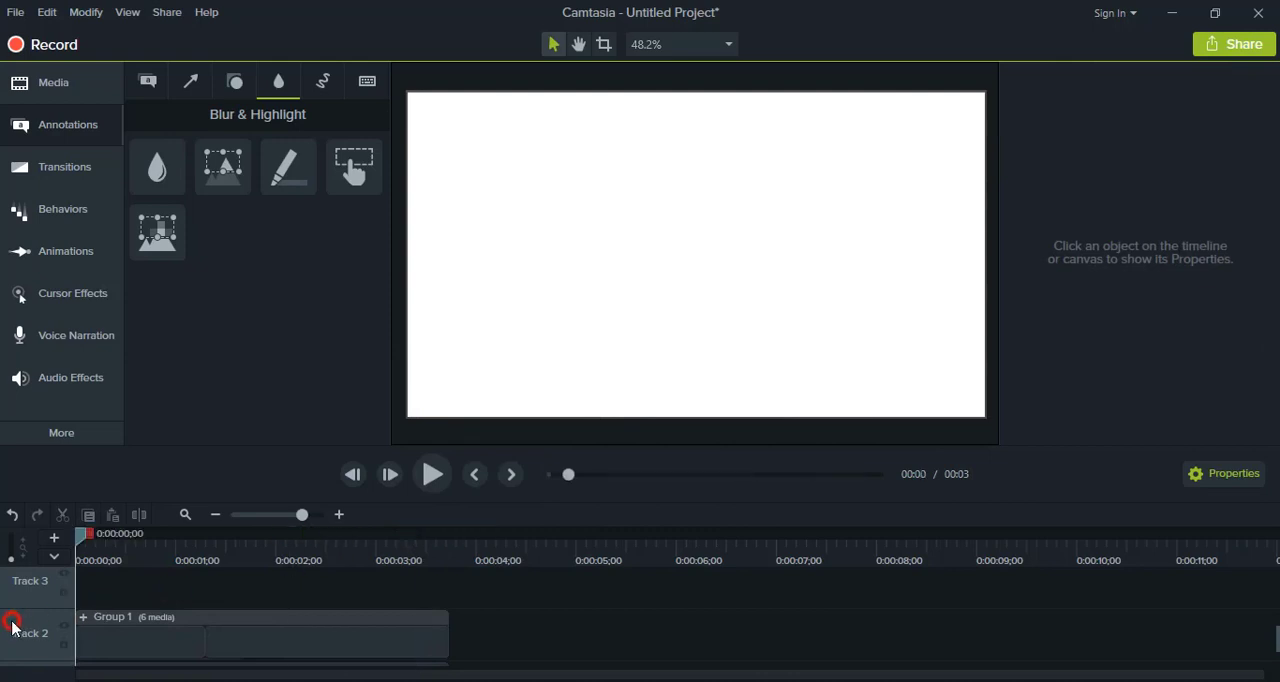
- Preview the grouped animation, then ungroup Group 1 to edit the highlight
left_click(432, 474)
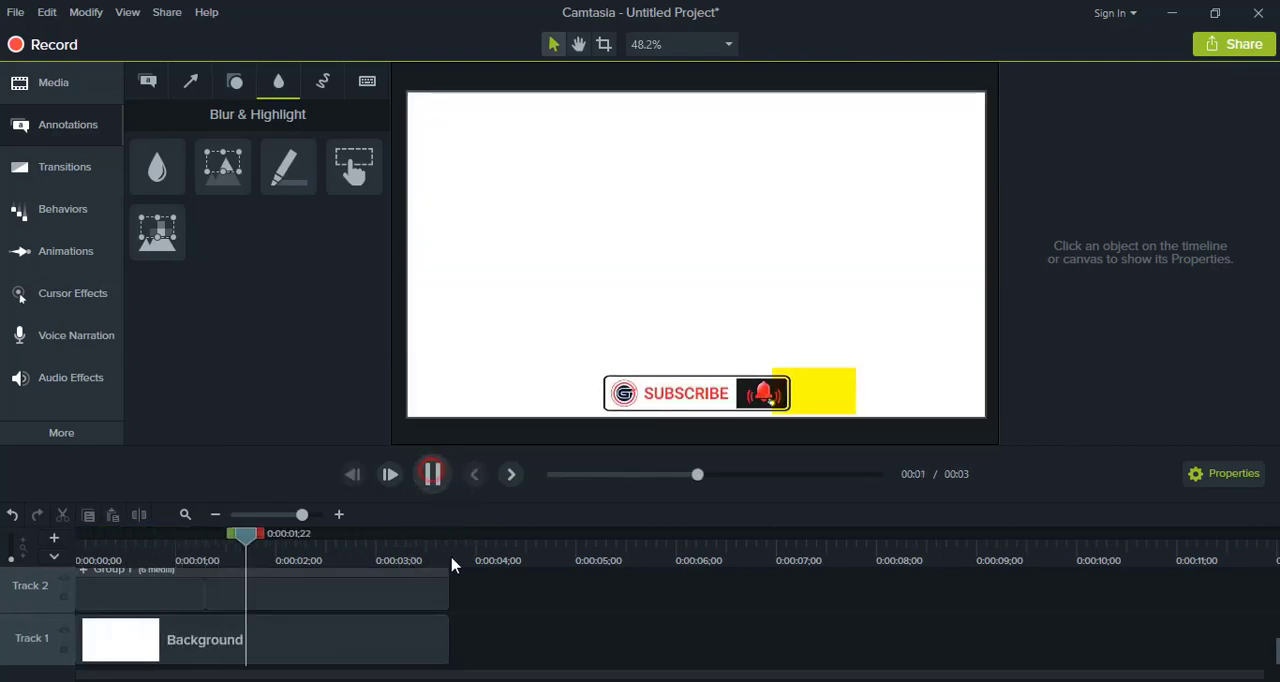
left_click(432, 474)
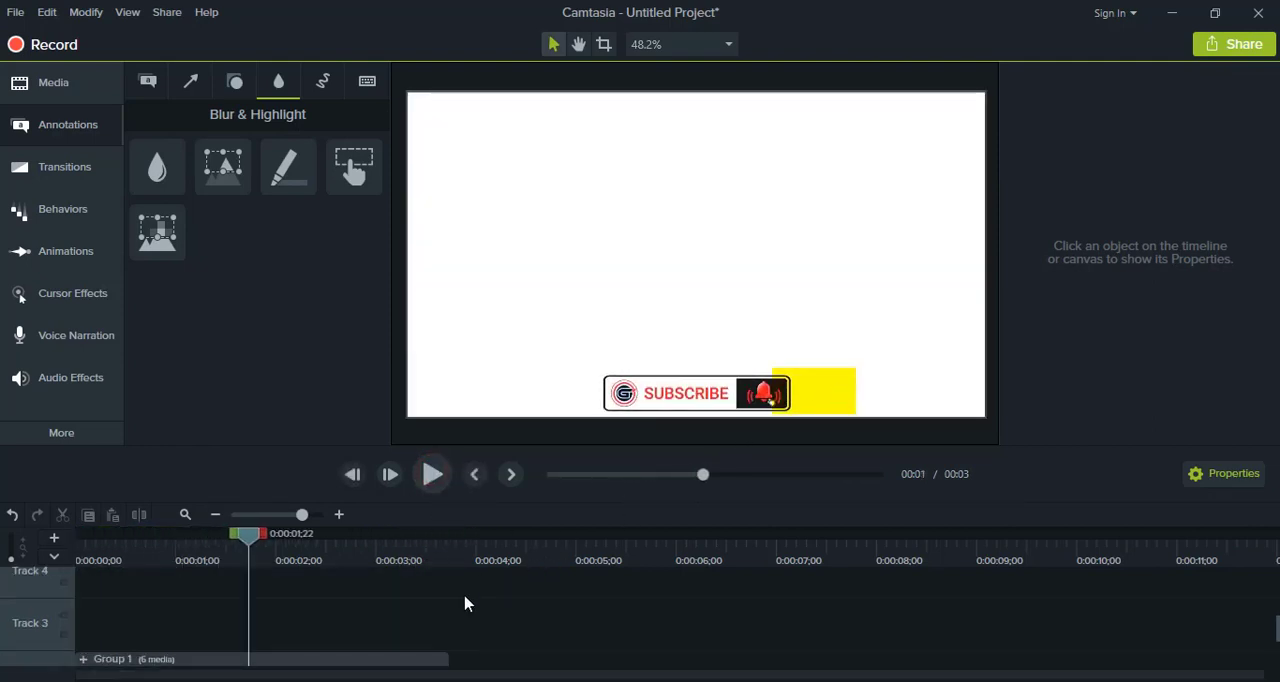
left_click(280, 632)
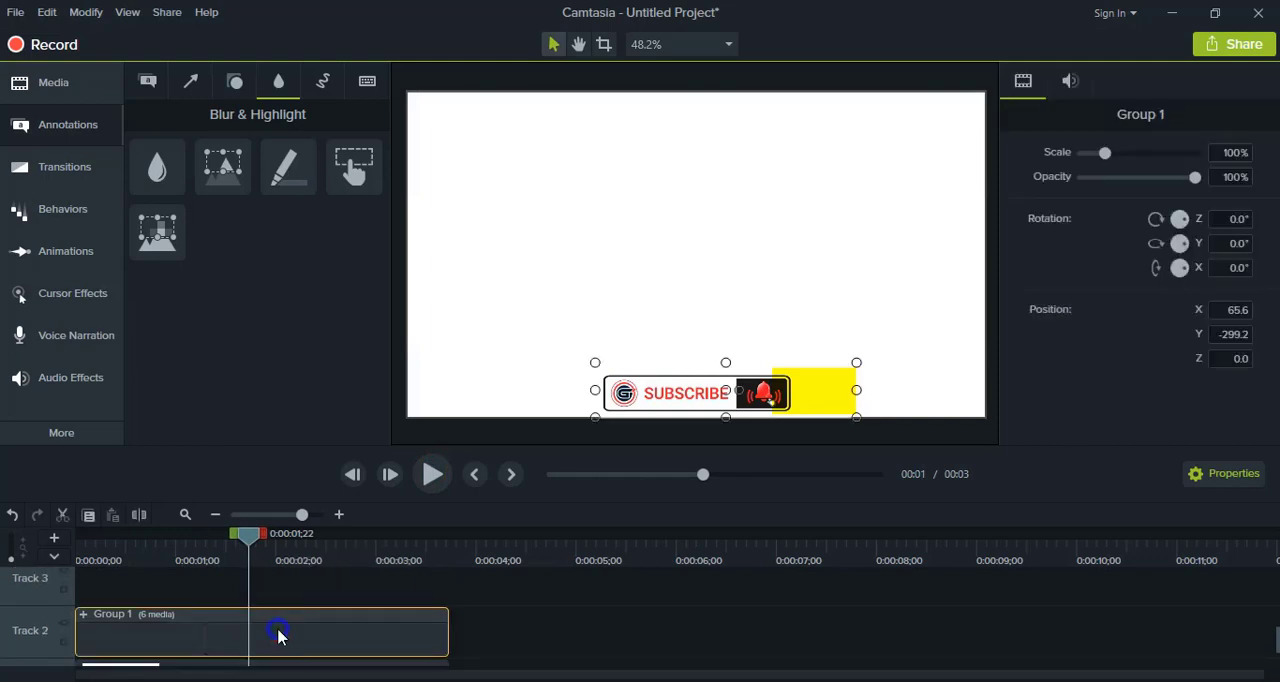
right_click(280, 636)
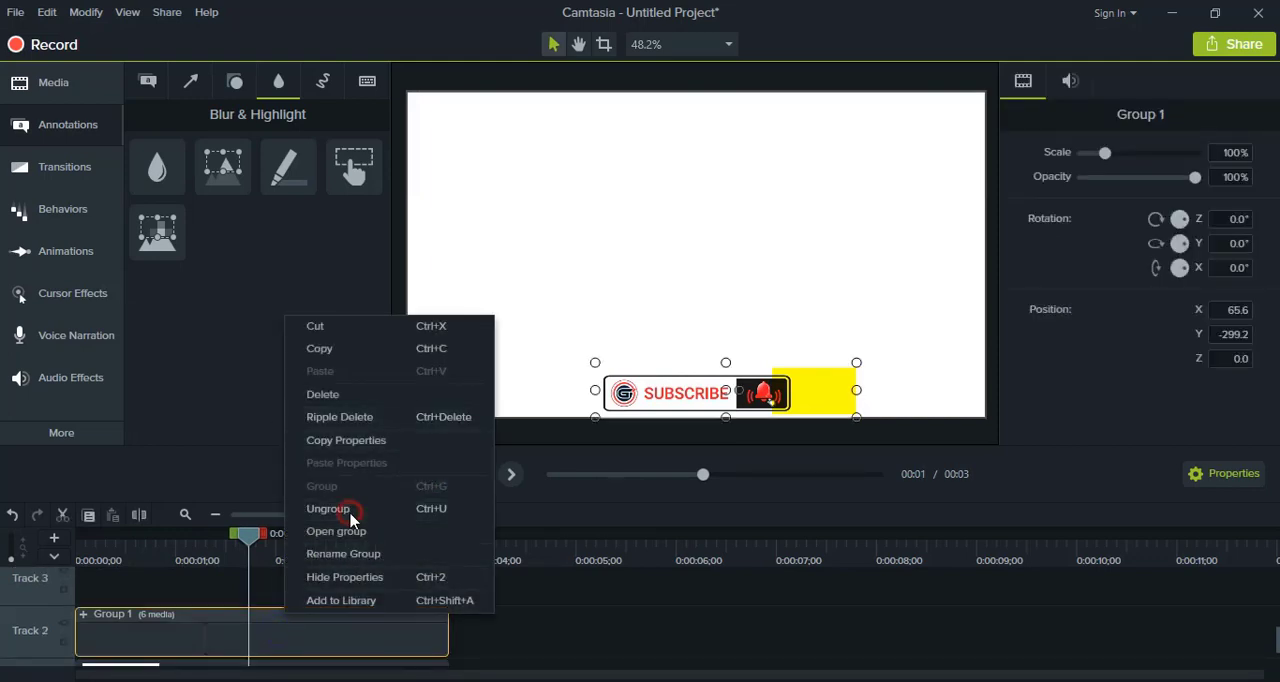
left_click(328, 508)
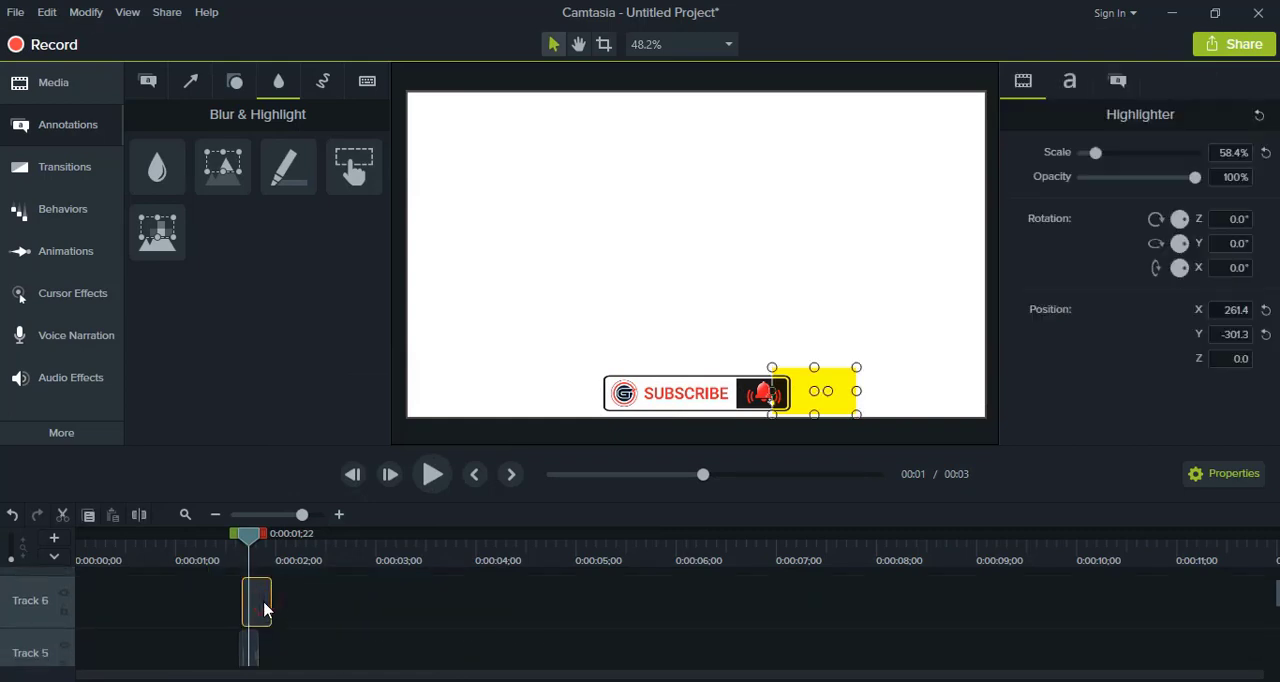
- Drag the yellow highlight left and down so it sits over the bell icon
left_click_drag(836, 390, 768, 390)
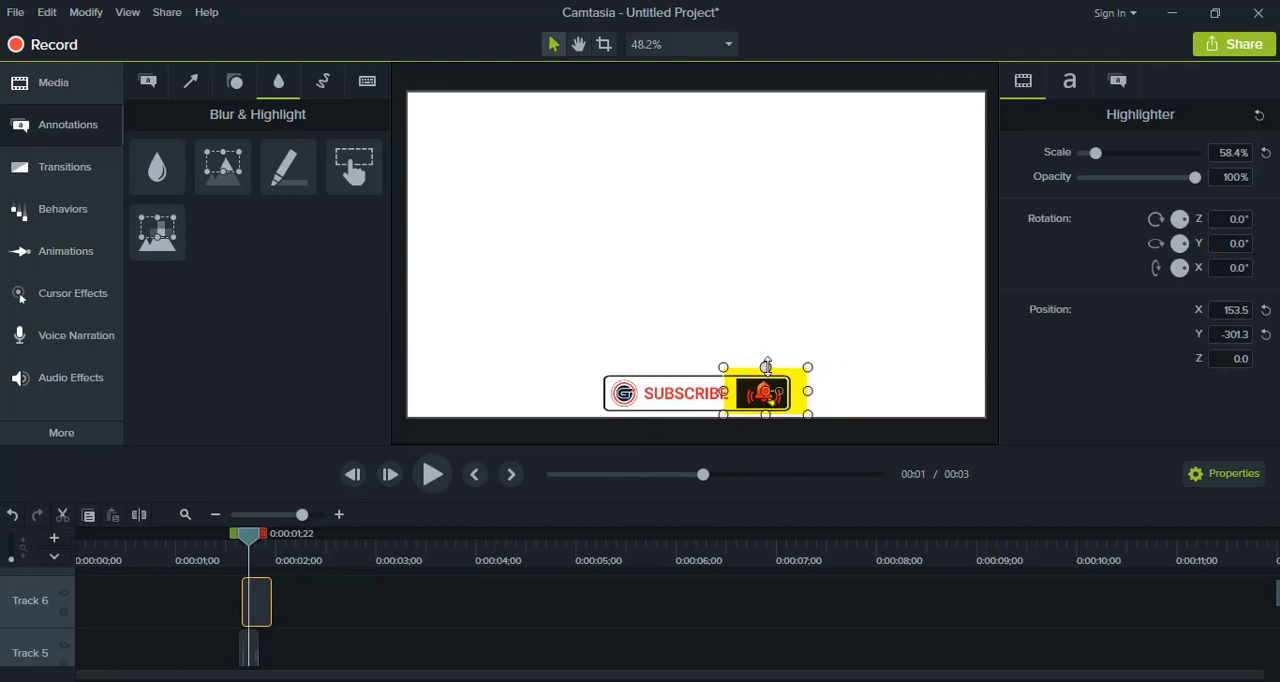
left_click_drag(764, 368, 764, 416)
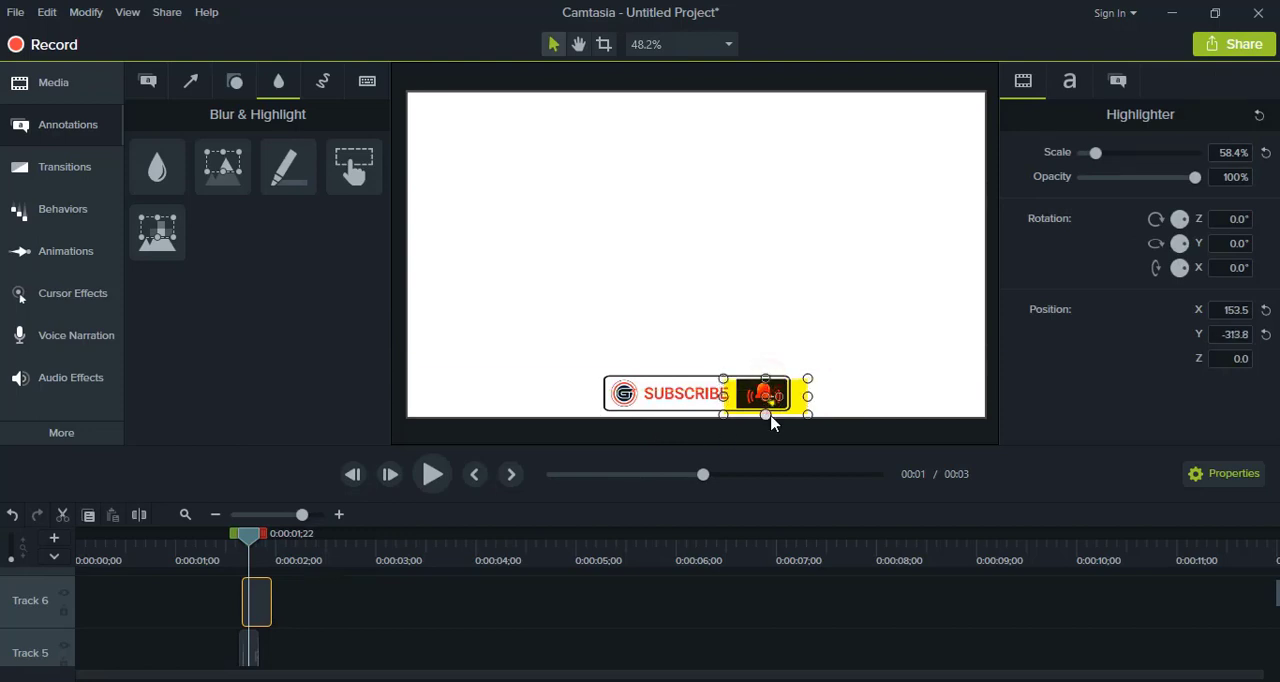
left_click_drag(764, 416, 764, 400)
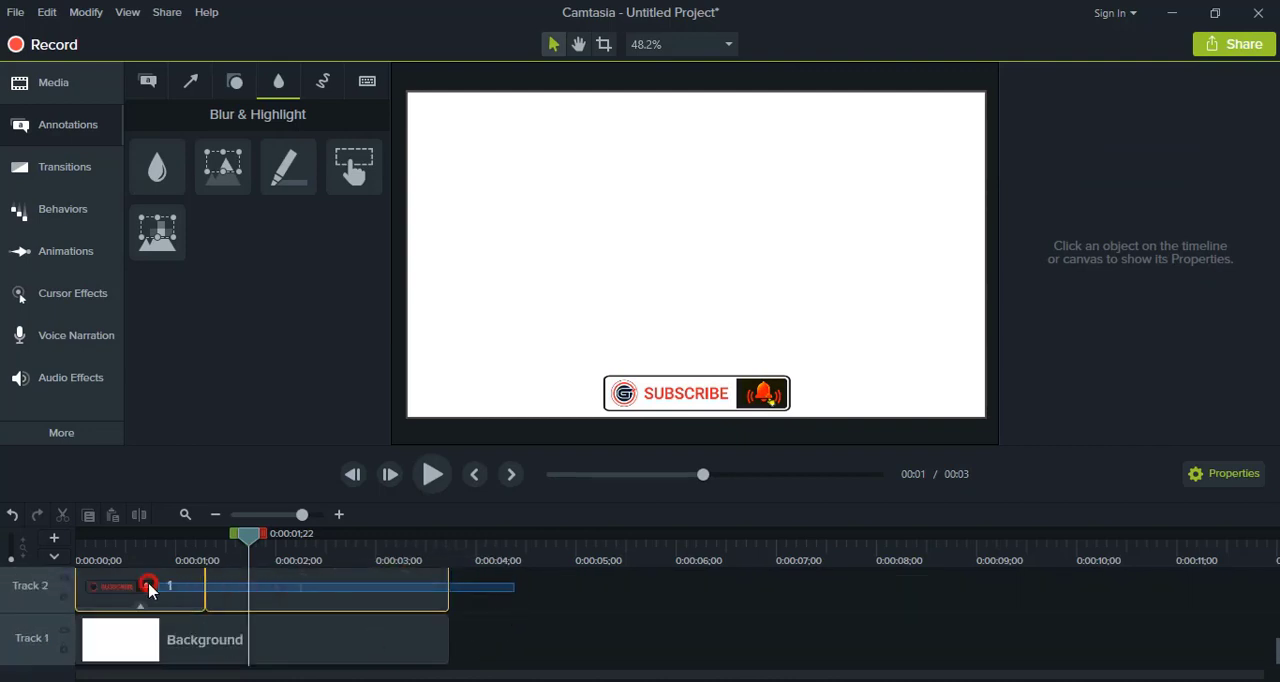
- Regroup the six button clips as Group 2 and replay from the beginning
left_click(148, 588)
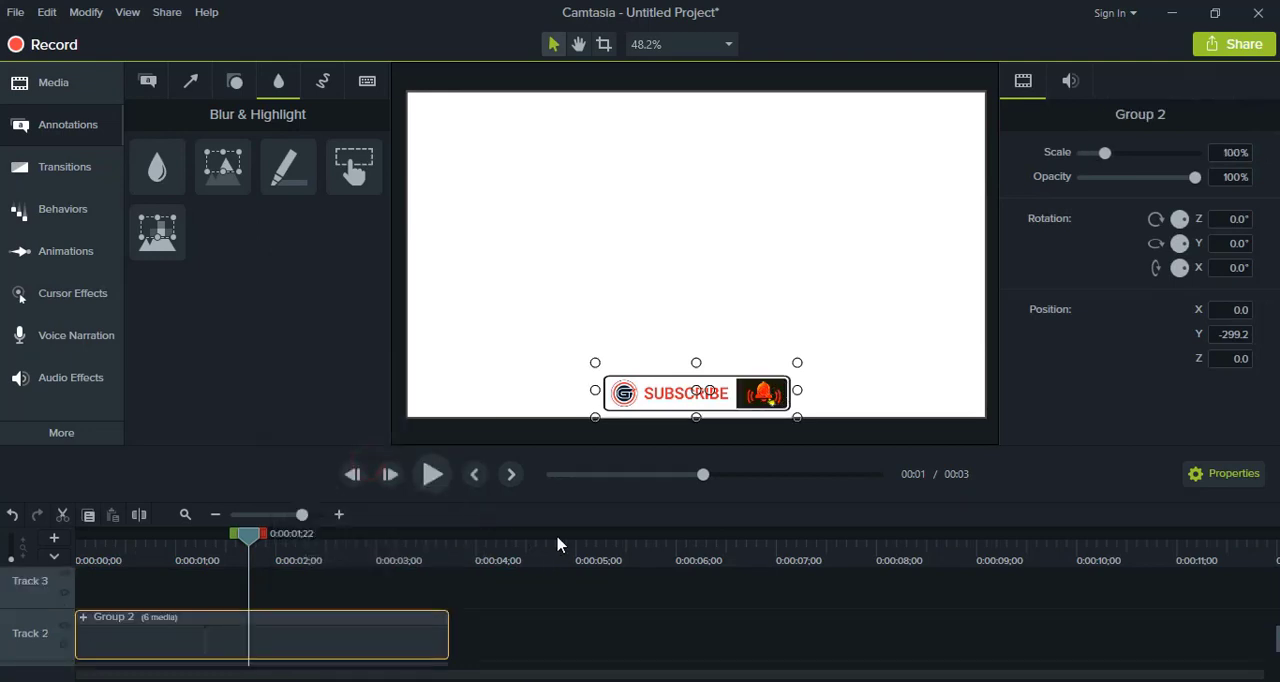
left_click_drag(704, 474, 548, 474)
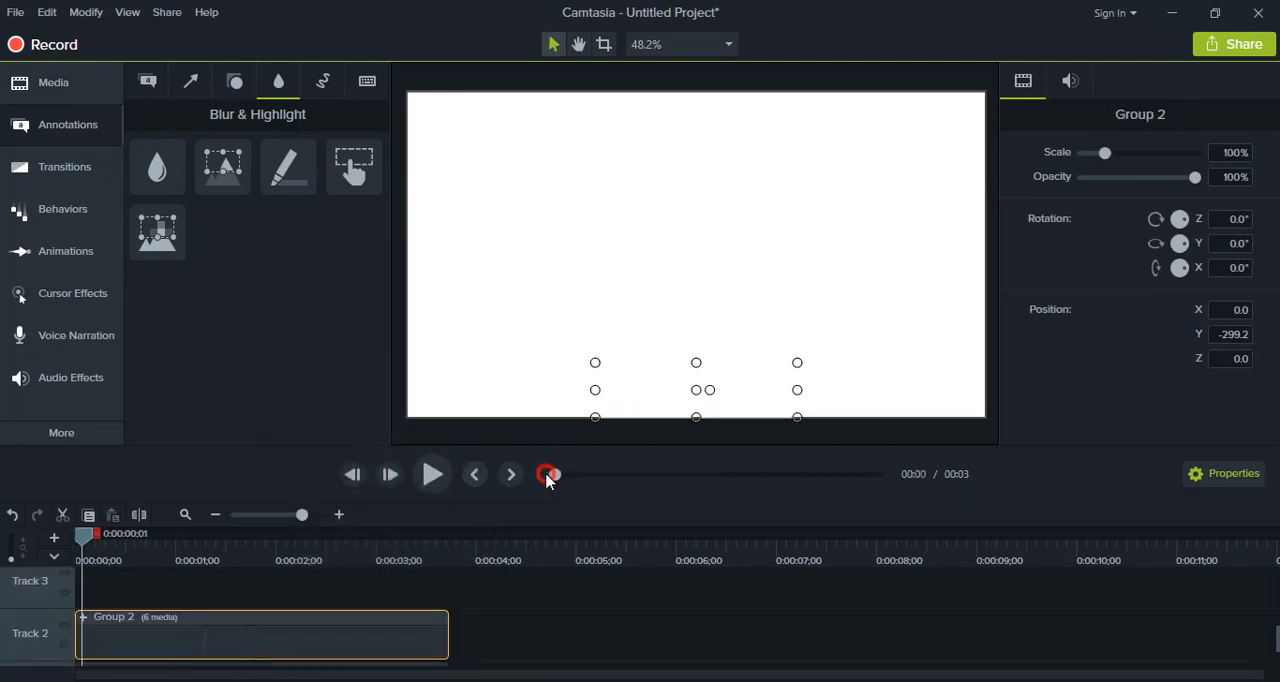
left_click(432, 474)
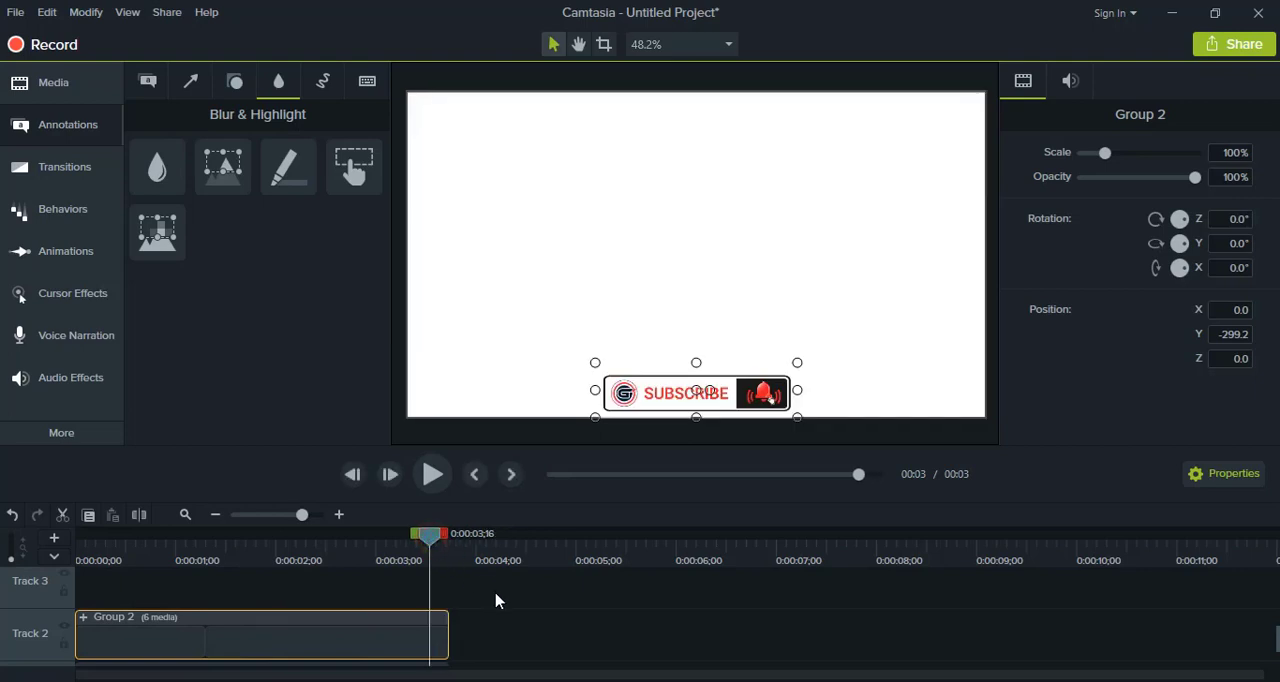
mouse_move(490, 608)
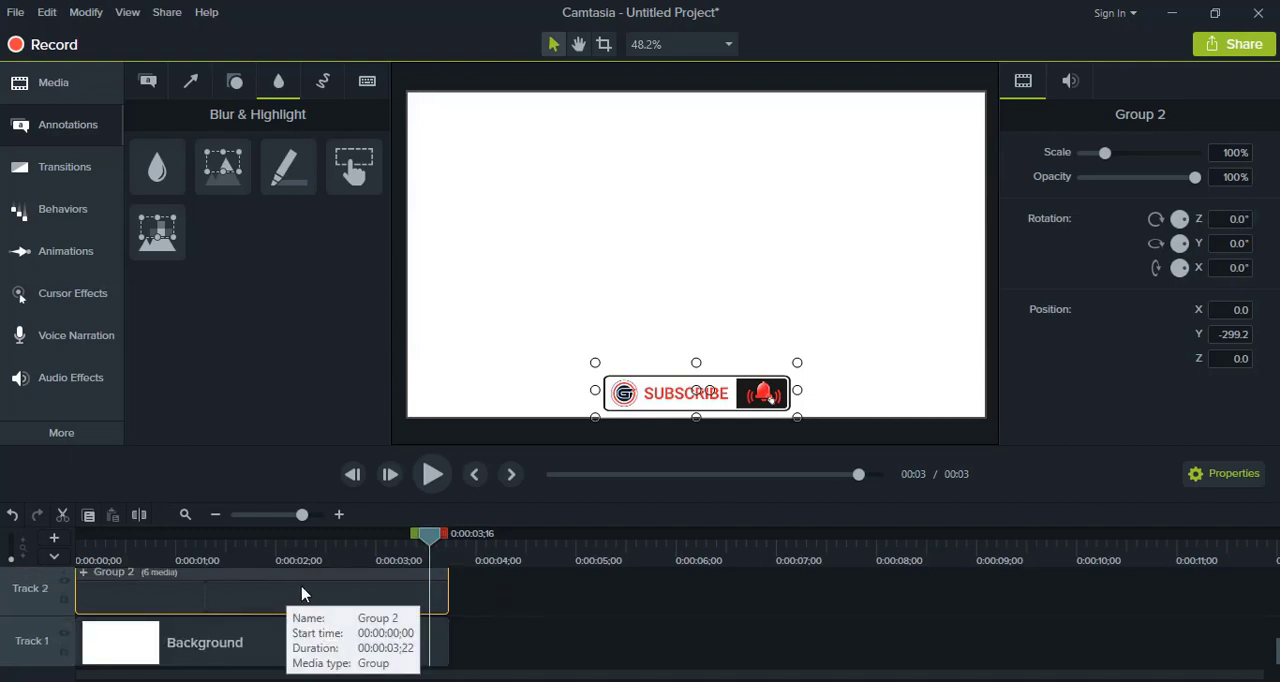
mouse_move(368, 592)
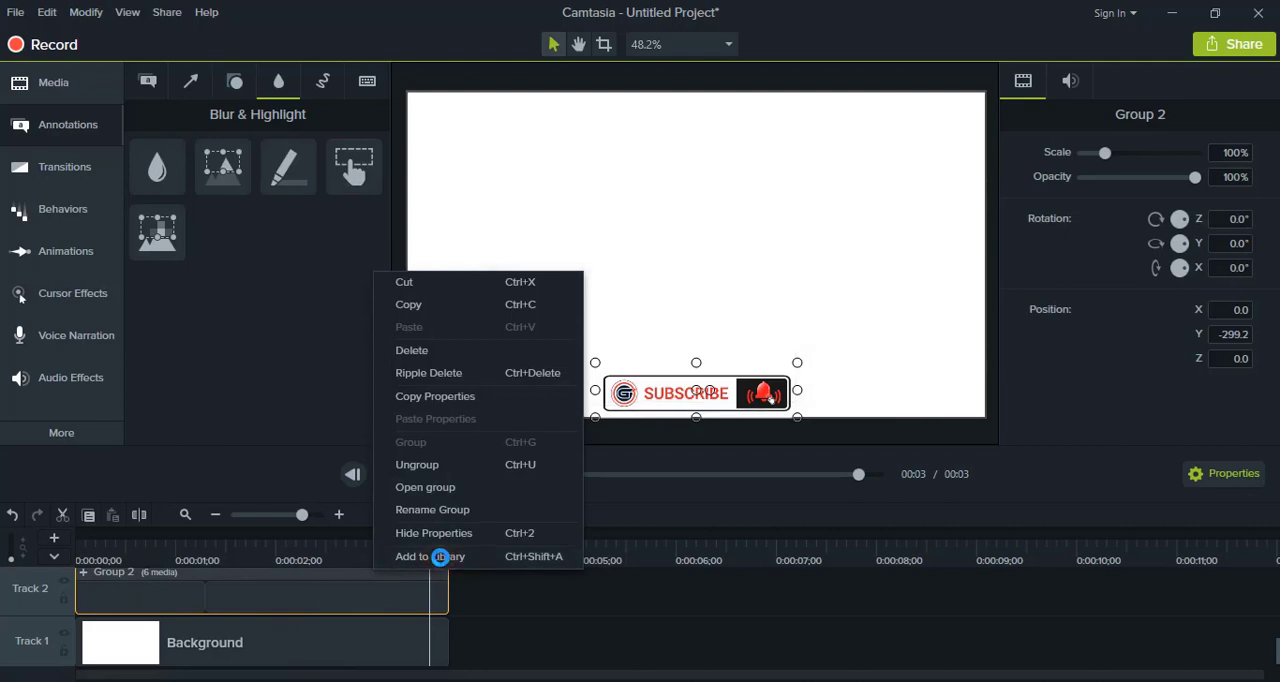
- Add Group 2 to the library as a new asset via Add to Library
left_click(430, 556)
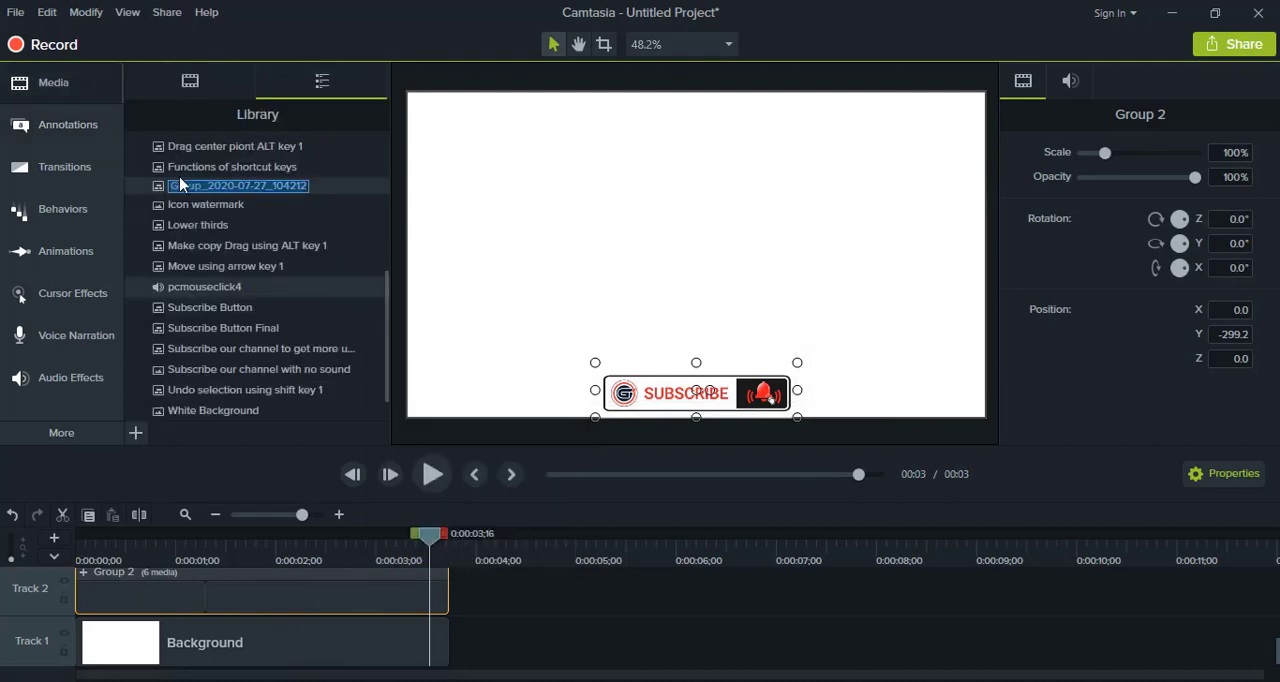